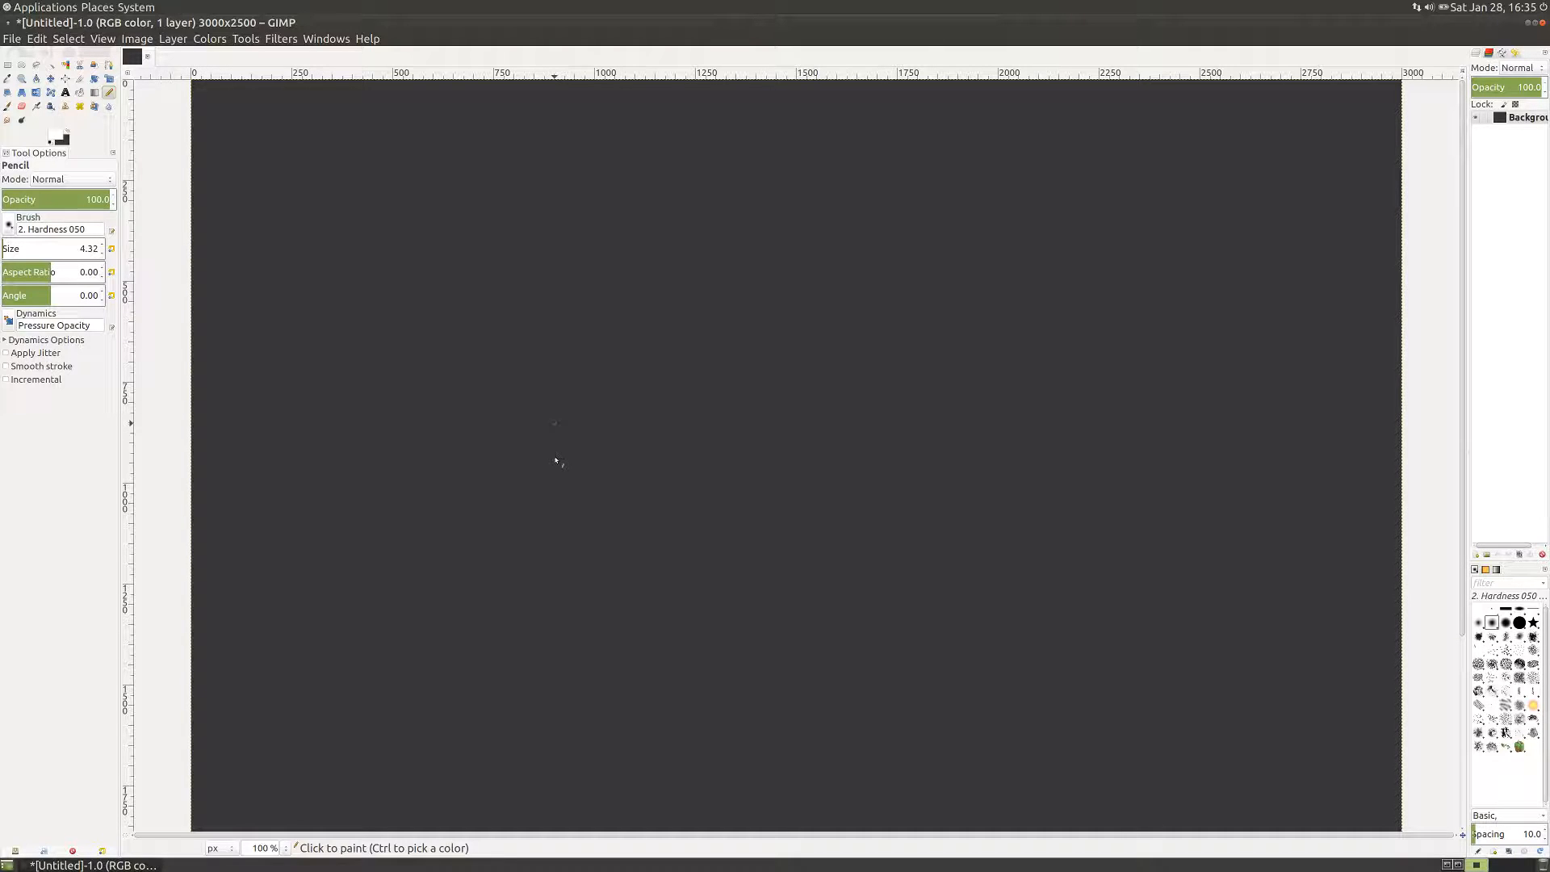
pyautogui.moveTo(571, 418)
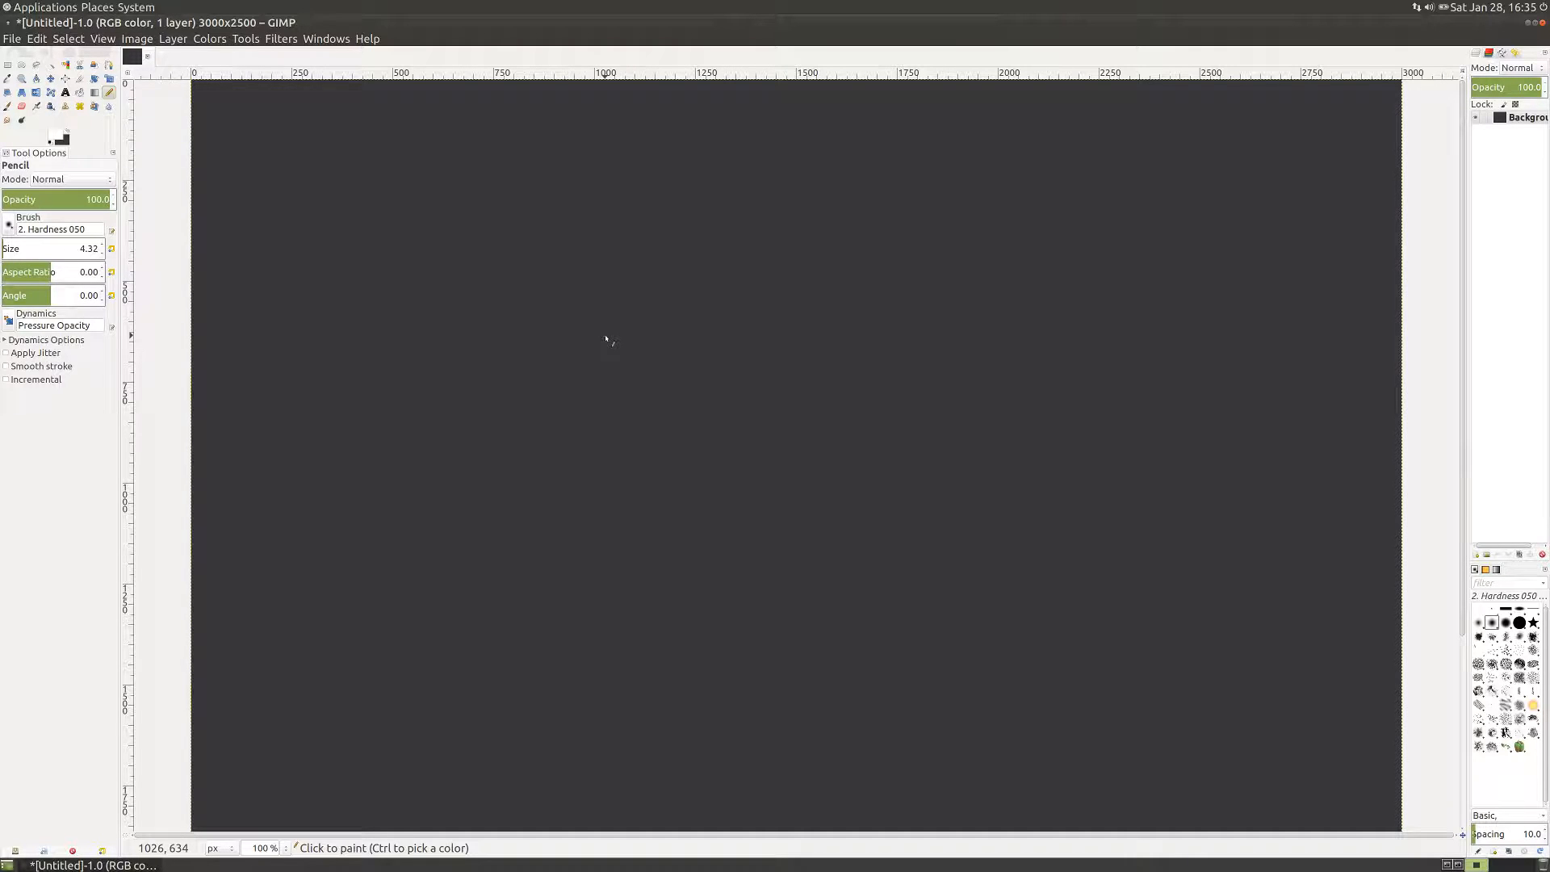
pyautogui.moveTo(699, 216)
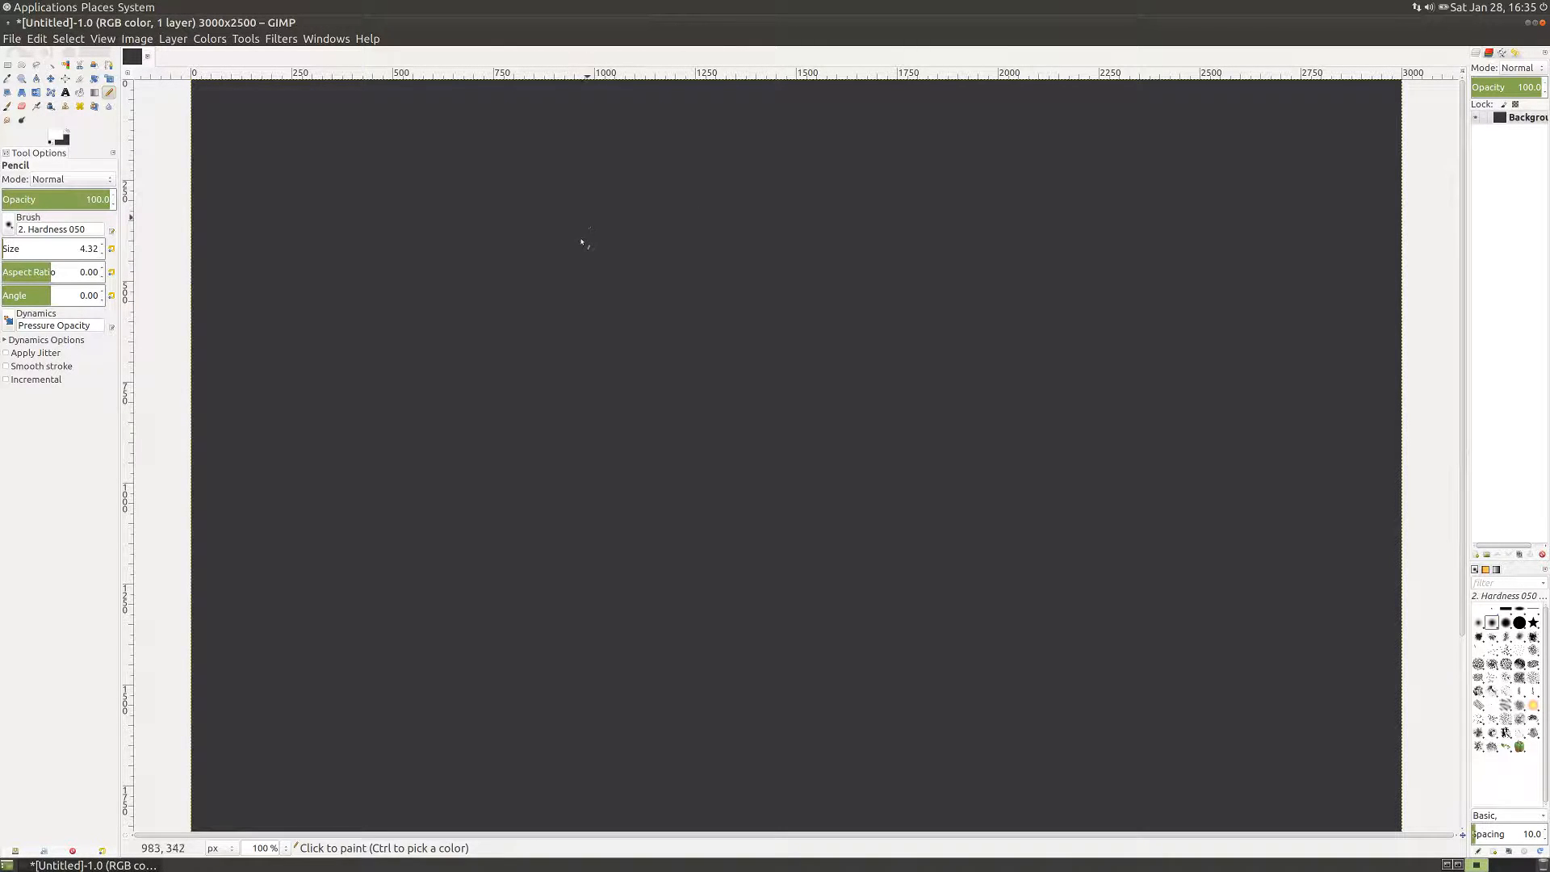
pyautogui.moveTo(562, 209)
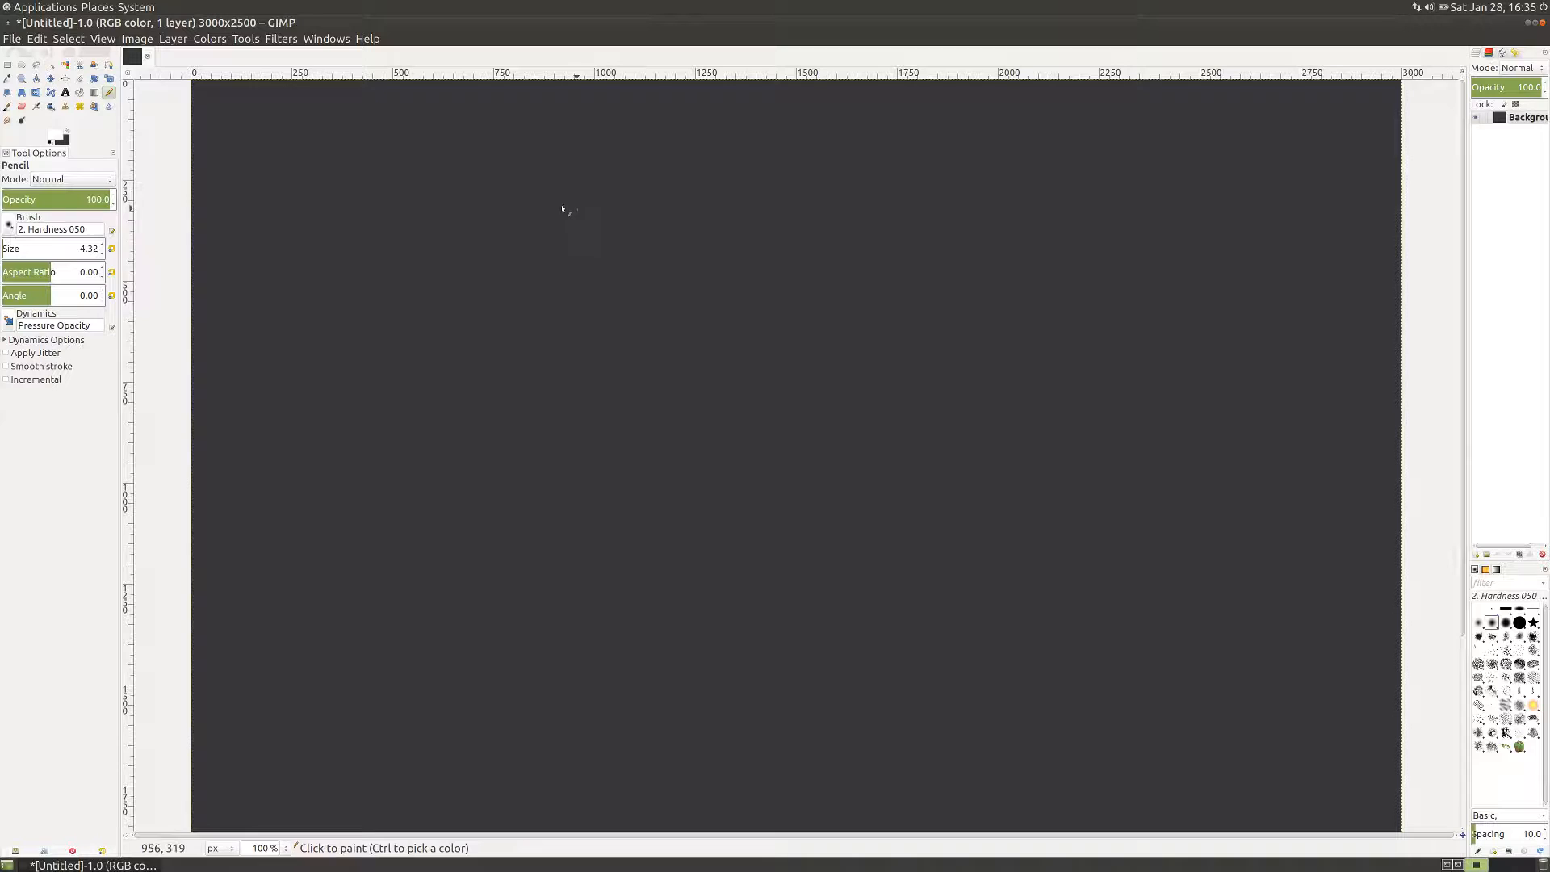
# - Sketch the function box with an arrow in from X and an arrow out to Y
pyautogui.moveTo(592, 215); pyautogui.dragTo(825, 378)
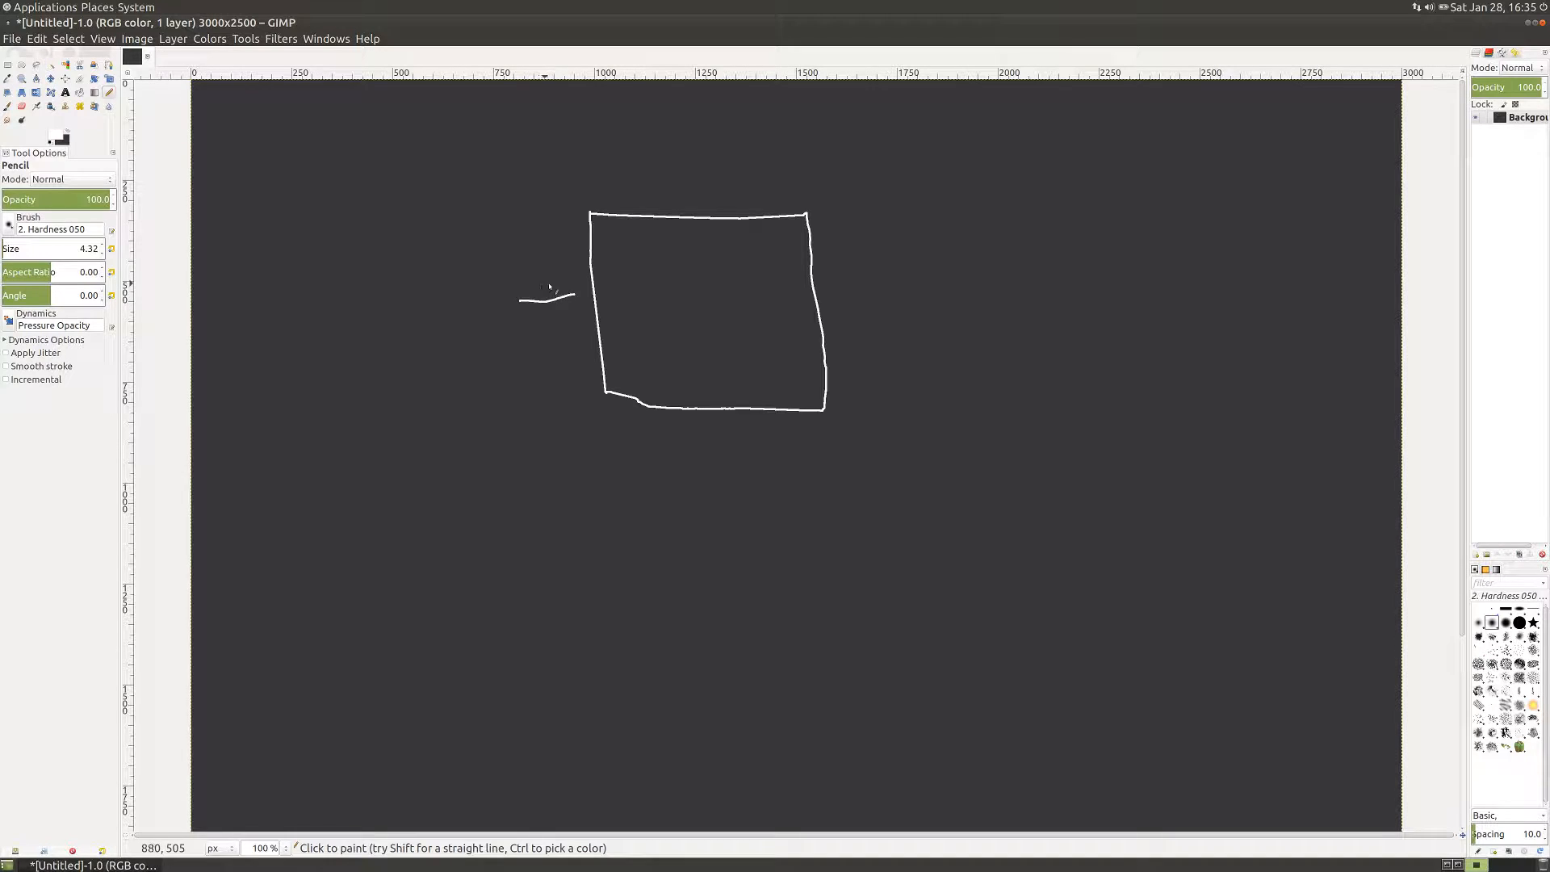
pyautogui.moveTo(519, 302); pyautogui.dragTo(614, 303)
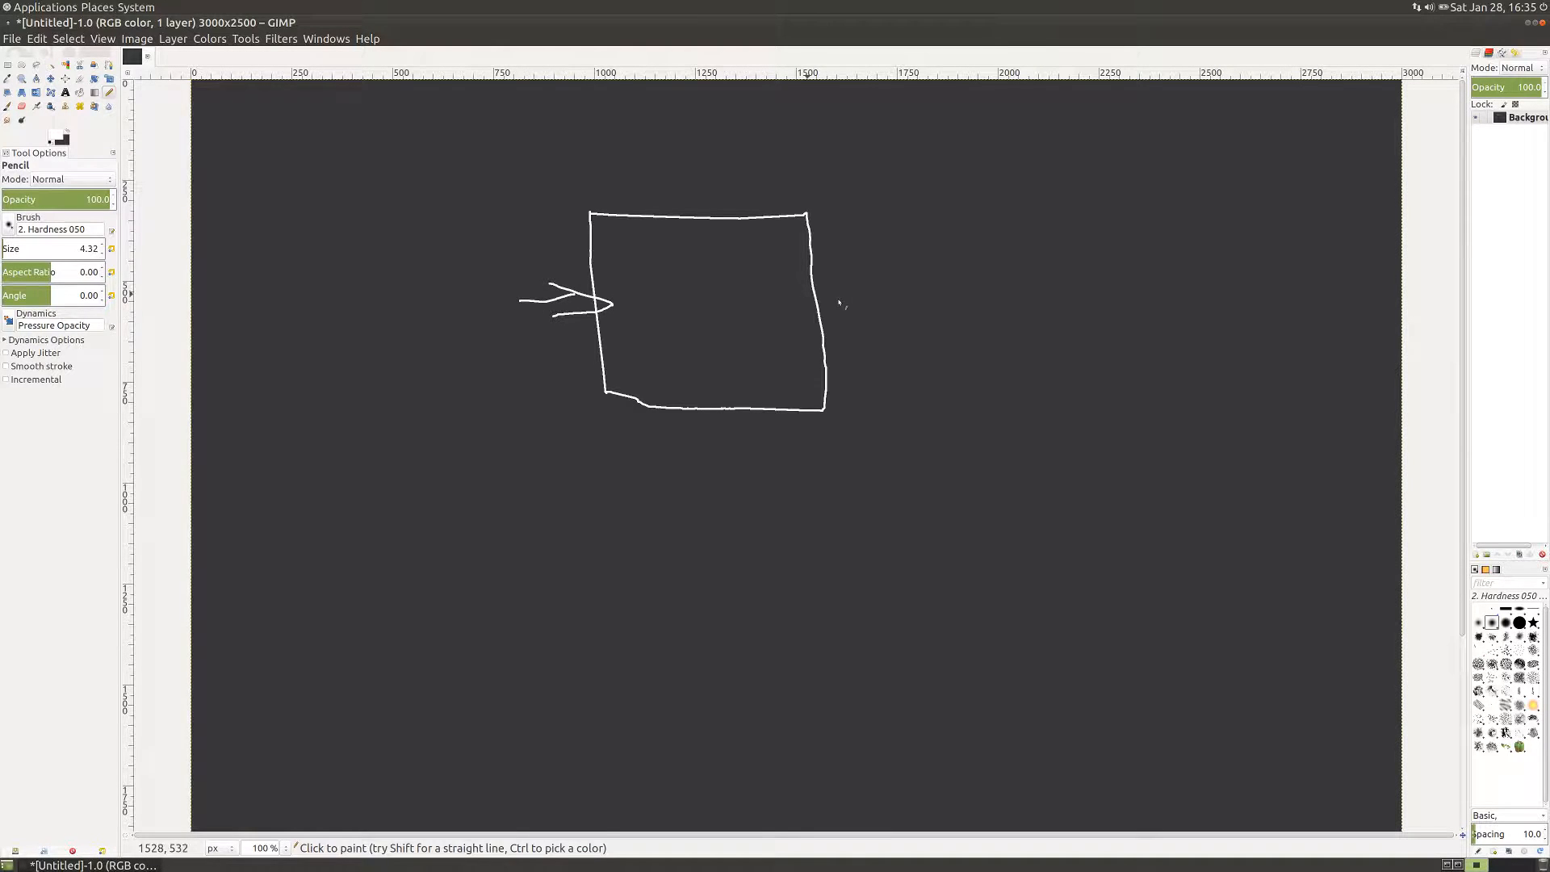
pyautogui.moveTo(844, 300); pyautogui.dragTo(1019, 301)
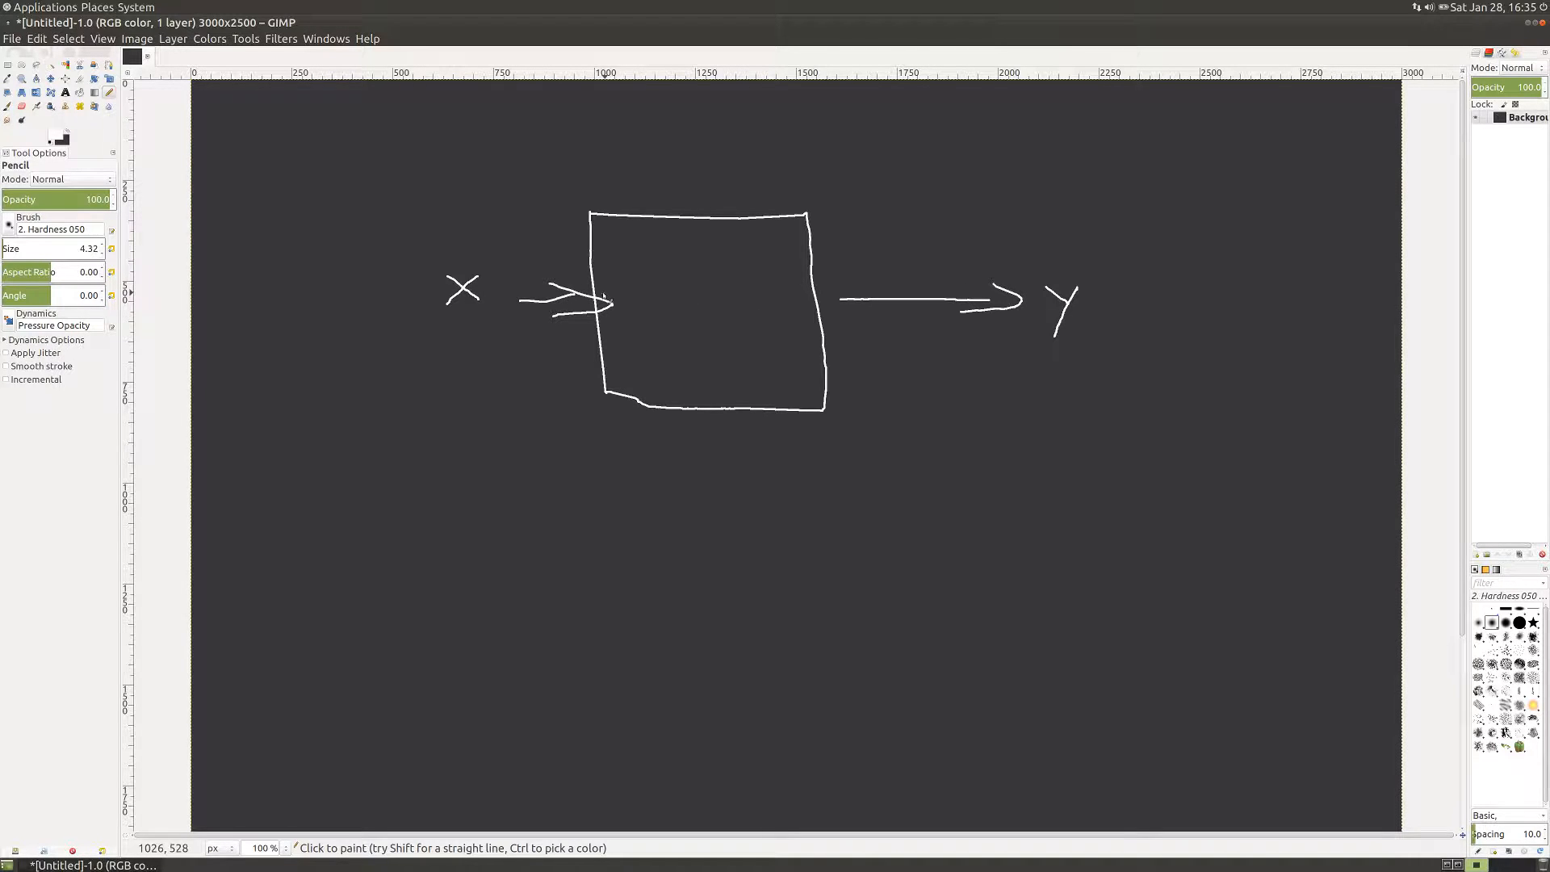
pyautogui.moveTo(1160, 330)
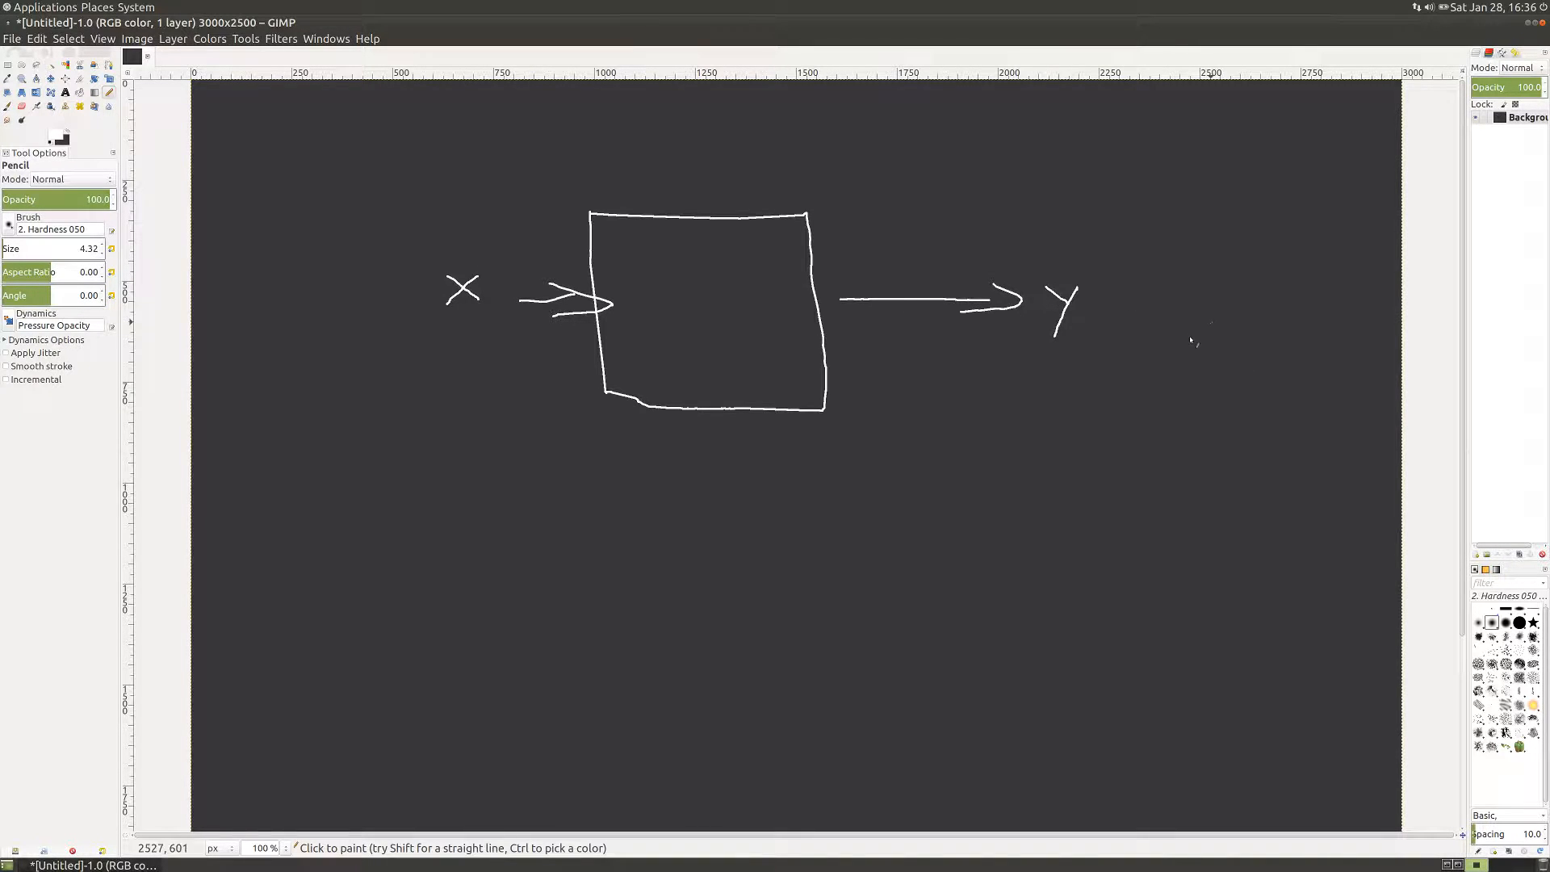
pyautogui.moveTo(712, 318)
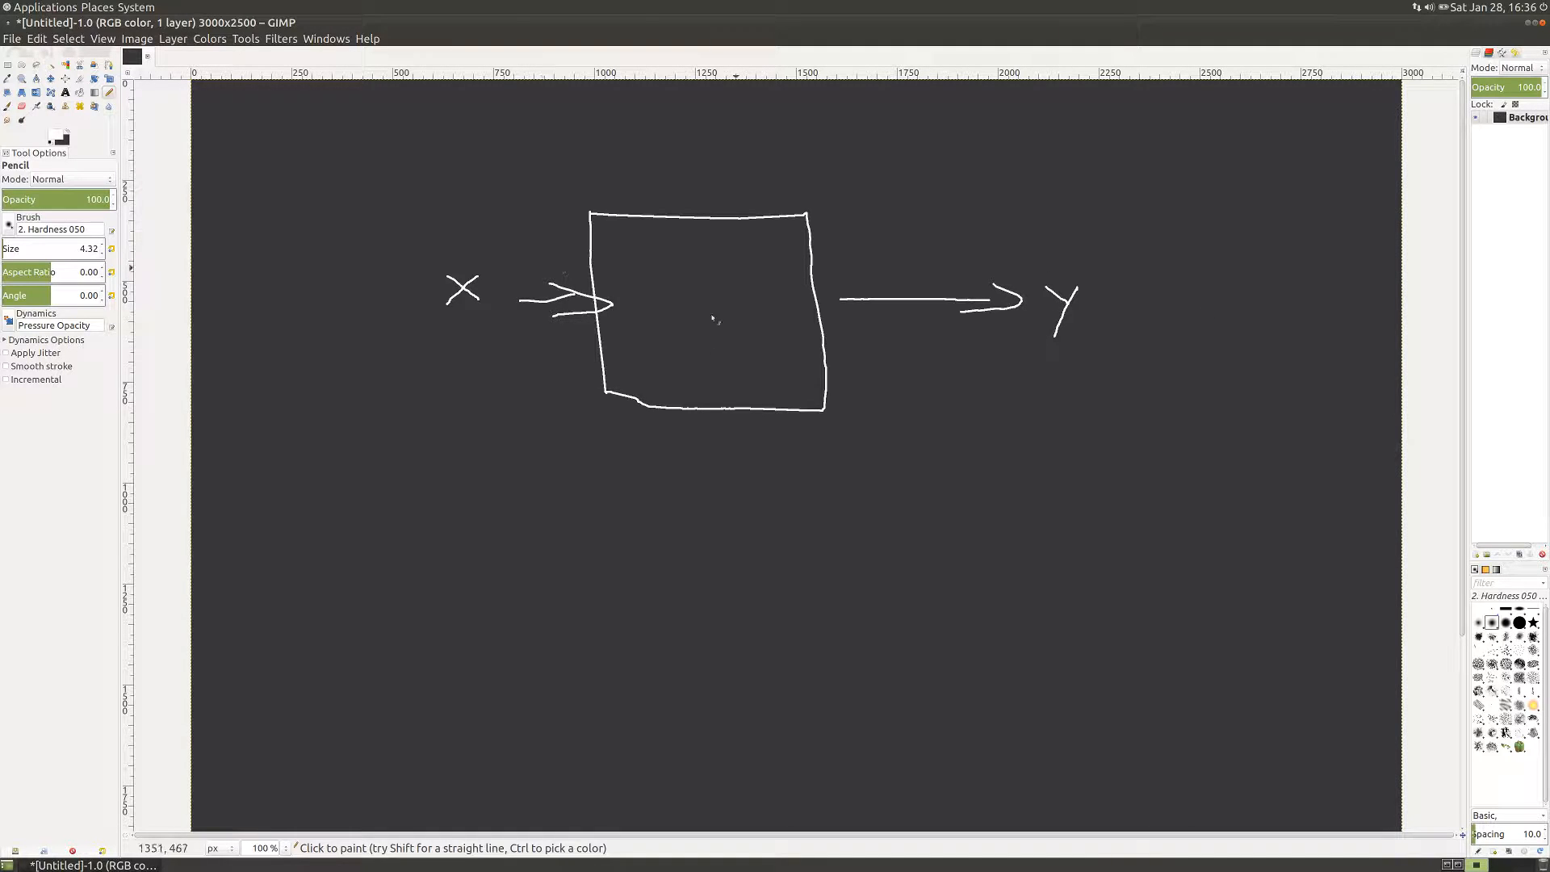
pyautogui.moveTo(585, 122)
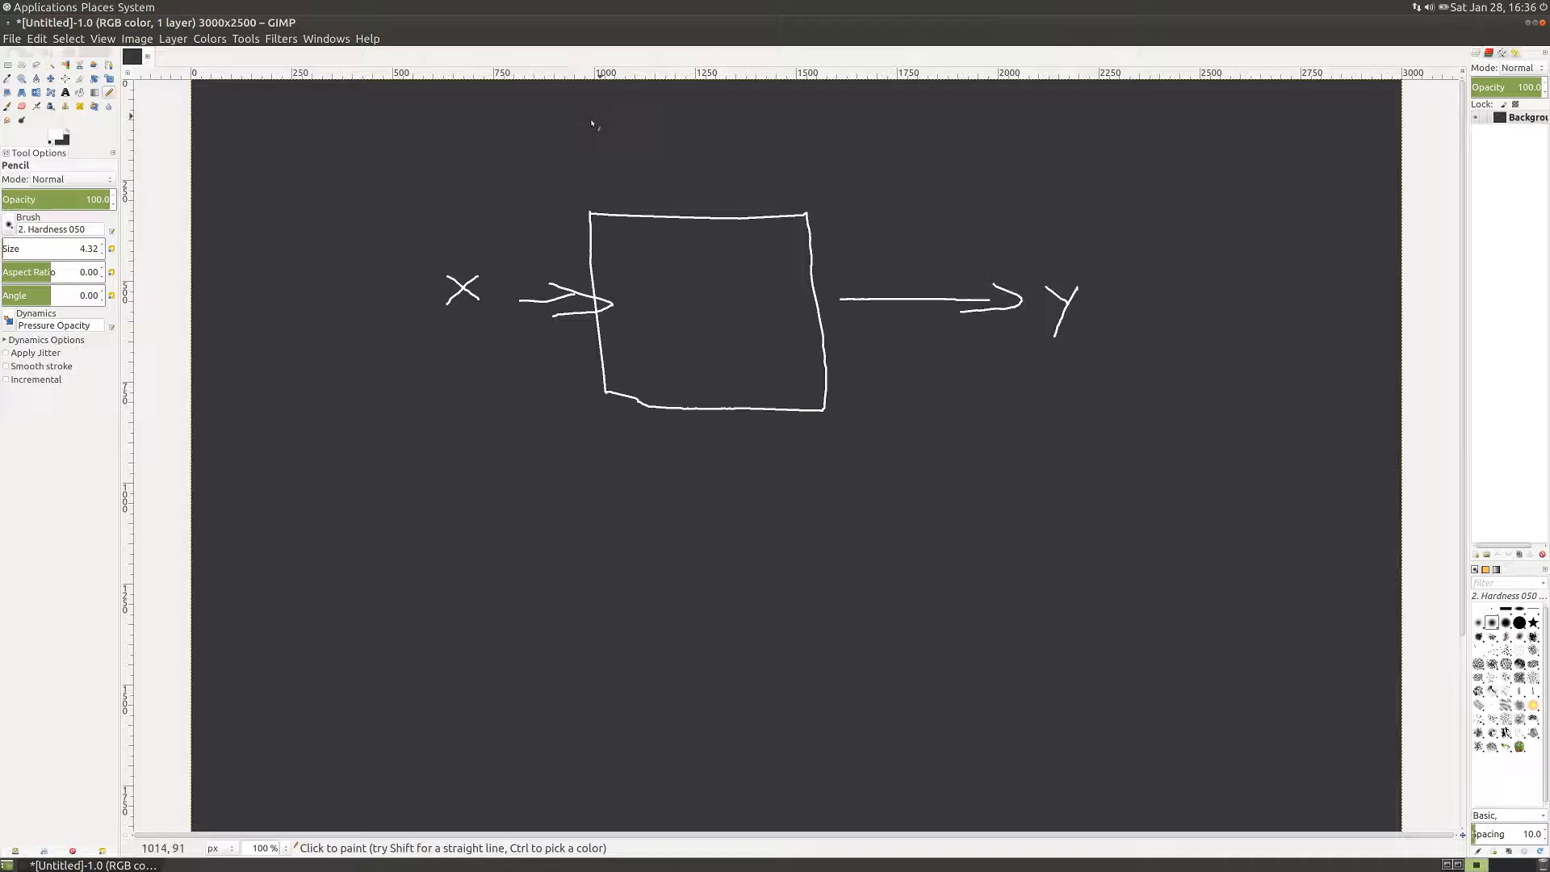
pyautogui.moveTo(633, 117)
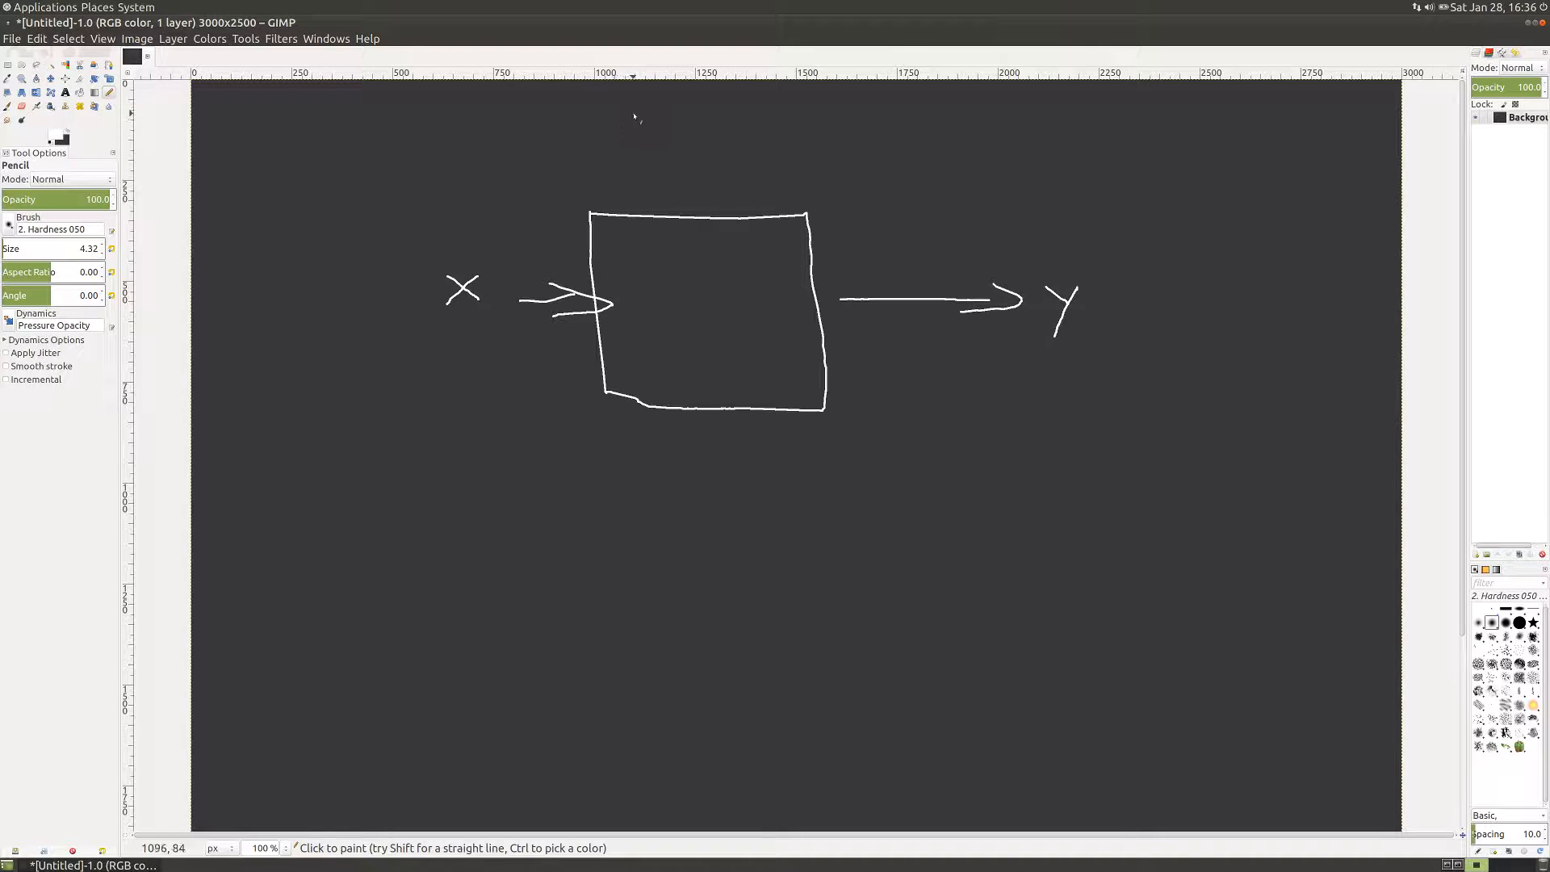
pyautogui.moveTo(633, 104); pyautogui.dragTo(614, 143)
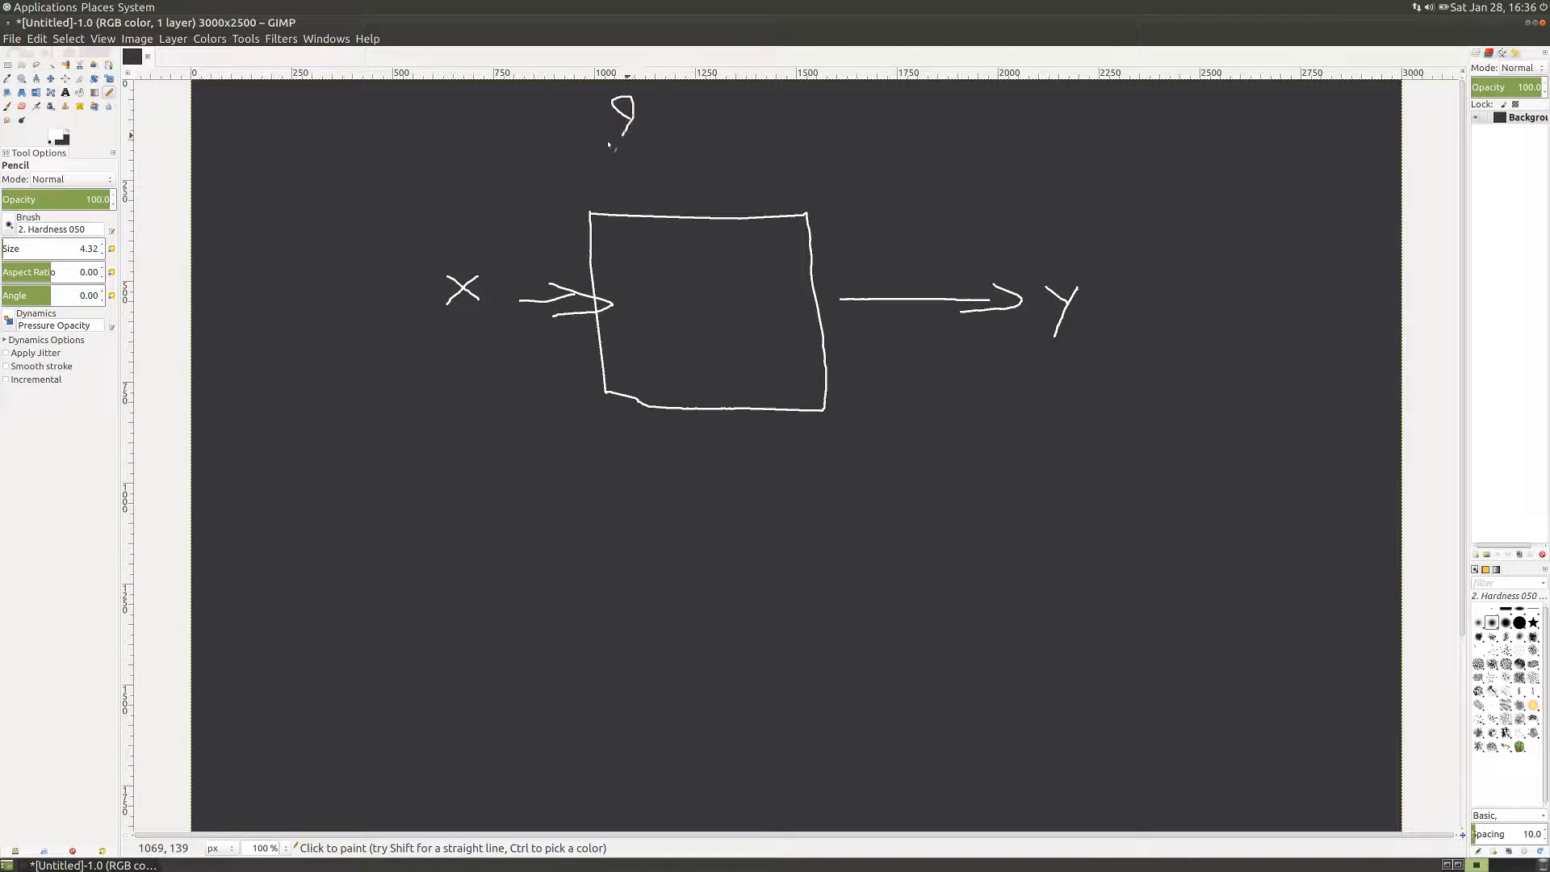
pyautogui.moveTo(623, 135); pyautogui.dragTo(670, 209)
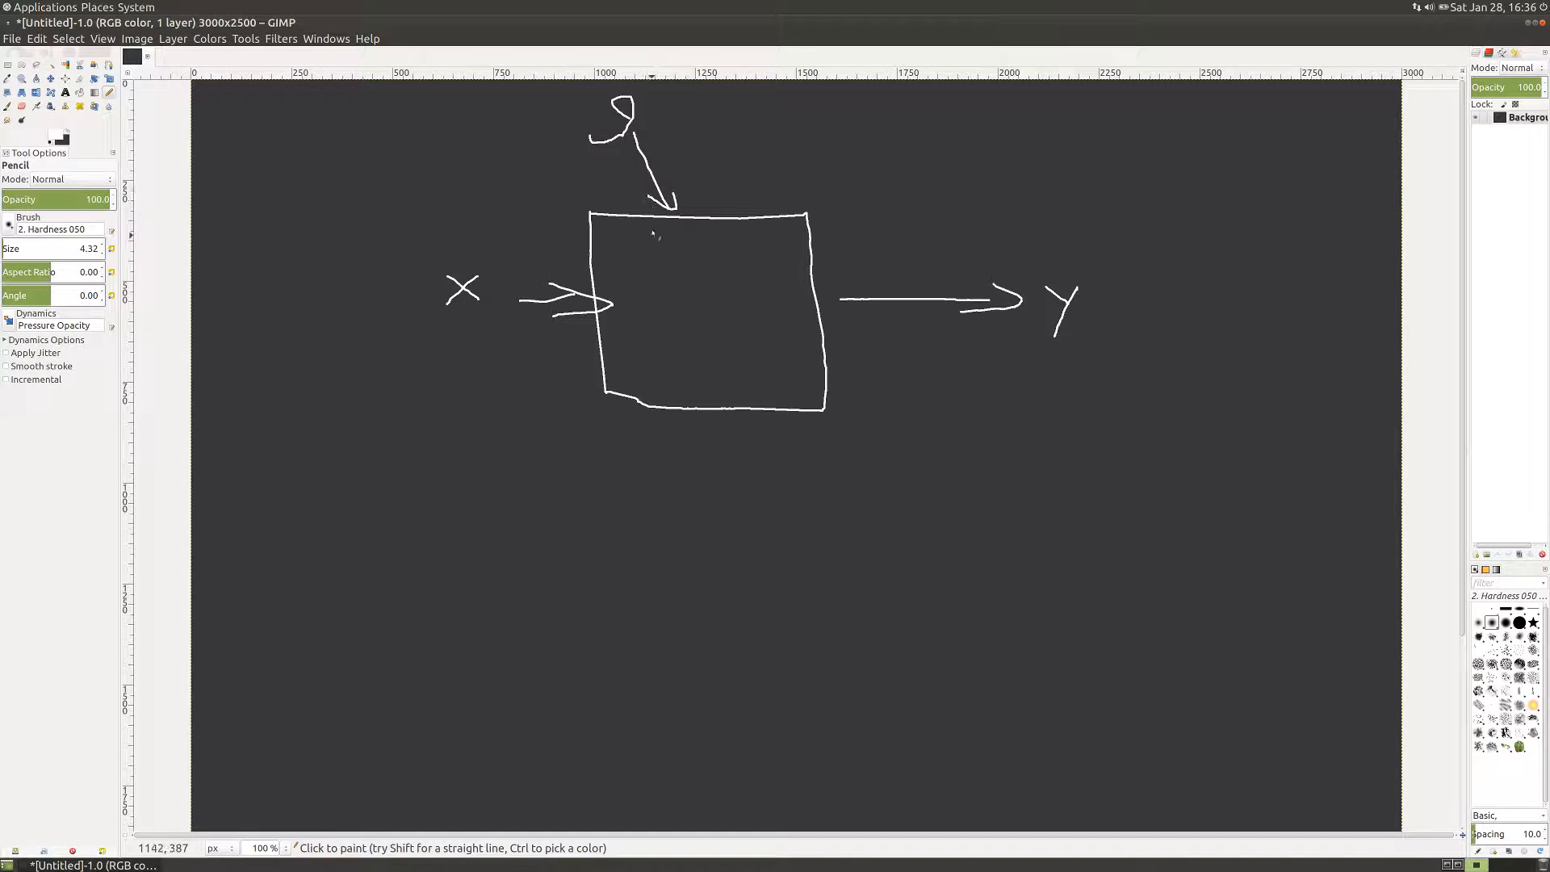
pyautogui.moveTo(680, 264)
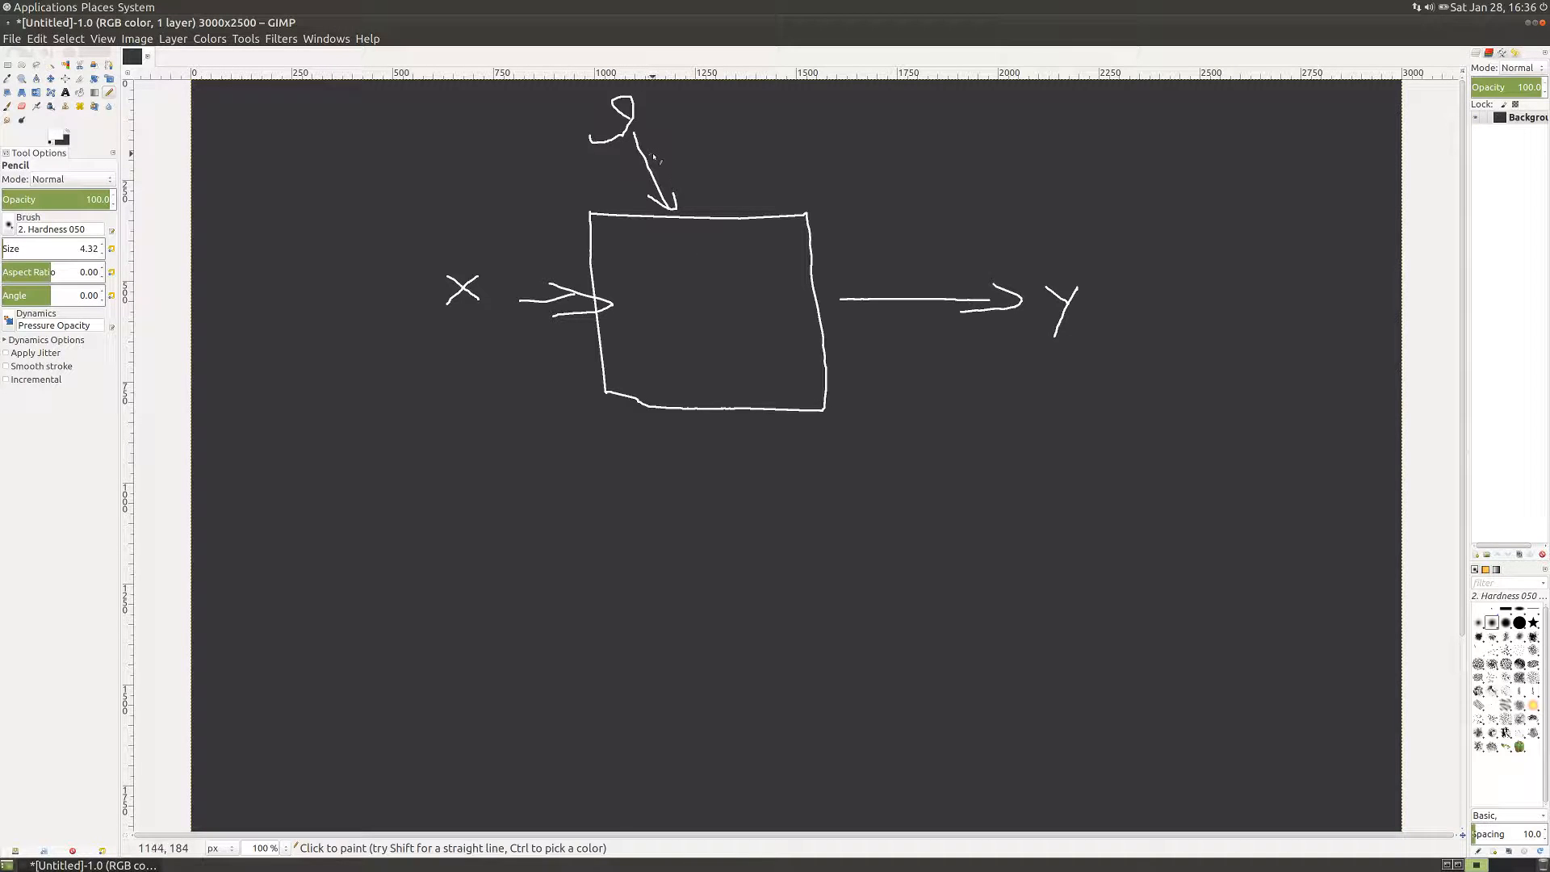
pyautogui.press('ctrl+z')
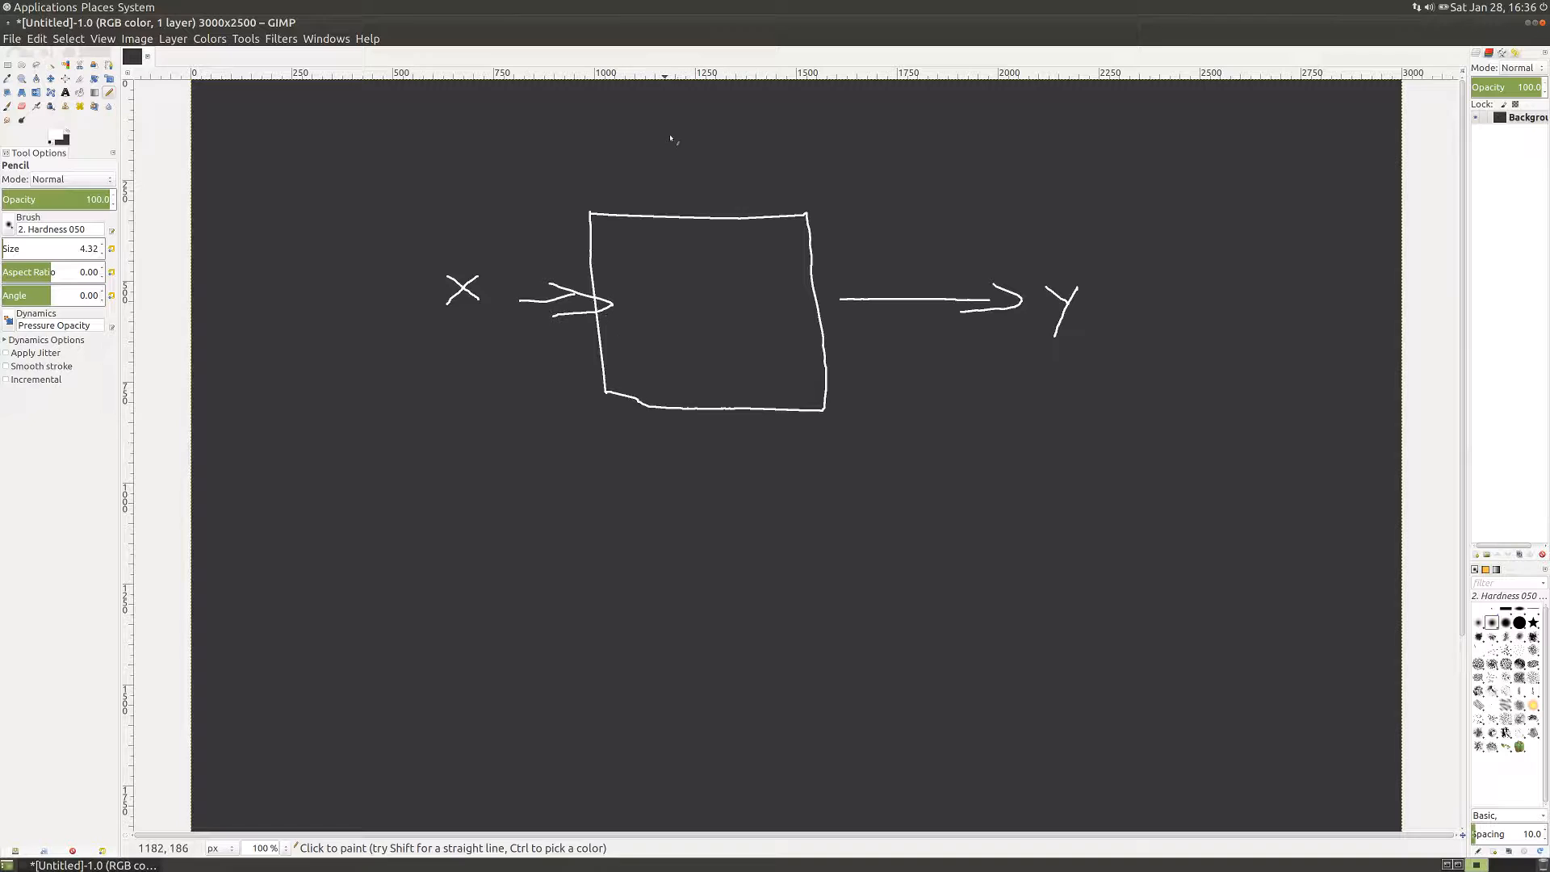
pyautogui.moveTo(658, 298)
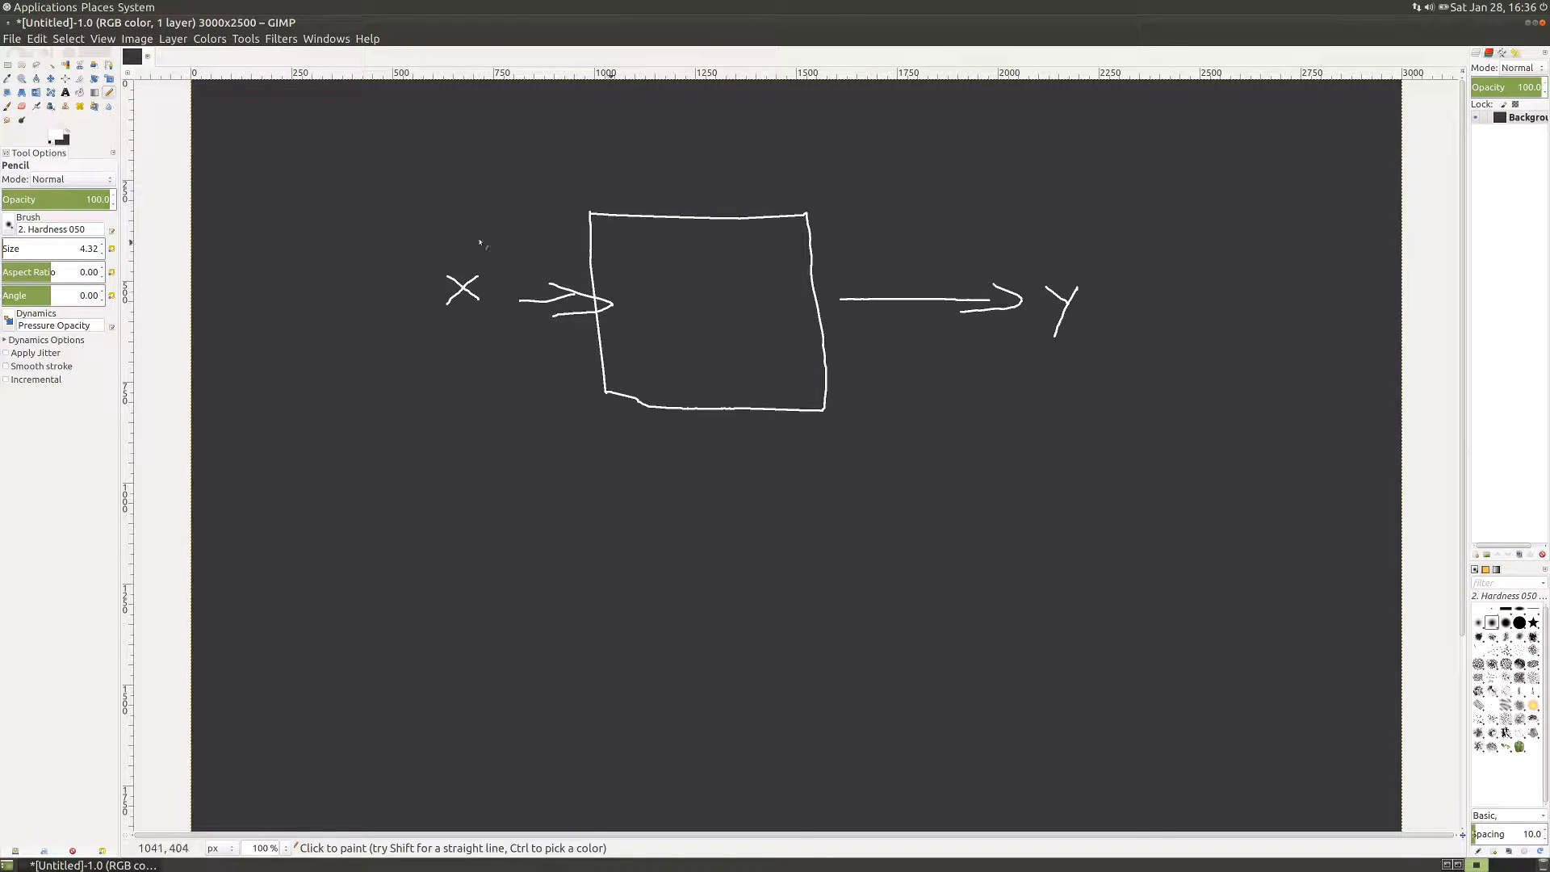
pyautogui.moveTo(611, 423)
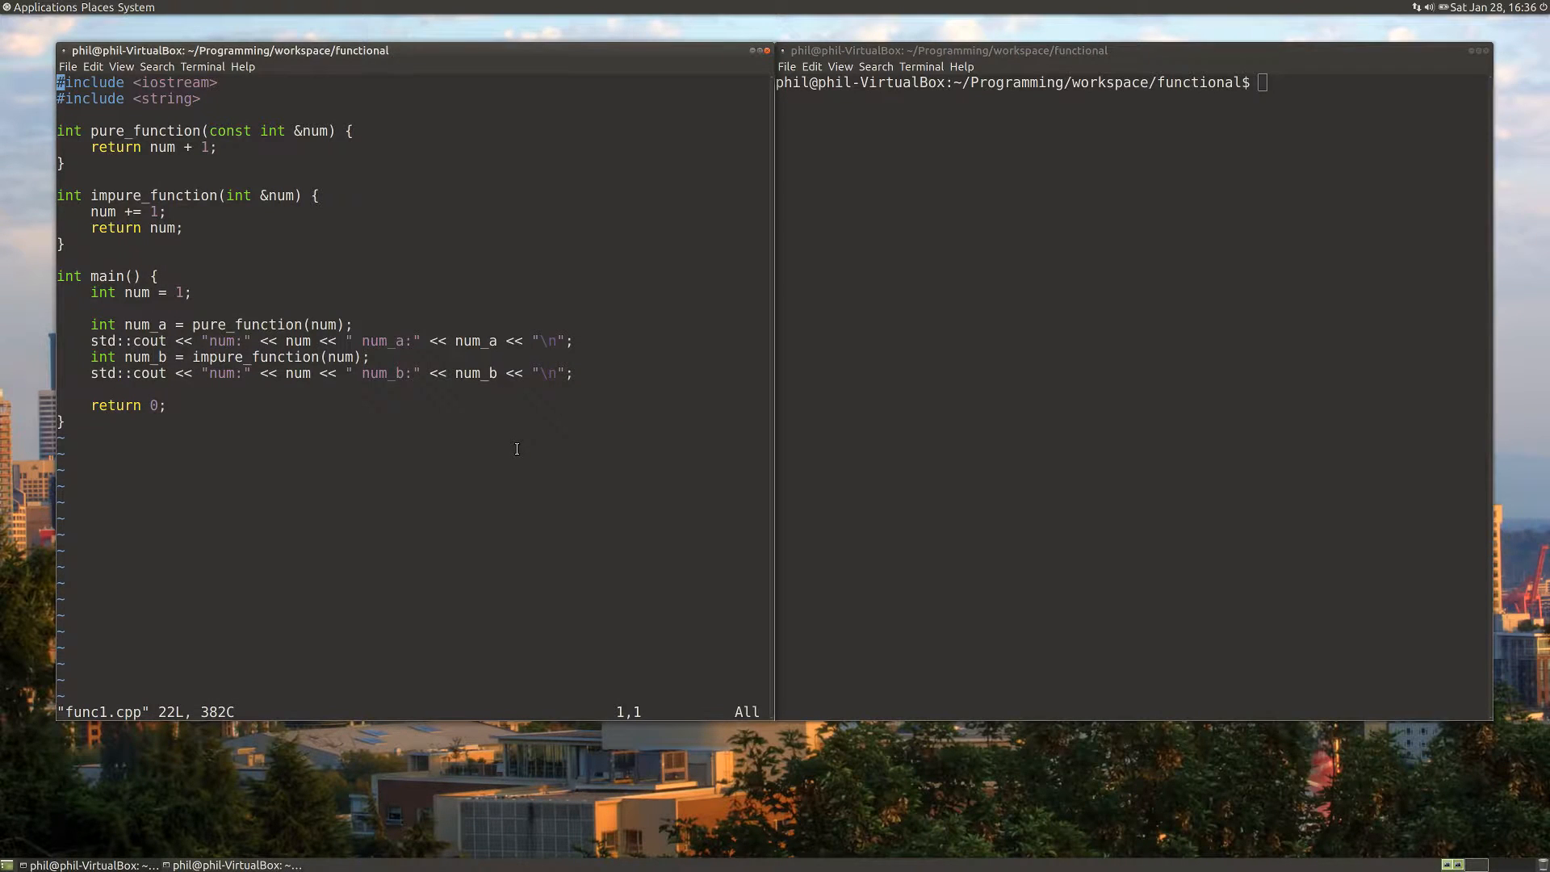
pyautogui.moveTo(34, 78)
pyautogui.write('g++ -')
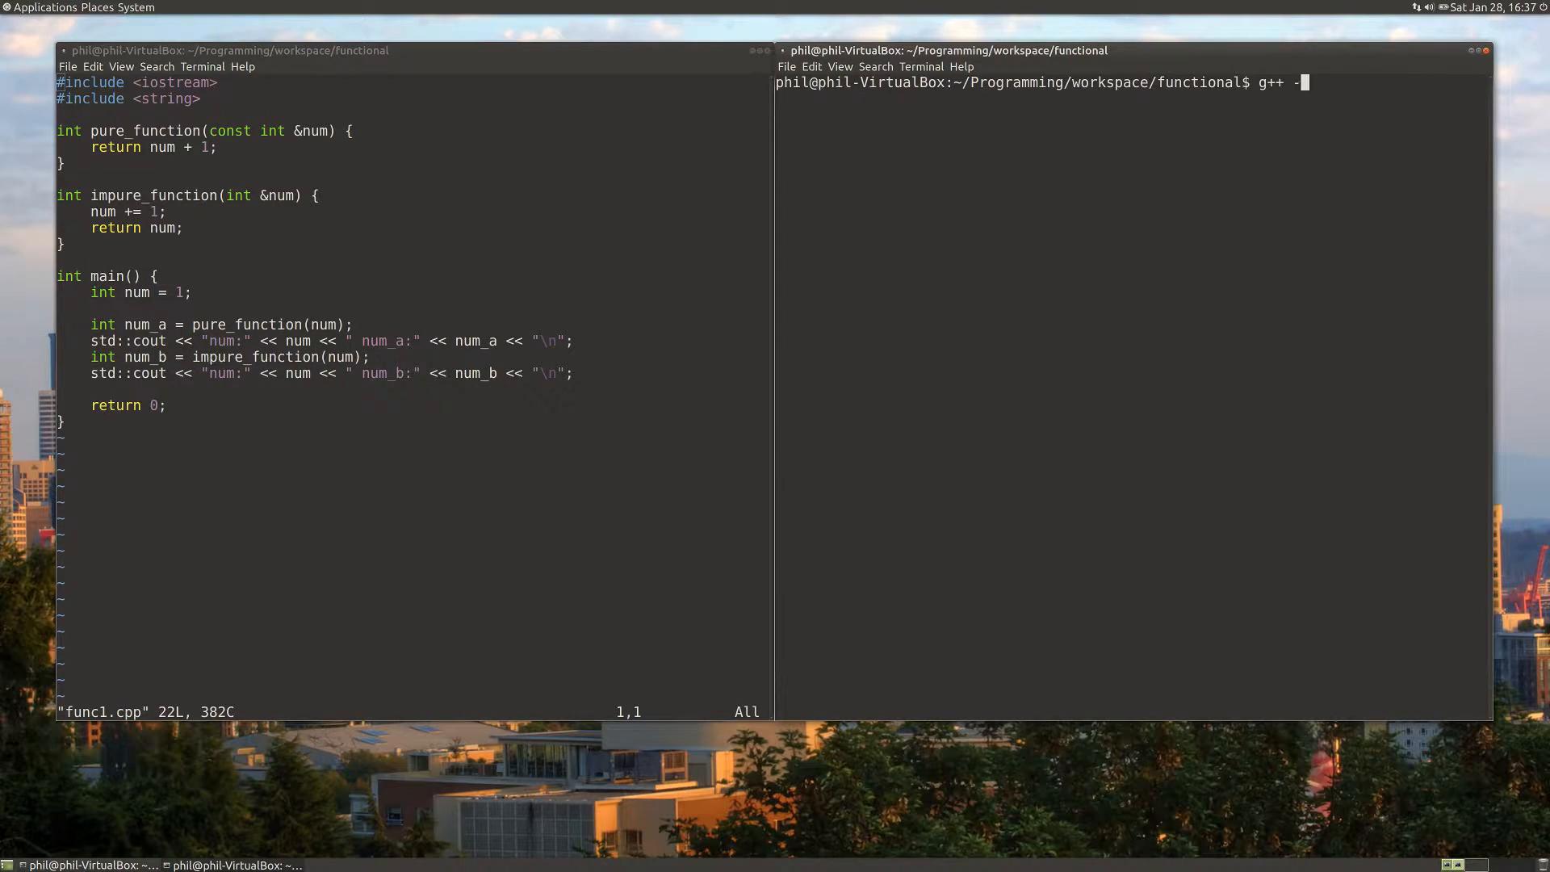
# - Compile func1.cpp with g++ -std=c++14 and run ./a.out to print the num values
pyautogui.write('std=c')
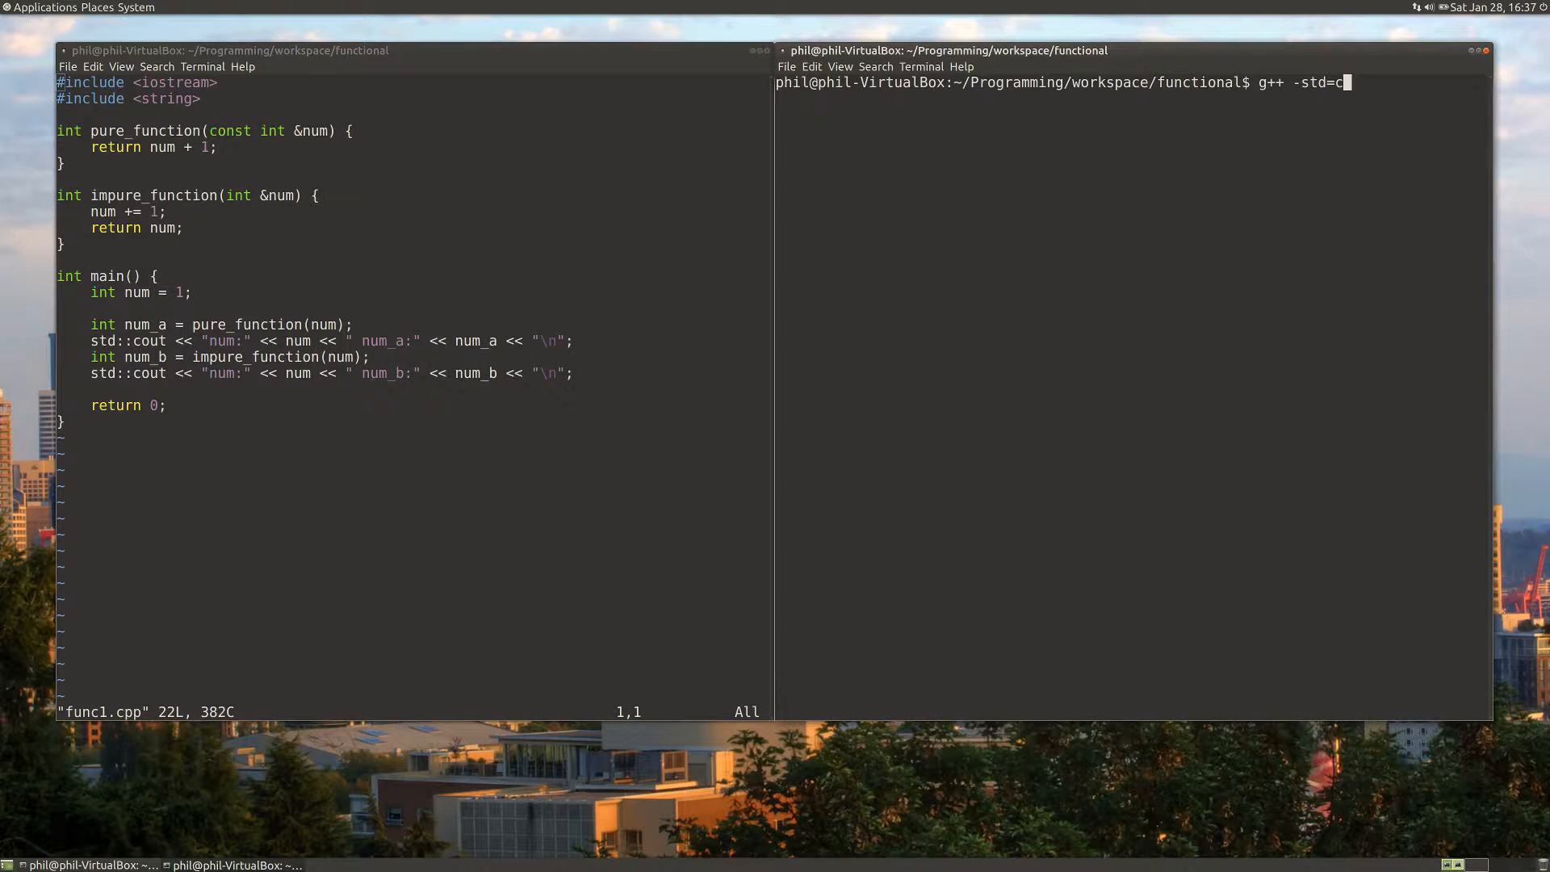
pyautogui.write('++14')
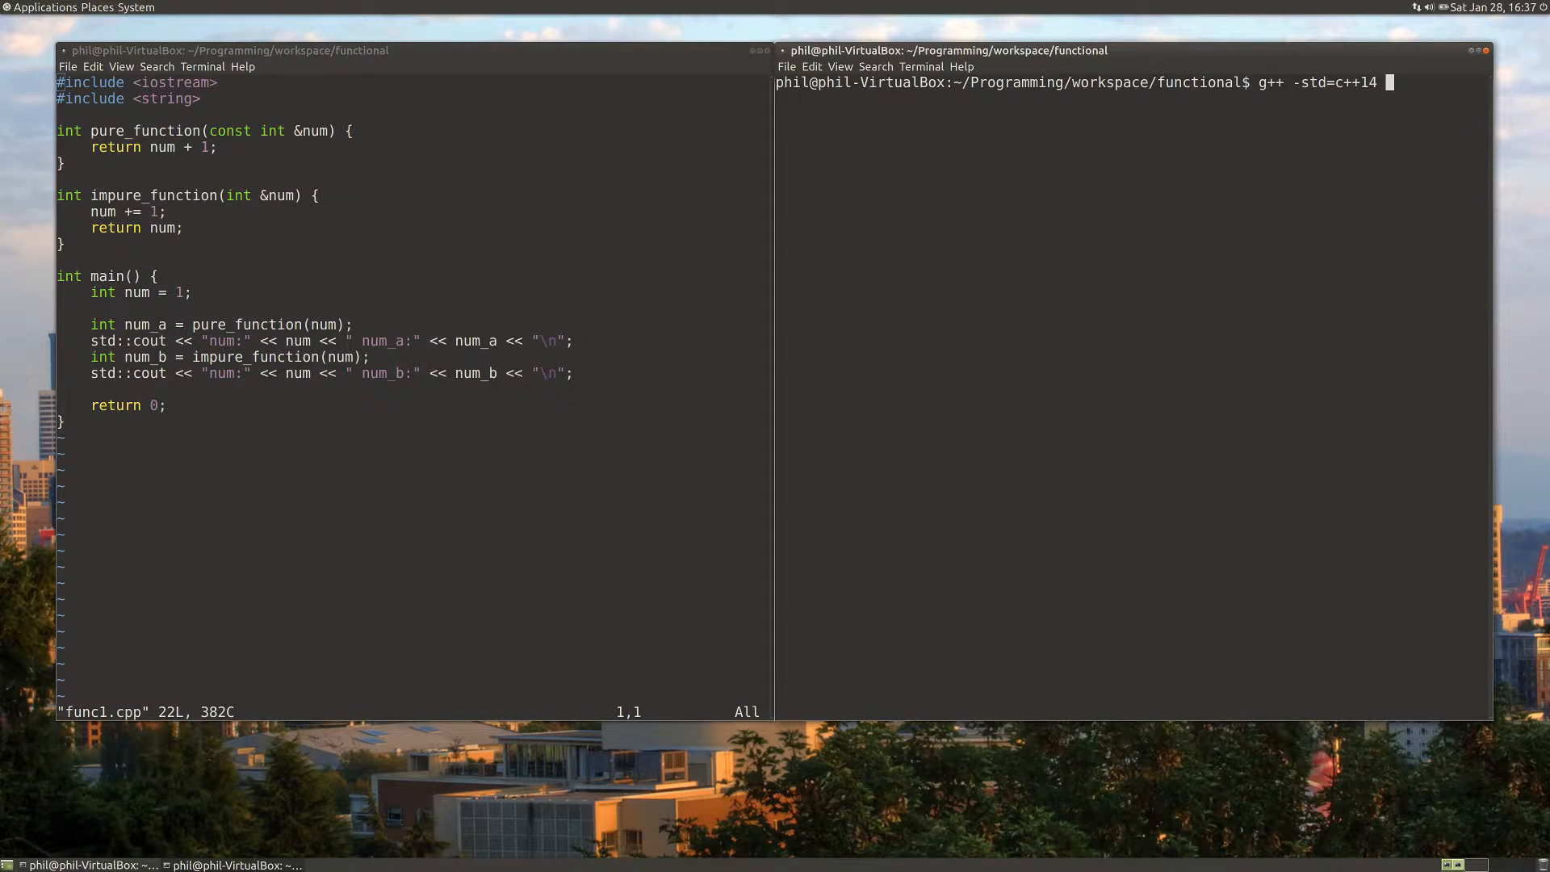
pyautogui.write('func1.cpp')
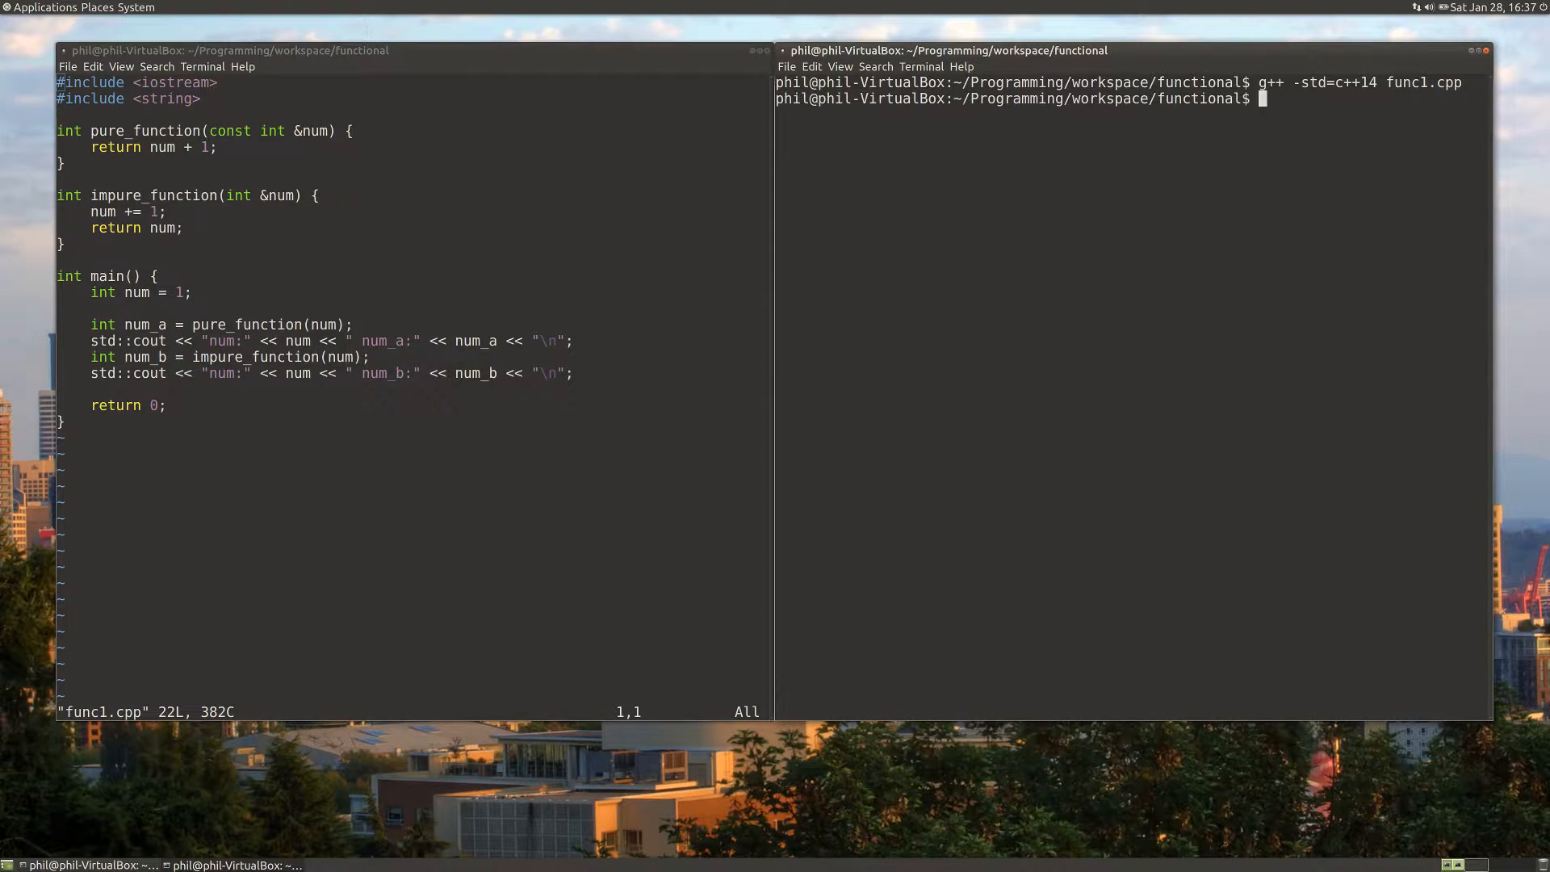
pyautogui.write('./a.out')
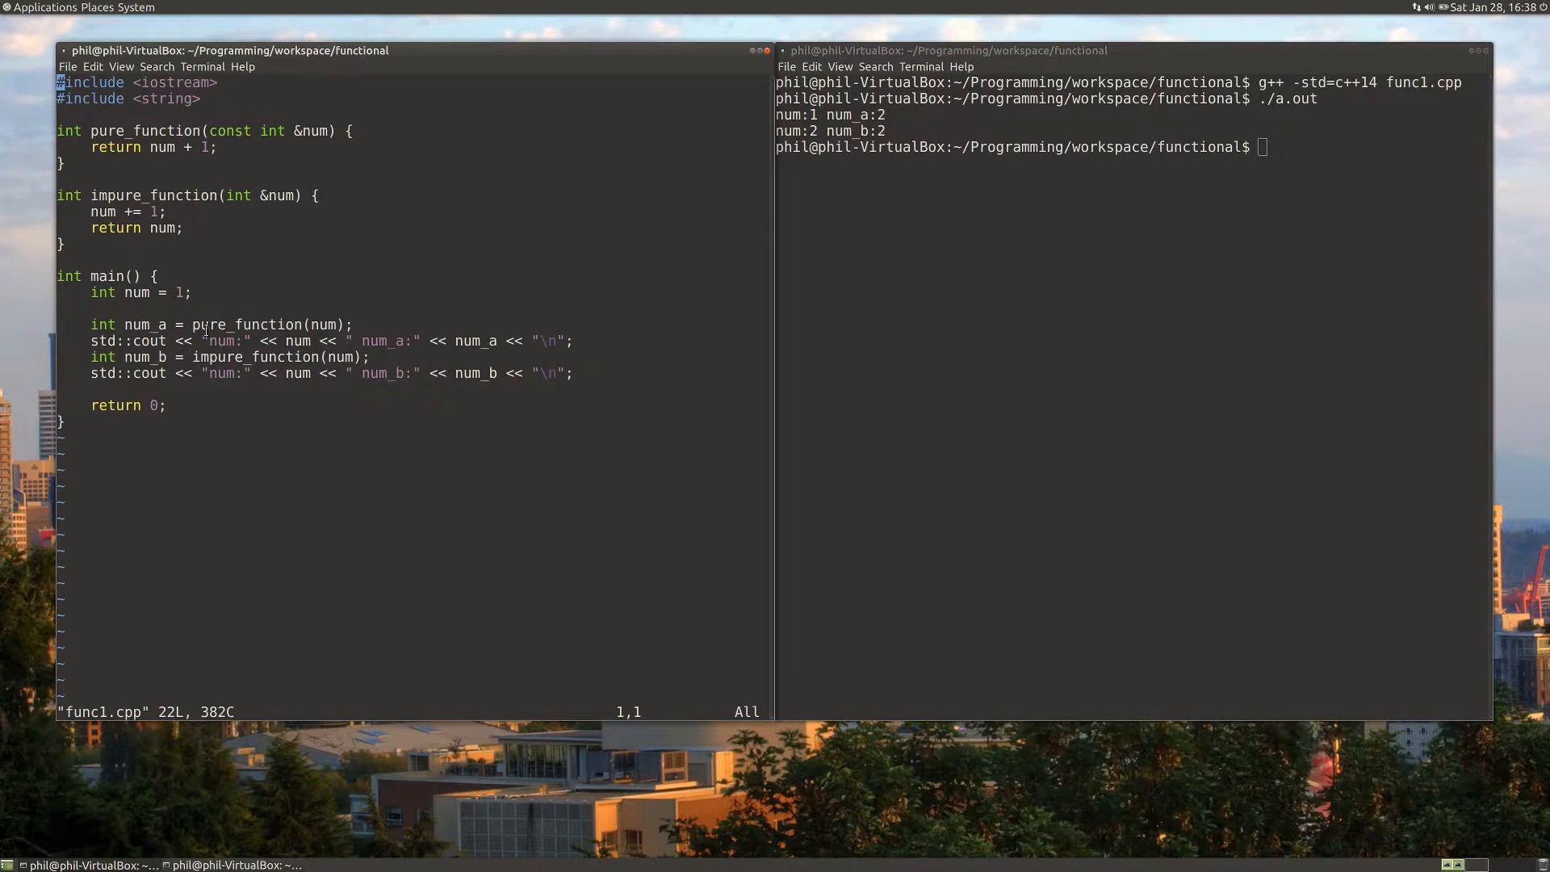
# - Add a global 'int g = 0;' after the includes and 'g++;' inside impure_function
pyautogui.doubleClick(323, 324)
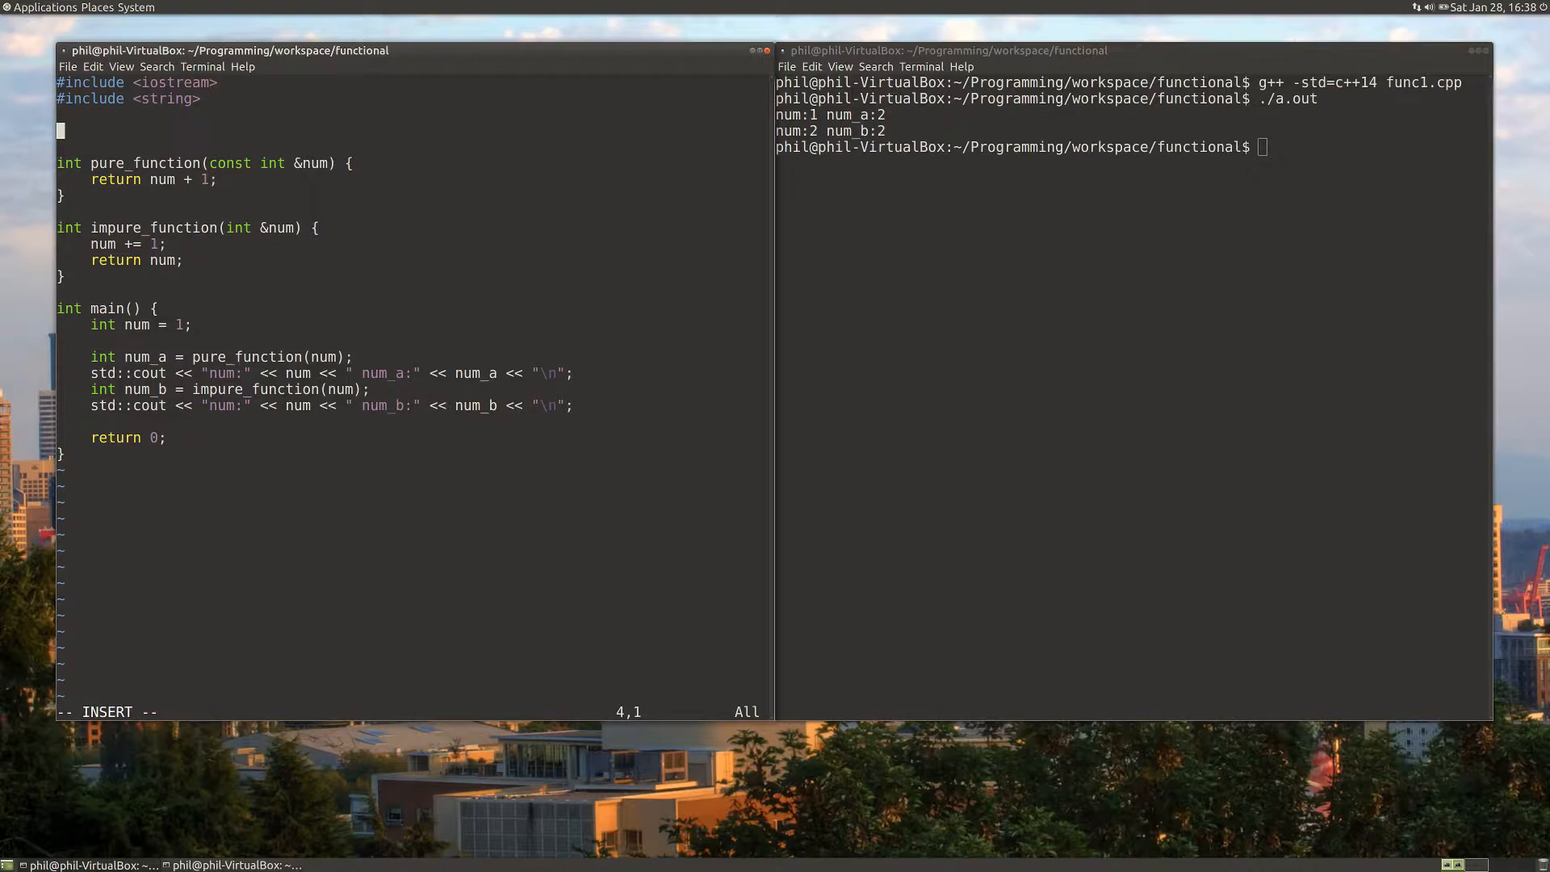
pyautogui.write('int g = 0;')
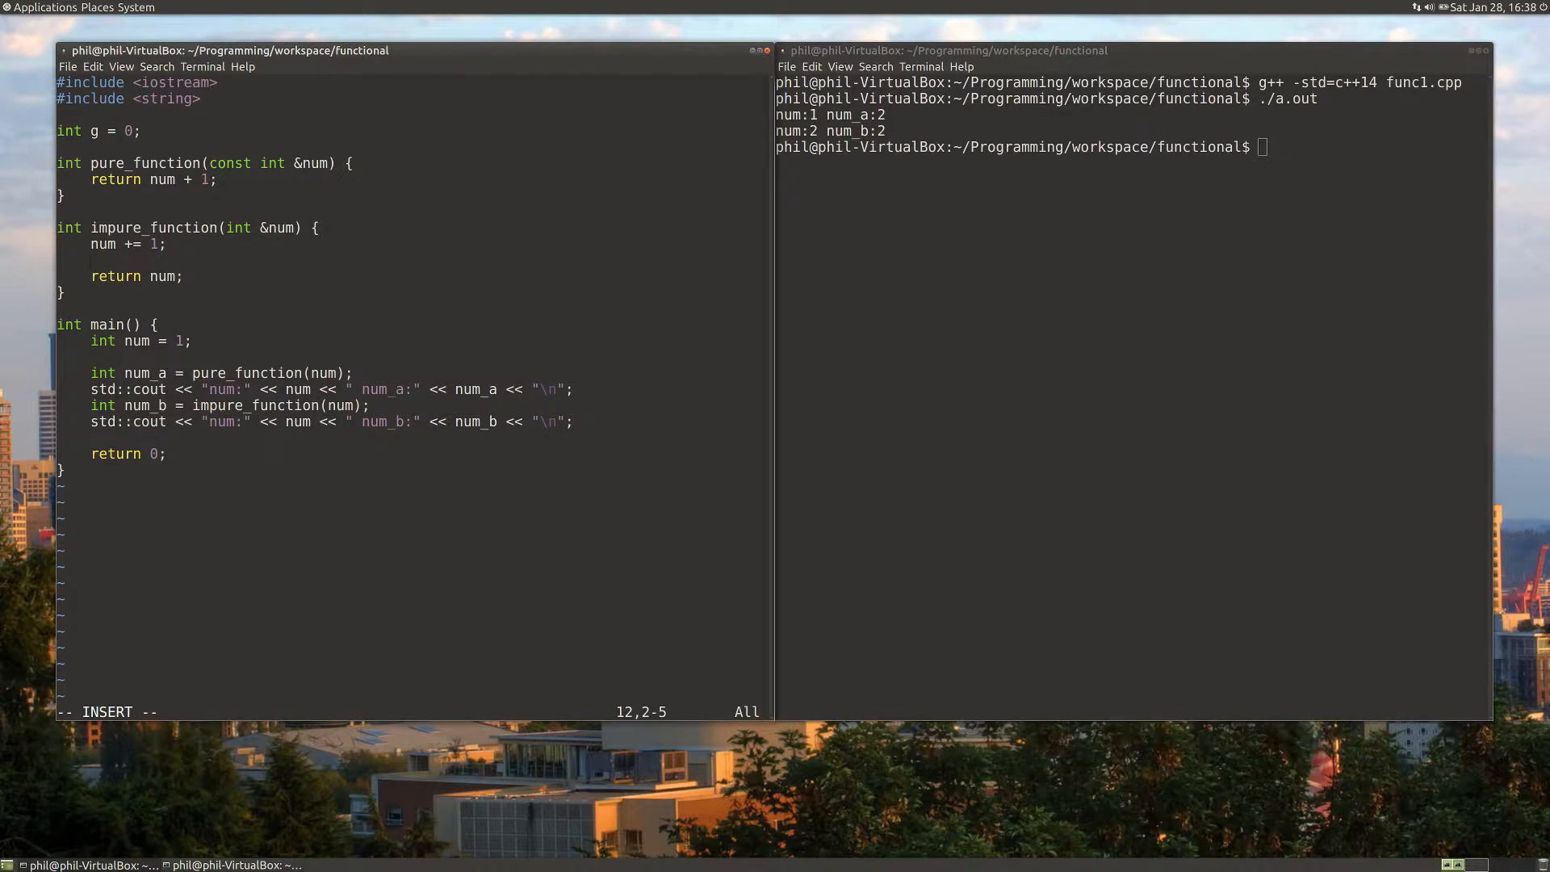
pyautogui.write('g++;')
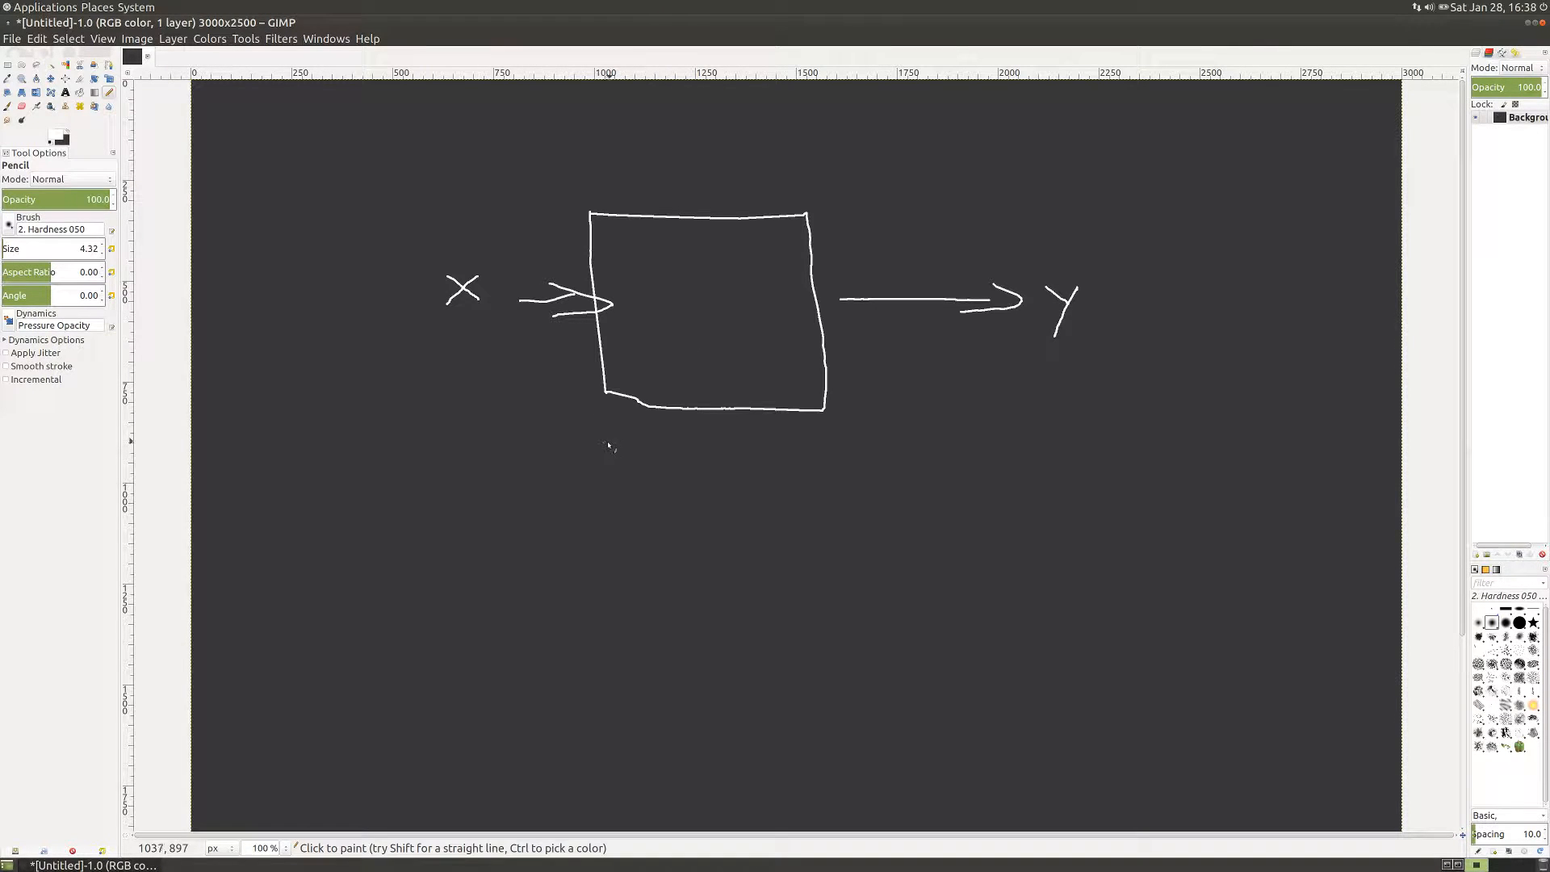
# - Draw a large box with a small input box and arrow on the left and an arrow to a small output box on the right
pyautogui.moveTo(606, 443); pyautogui.dragTo(833, 648)
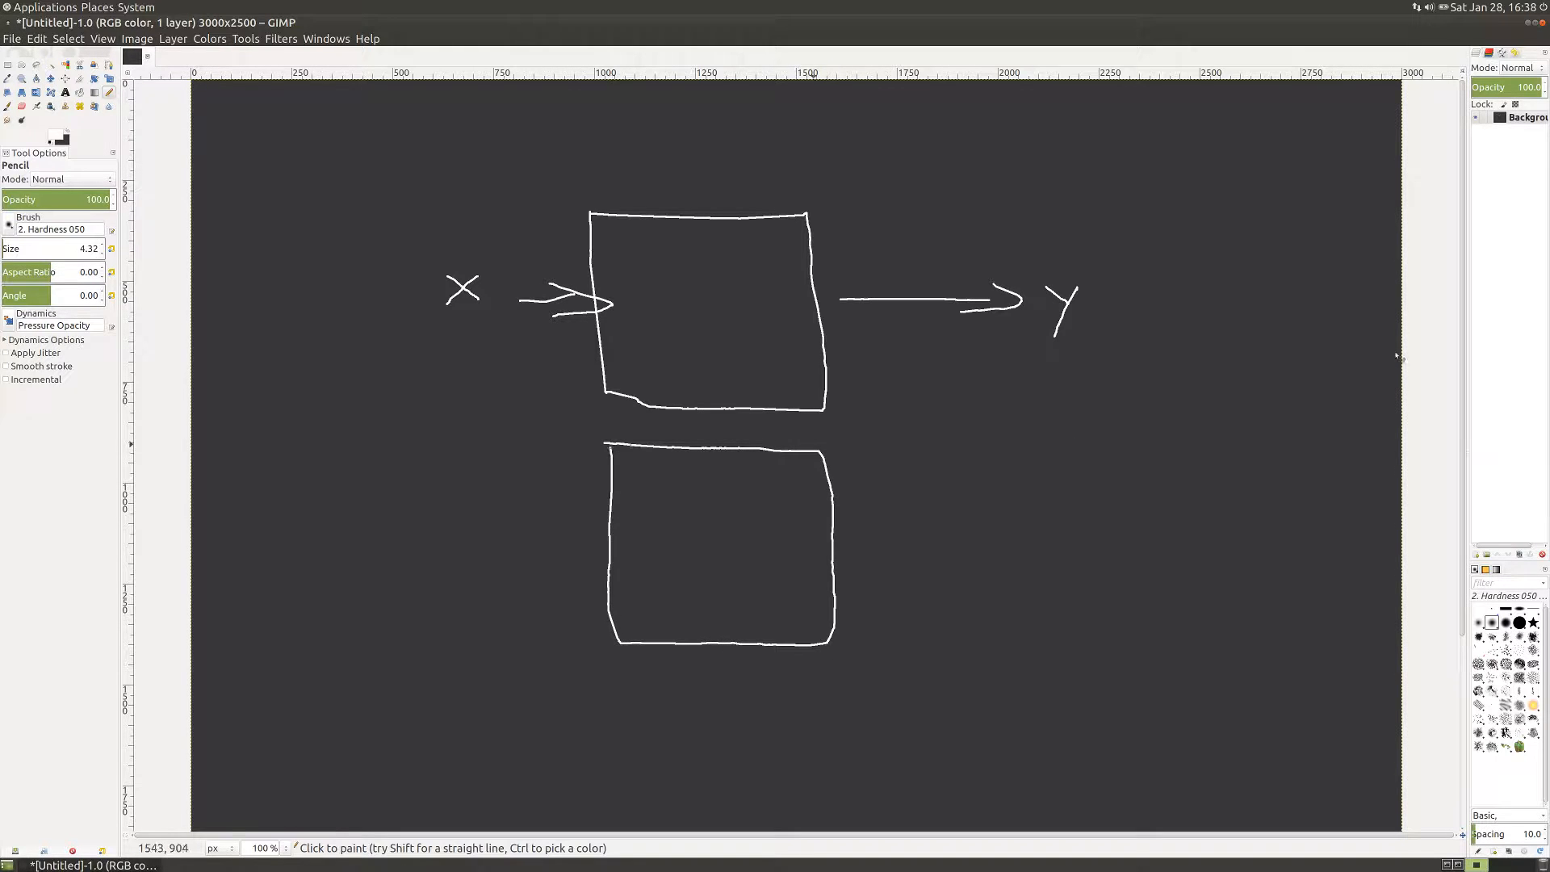
pyautogui.scroll(-3)
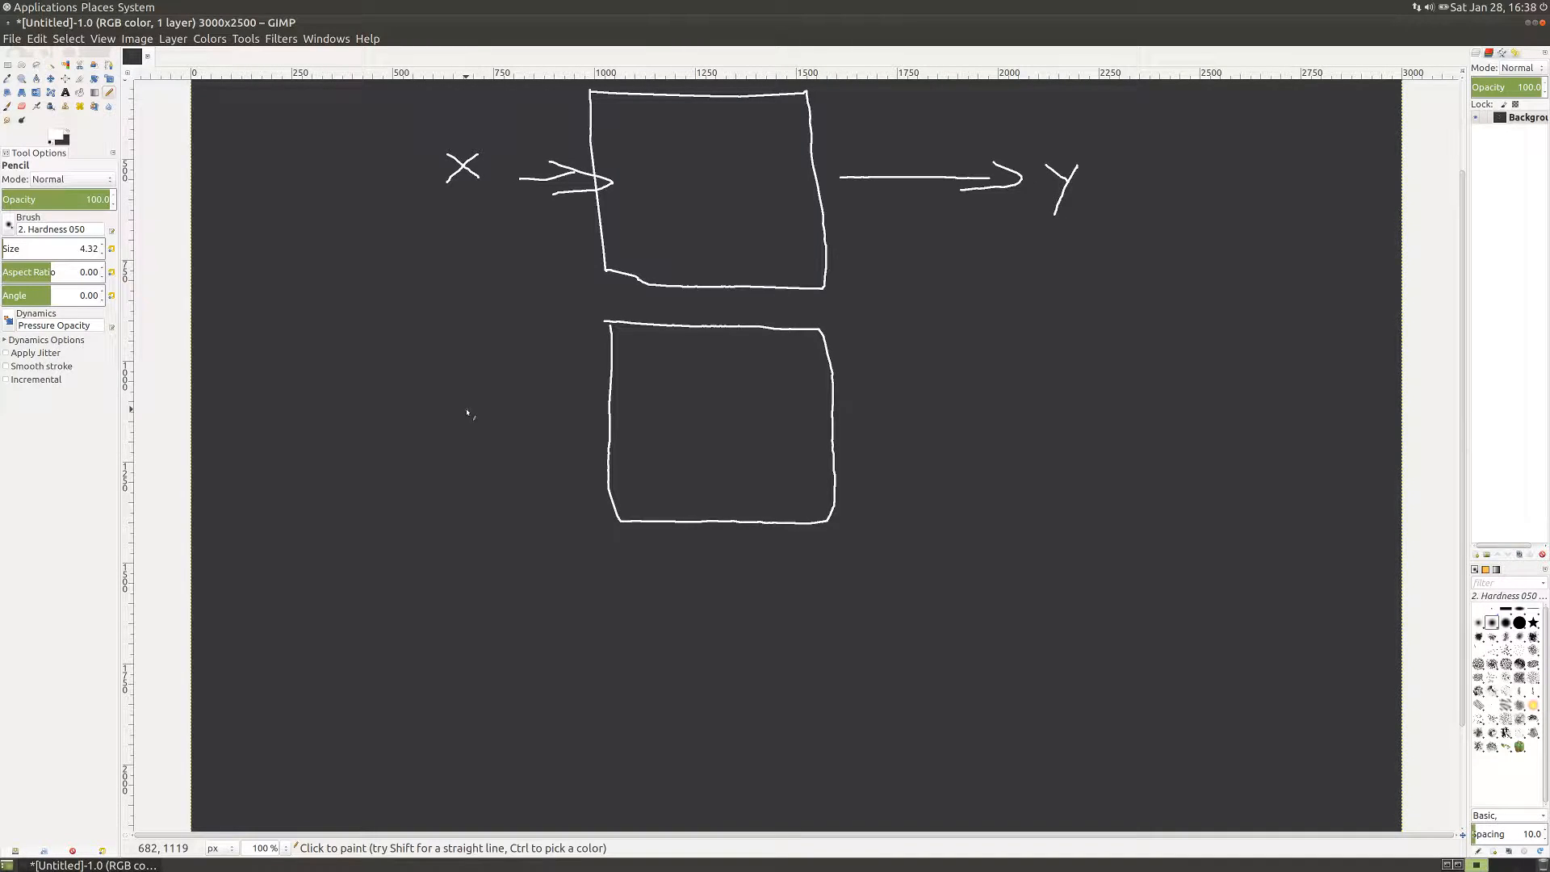
pyautogui.moveTo(485, 425)
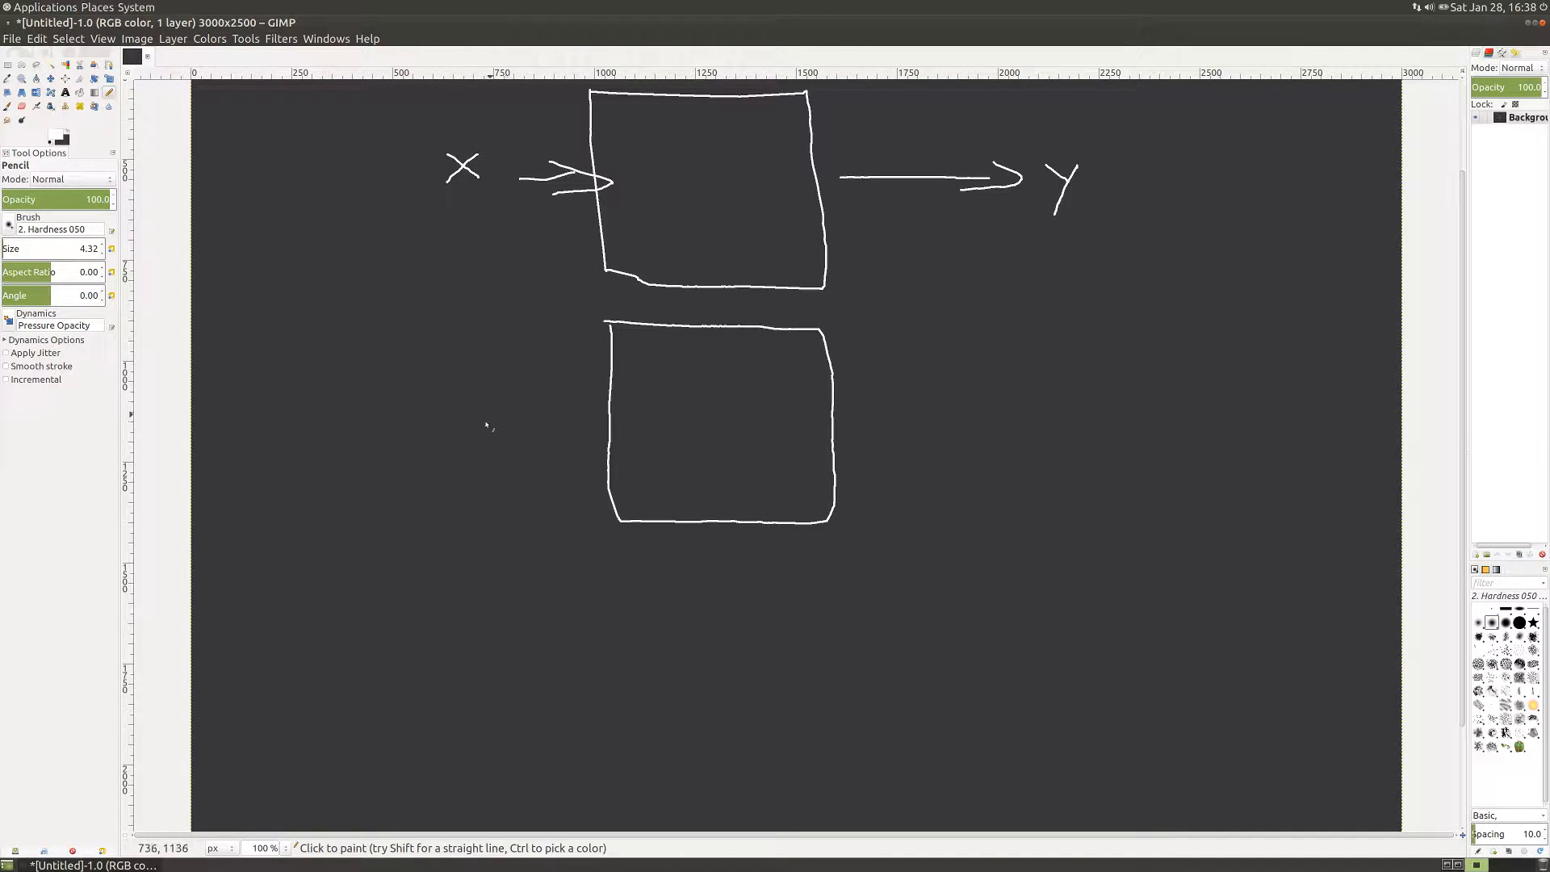
pyautogui.moveTo(457, 423); pyautogui.dragTo(596, 423)
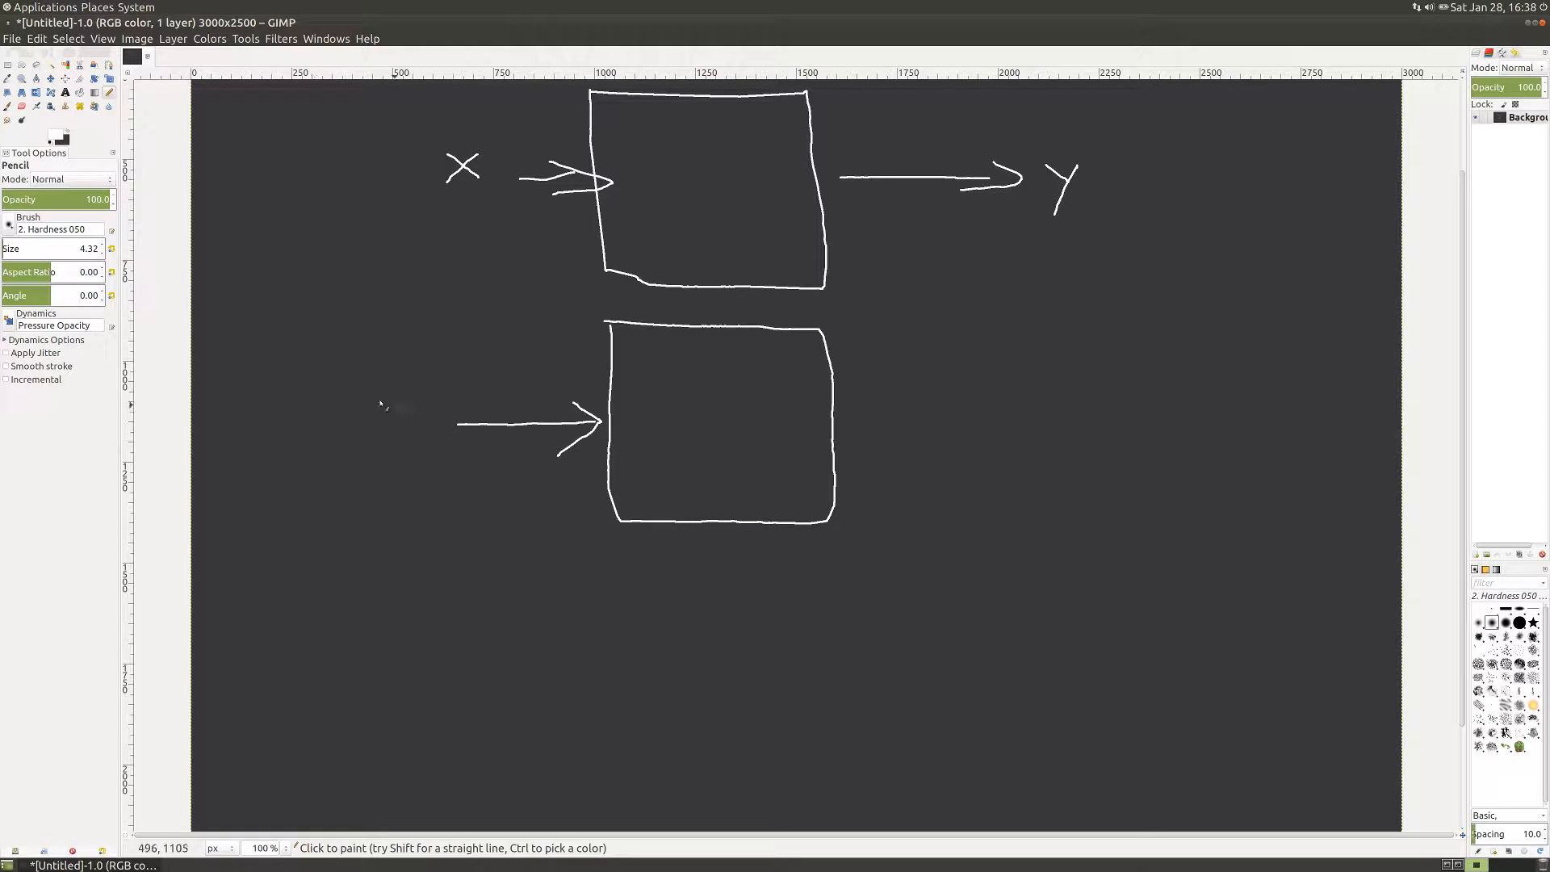
pyautogui.moveTo(363, 393); pyautogui.dragTo(442, 397)
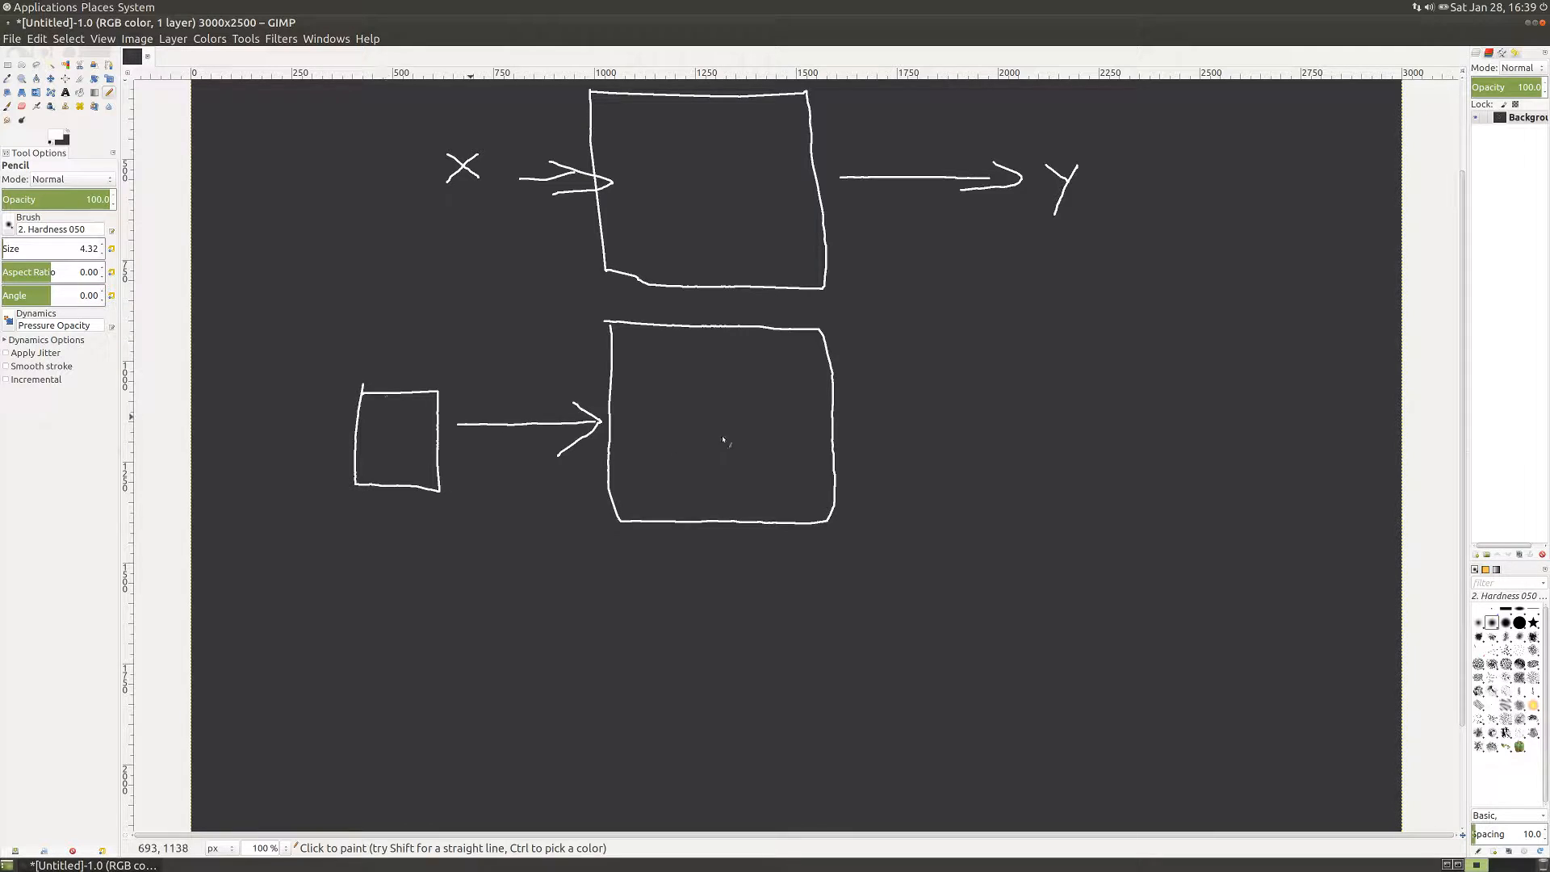
pyautogui.moveTo(872, 412); pyautogui.dragTo(945, 410)
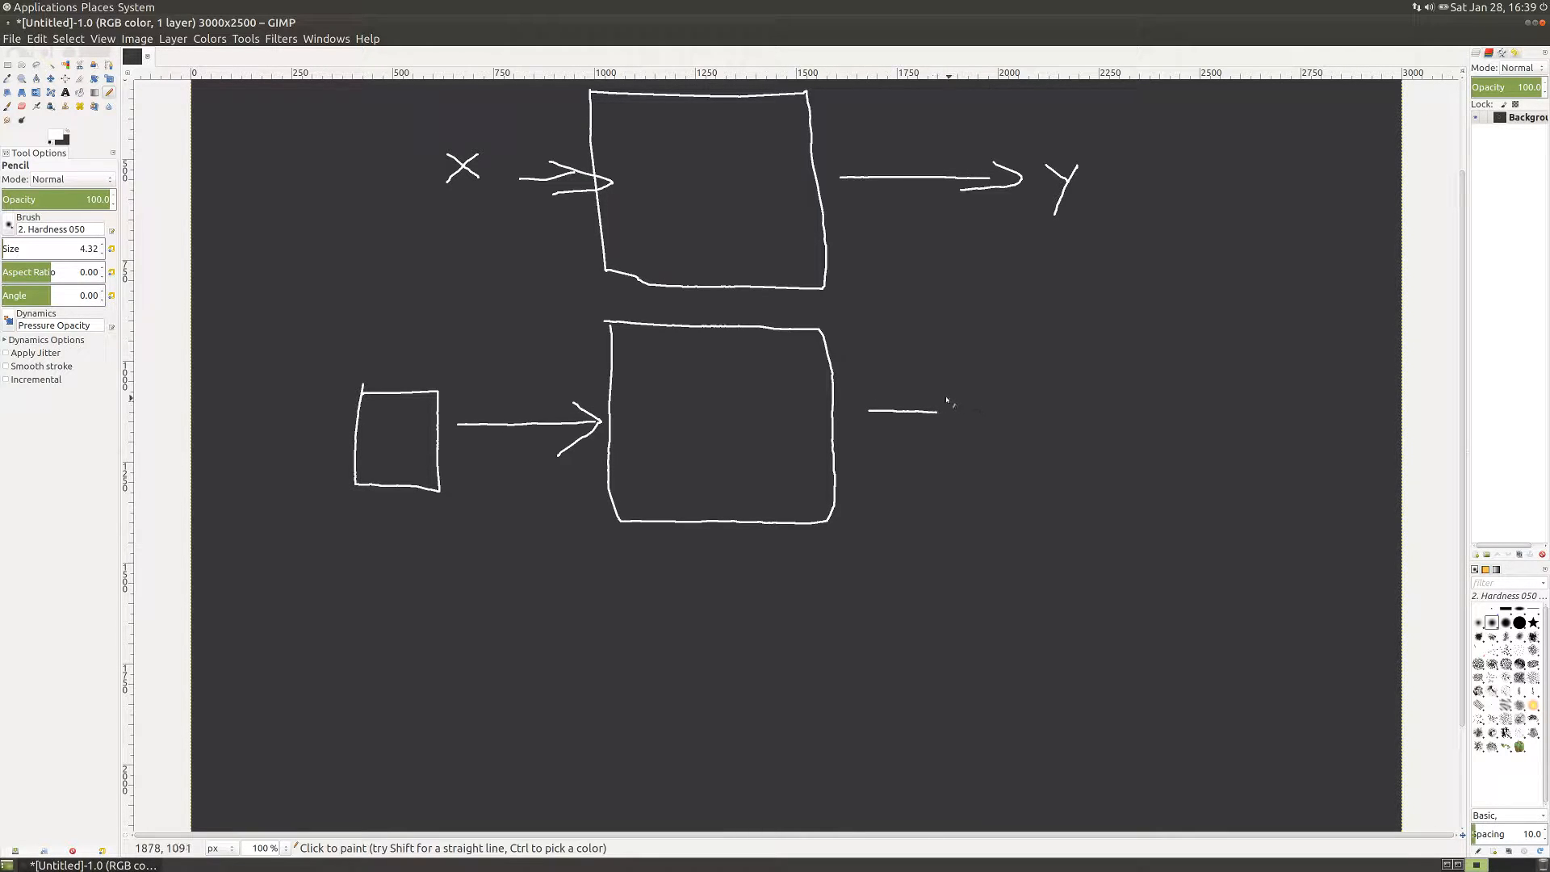
pyautogui.moveTo(940, 395); pyautogui.dragTo(997, 414)
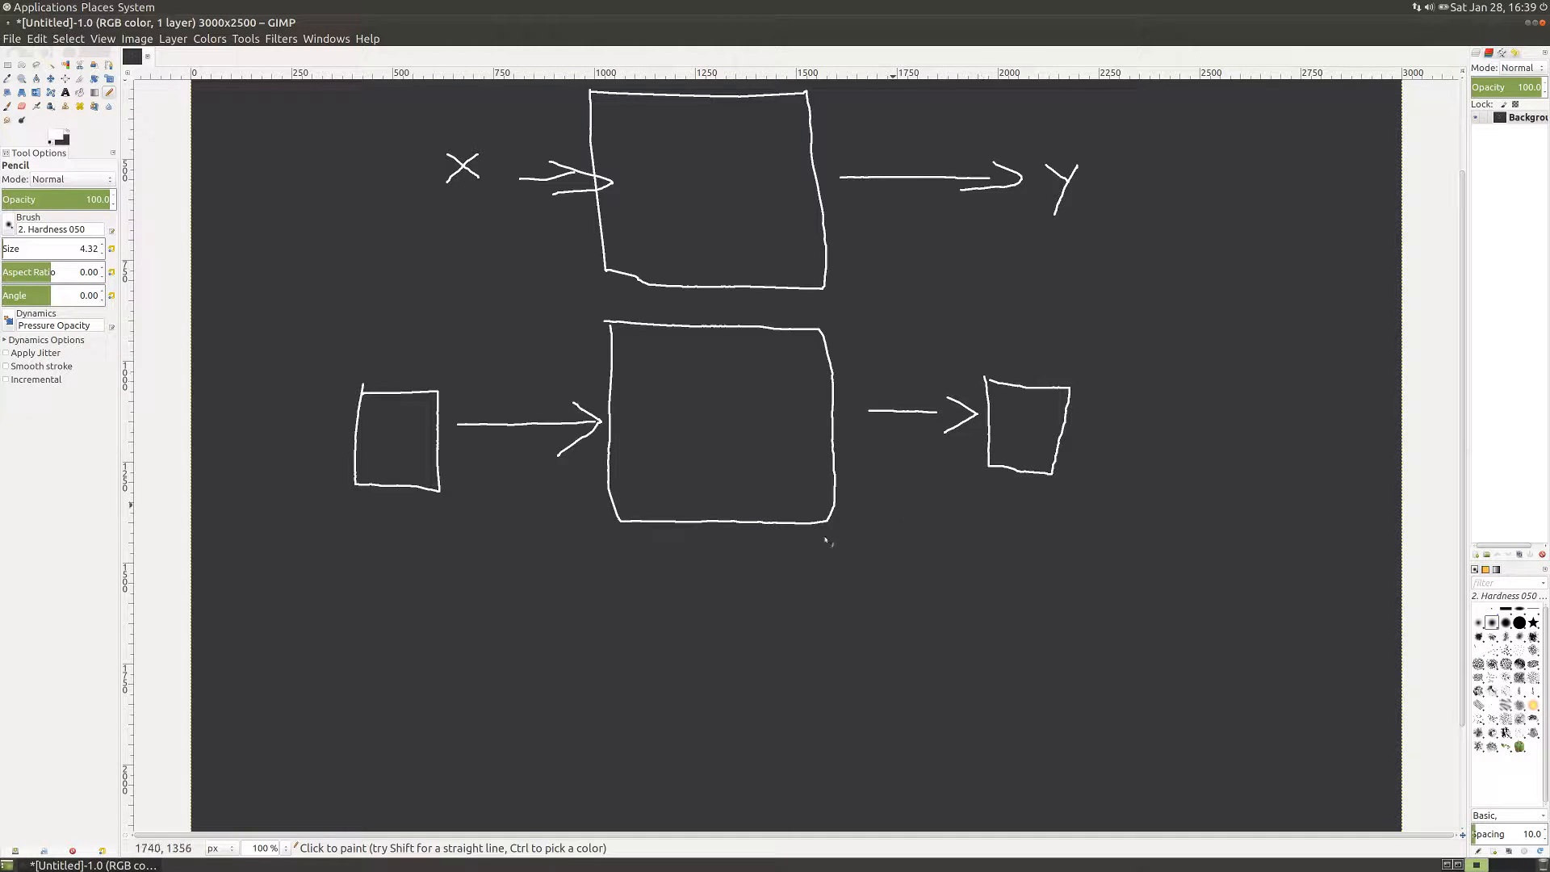
pyautogui.moveTo(828, 543)
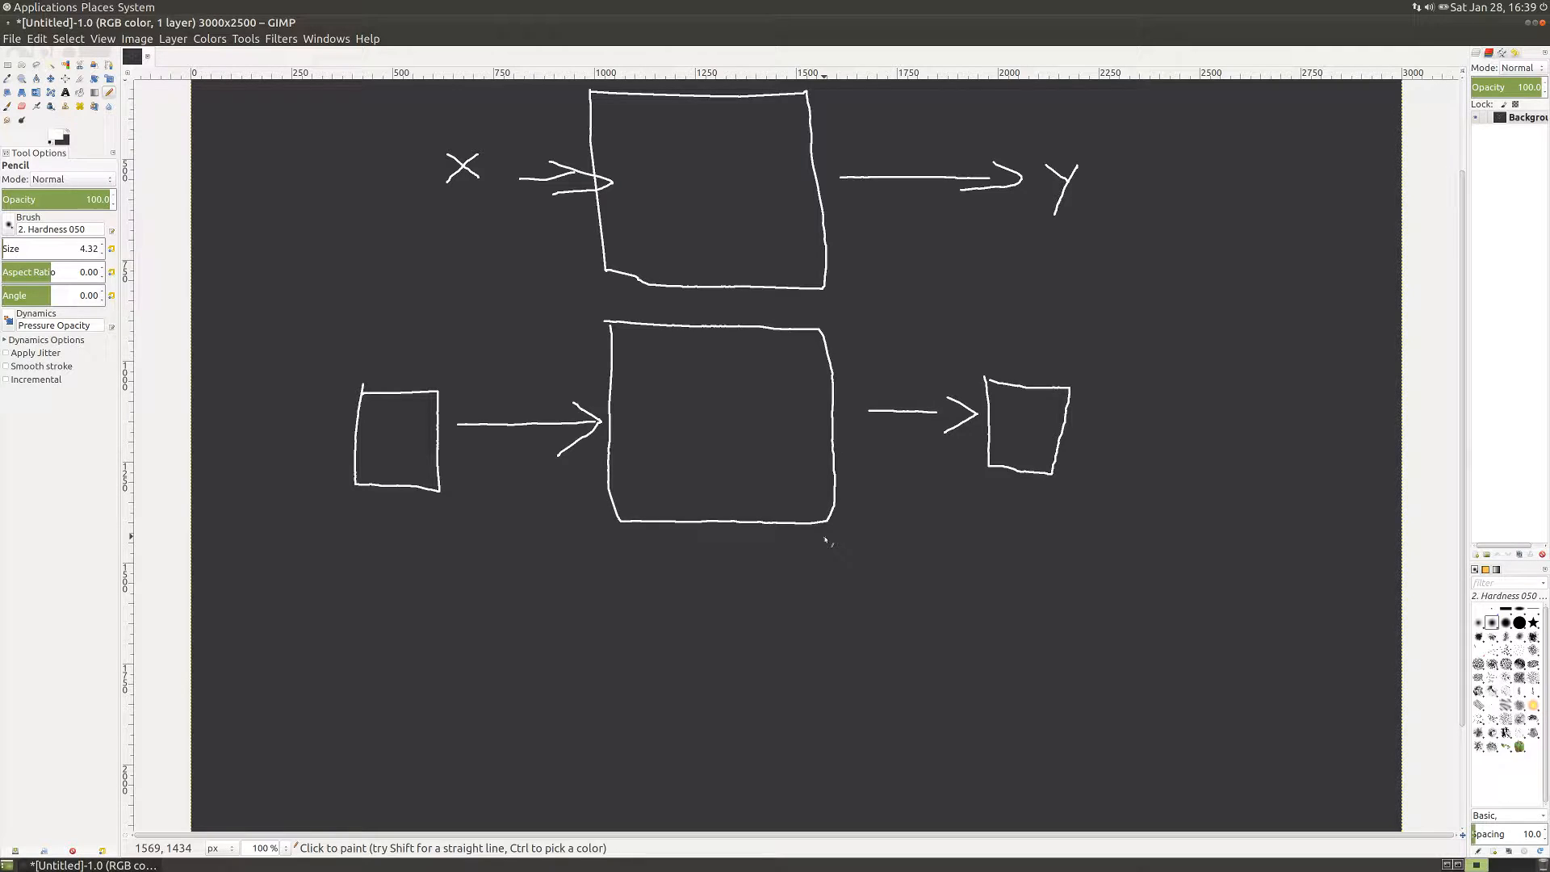
pyautogui.moveTo(880, 565)
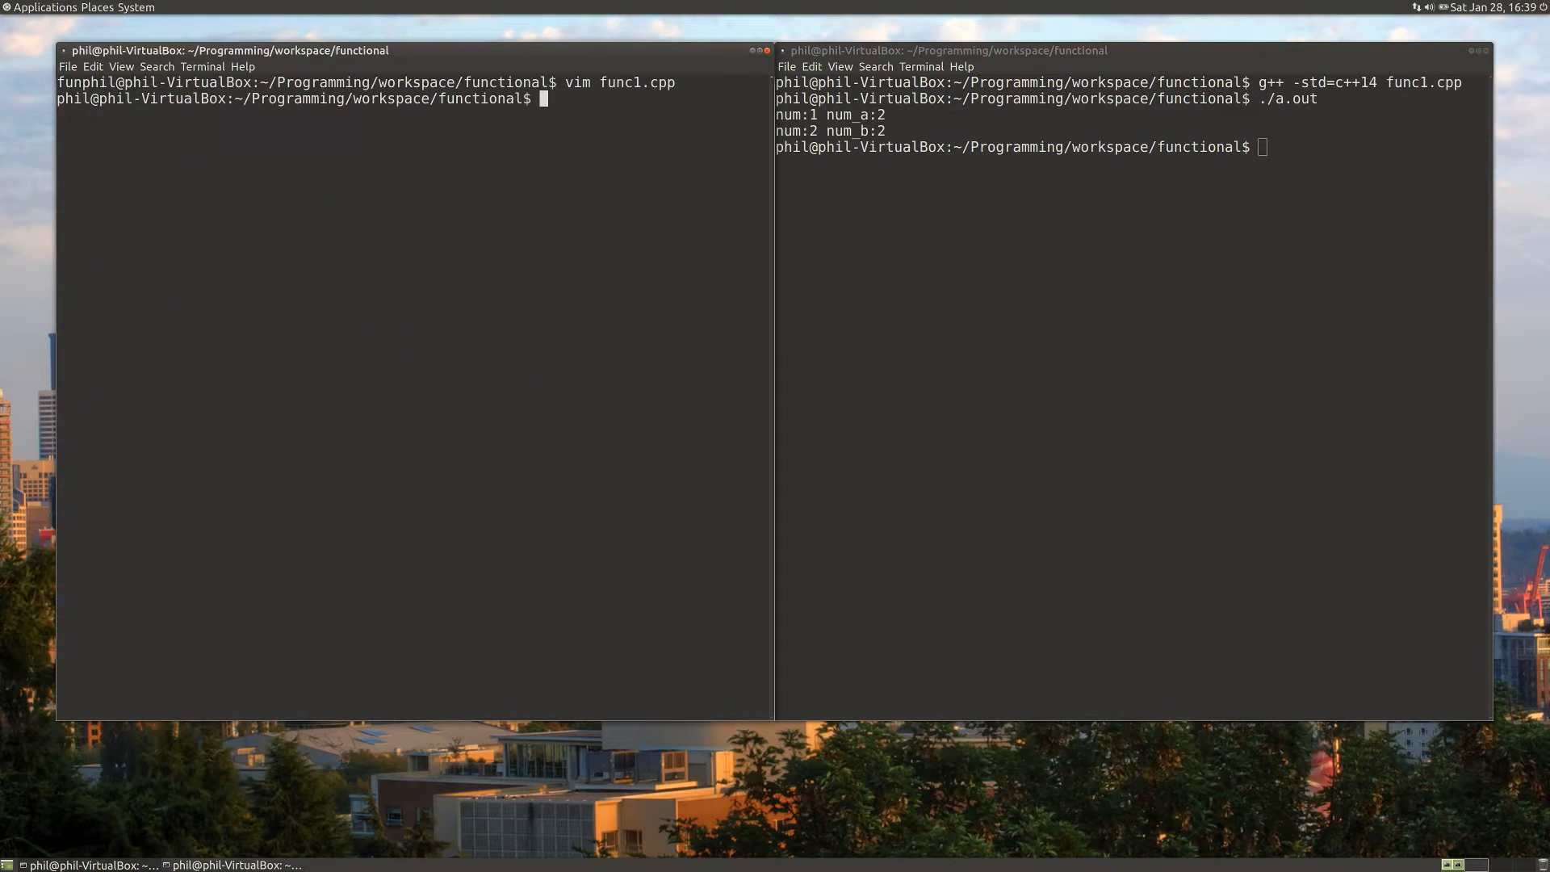
# - Open func2.js in vim and point out the multiplier parameter and returned result variable
pyautogui.write('vim')
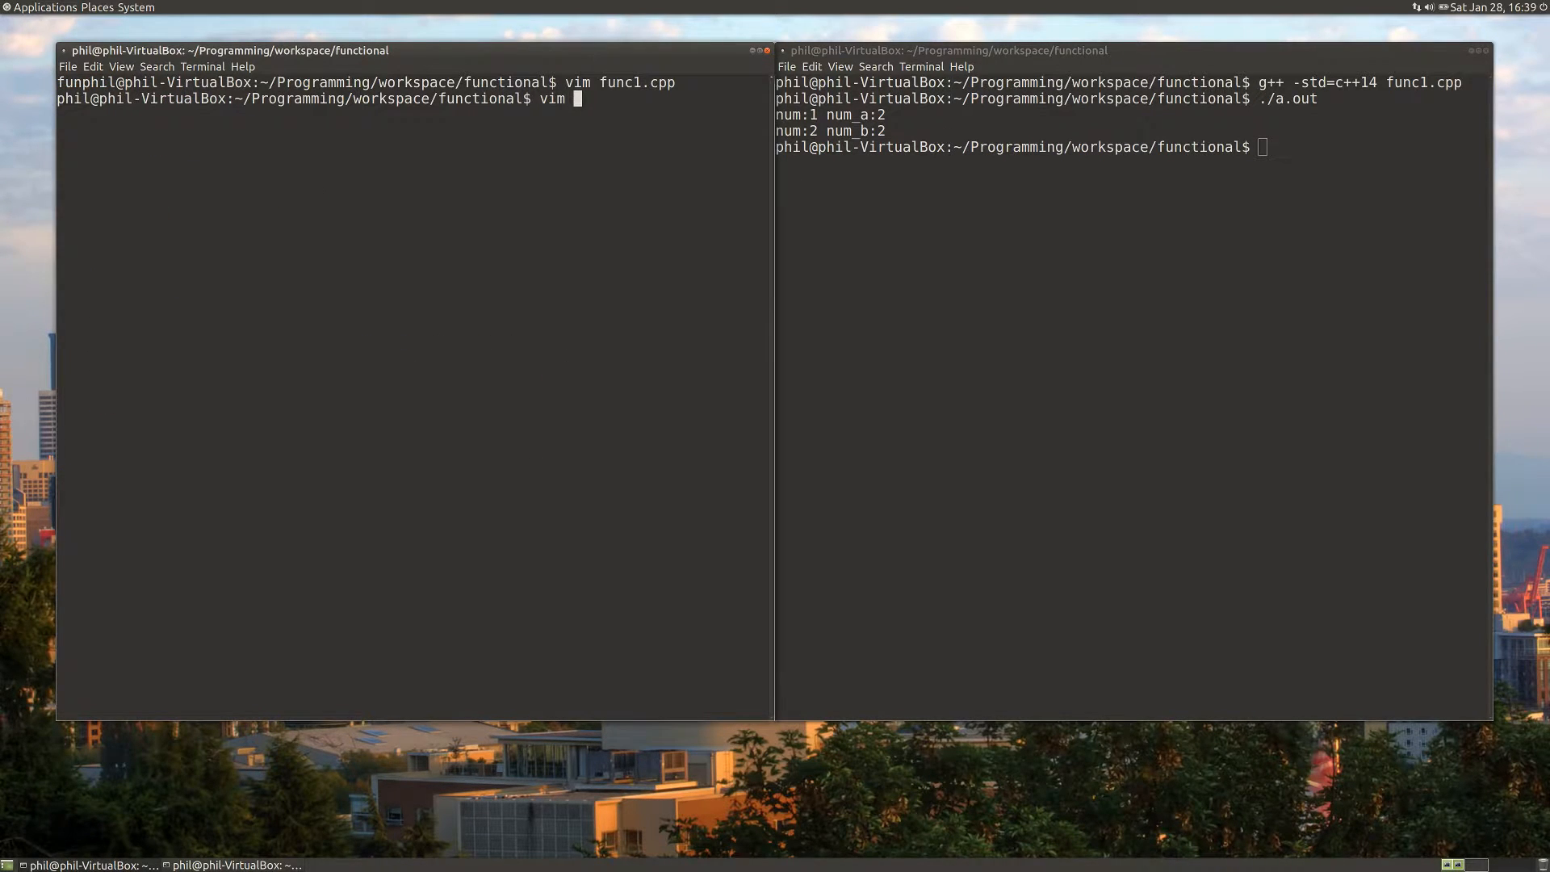
pyautogui.write('func2')
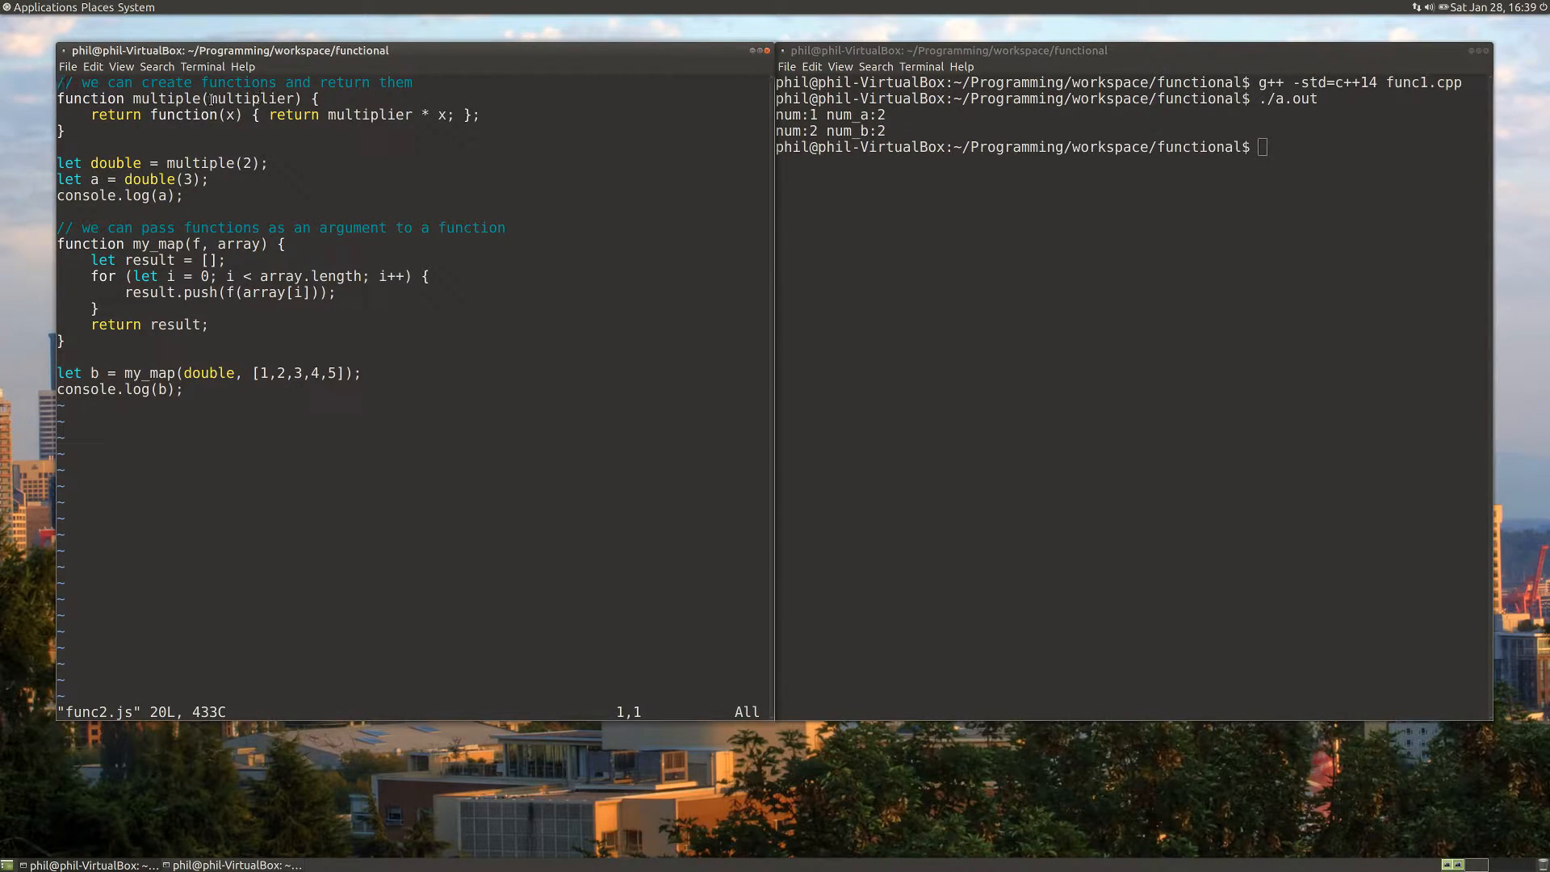
pyautogui.doubleClick(251, 99)
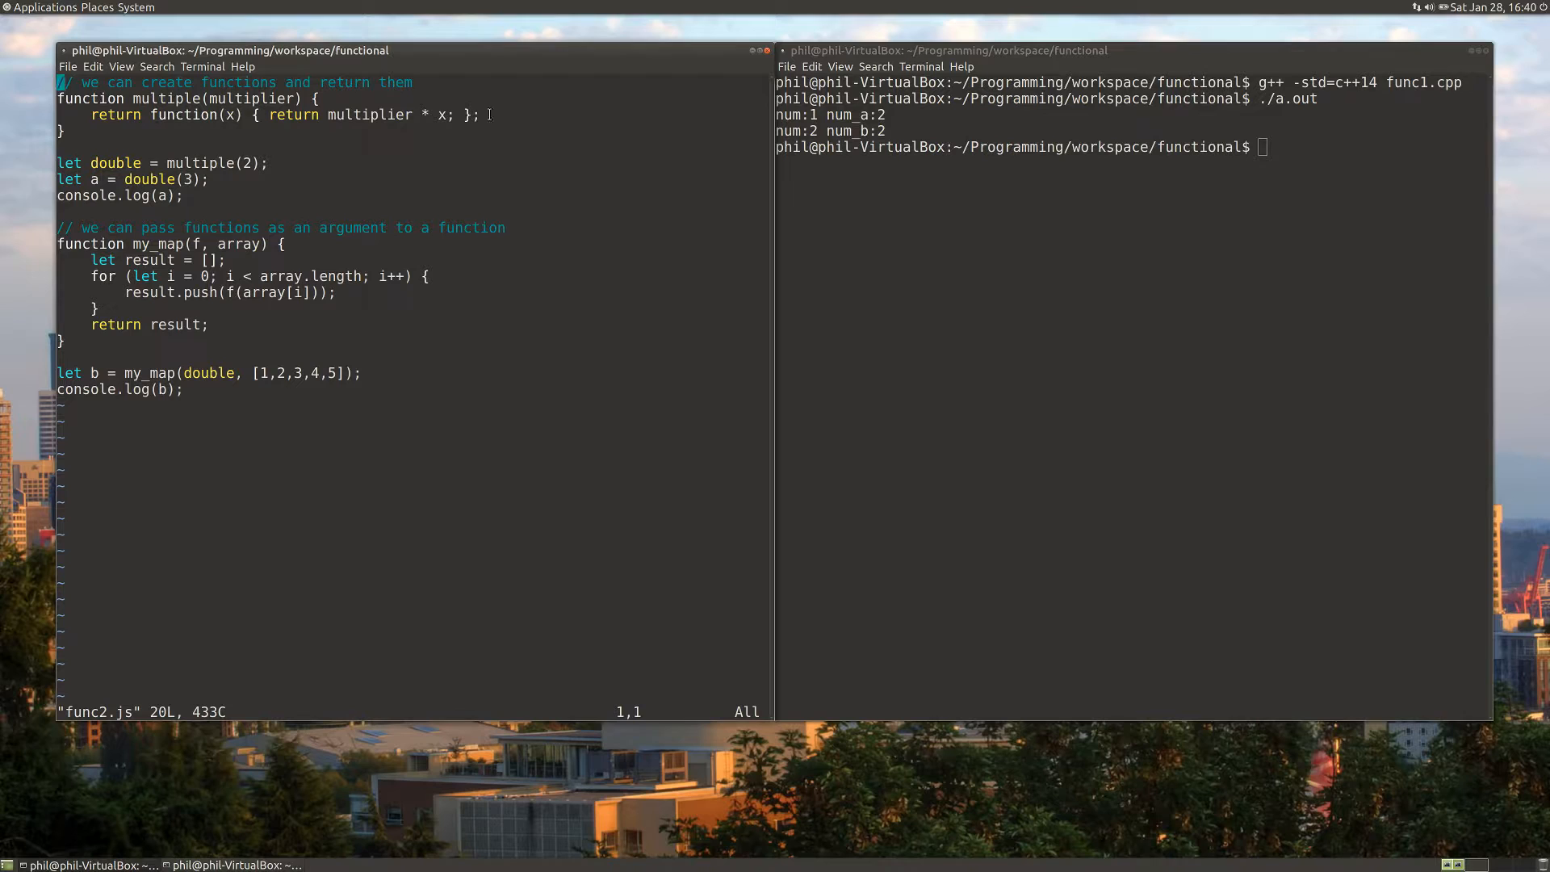
pyautogui.doubleClick(200, 163)
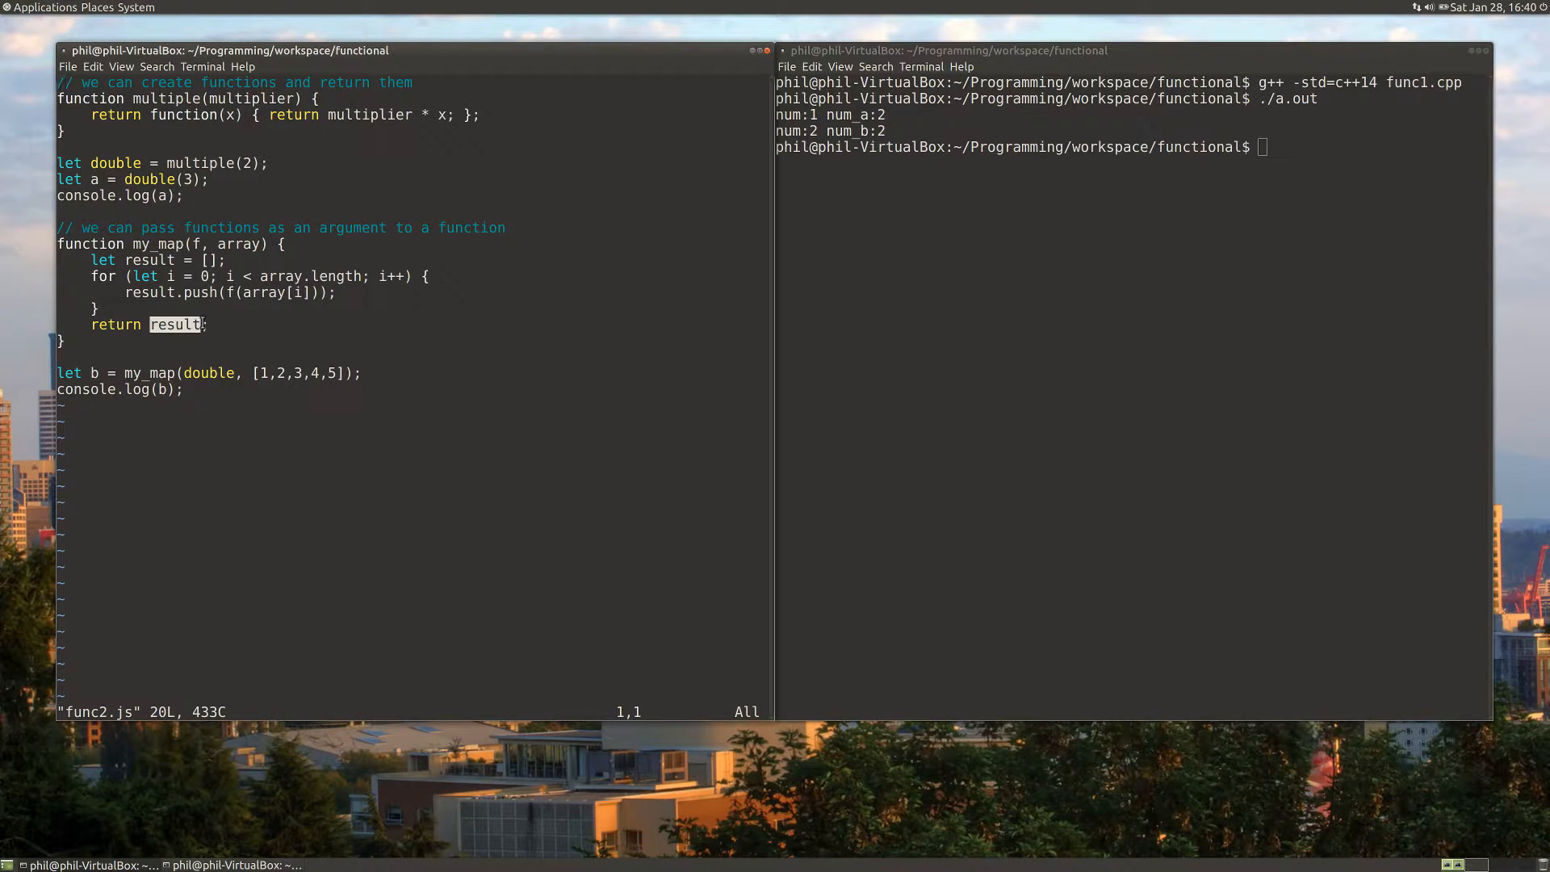
pyautogui.moveTo(251, 408)
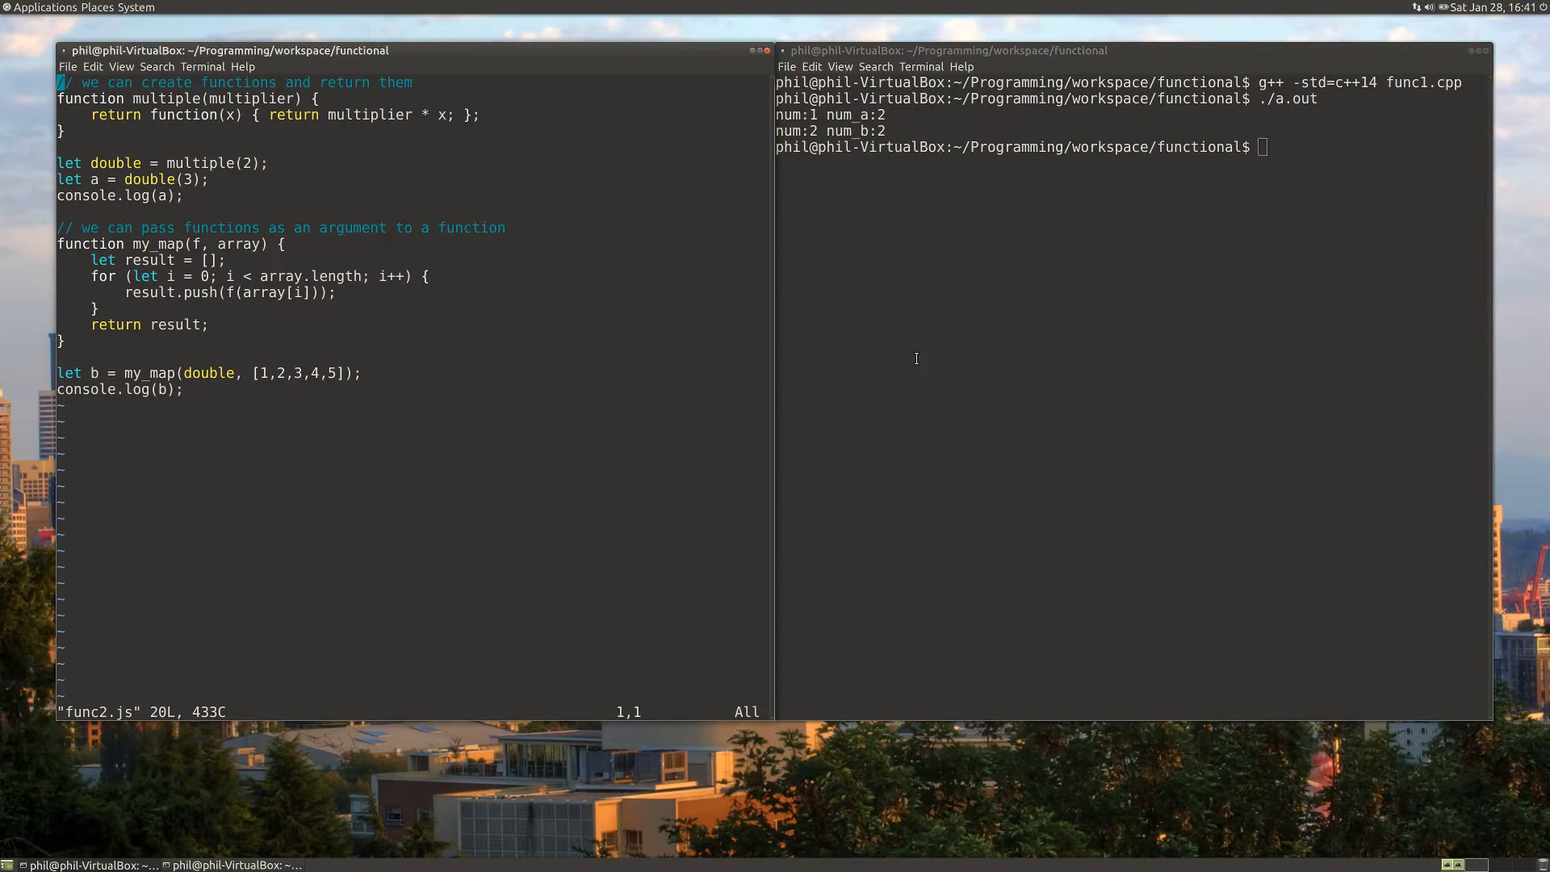
# - Run 'node func2.js' in the right terminal, printing 6 and [ 2, 4, 6, 8, 10 ]
pyautogui.write('node')
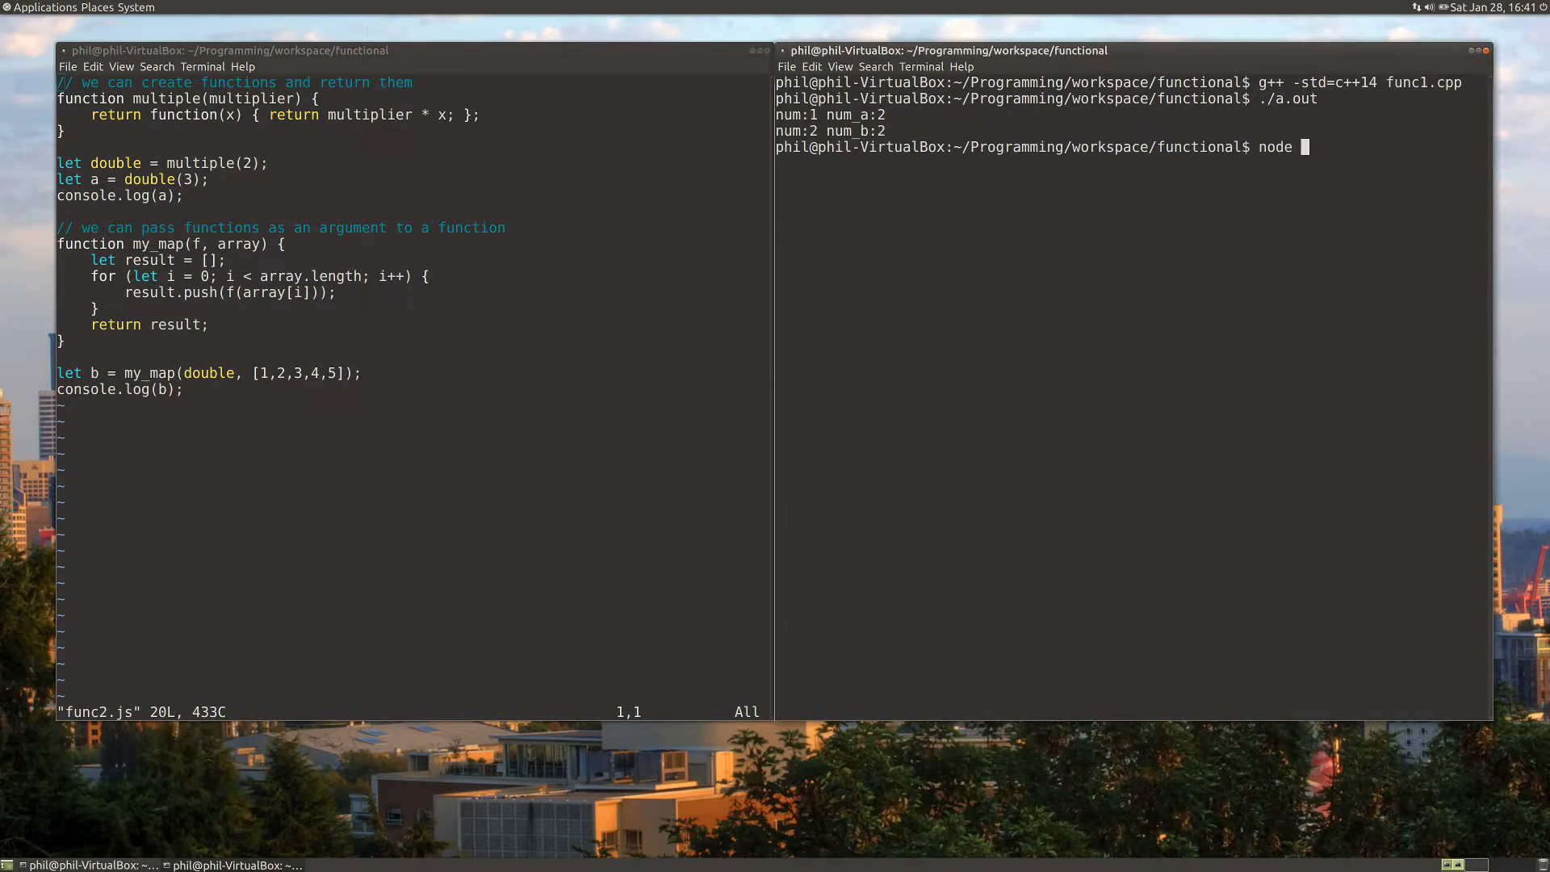
pyautogui.write('func2.js')
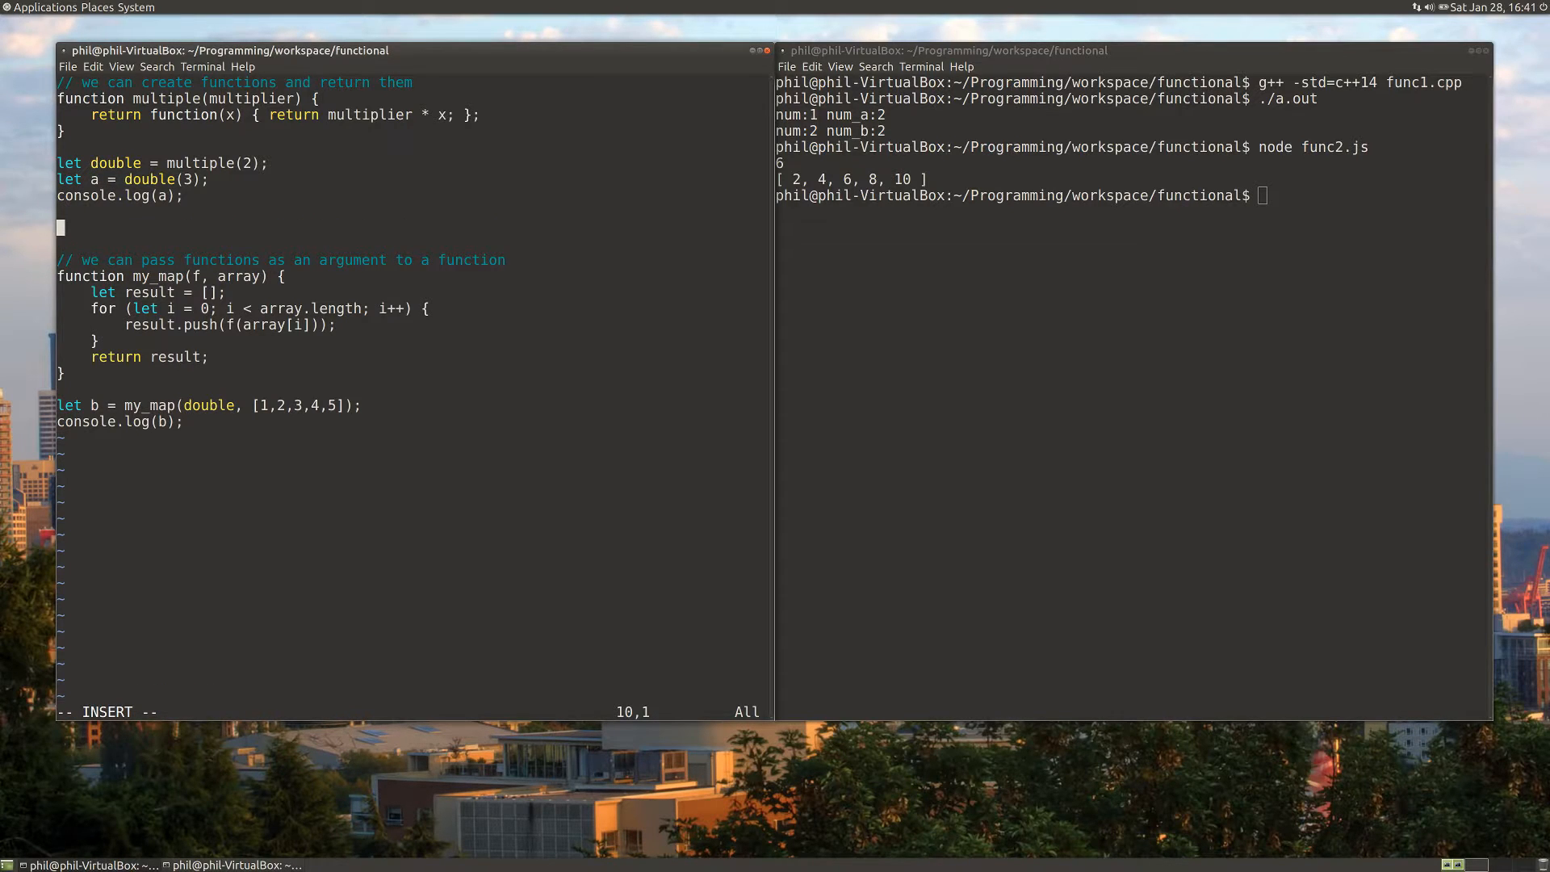
# - Type 'a = 5;', replace it with 'let c = double(a);' and begin another let line
pyautogui.write('a = 5')
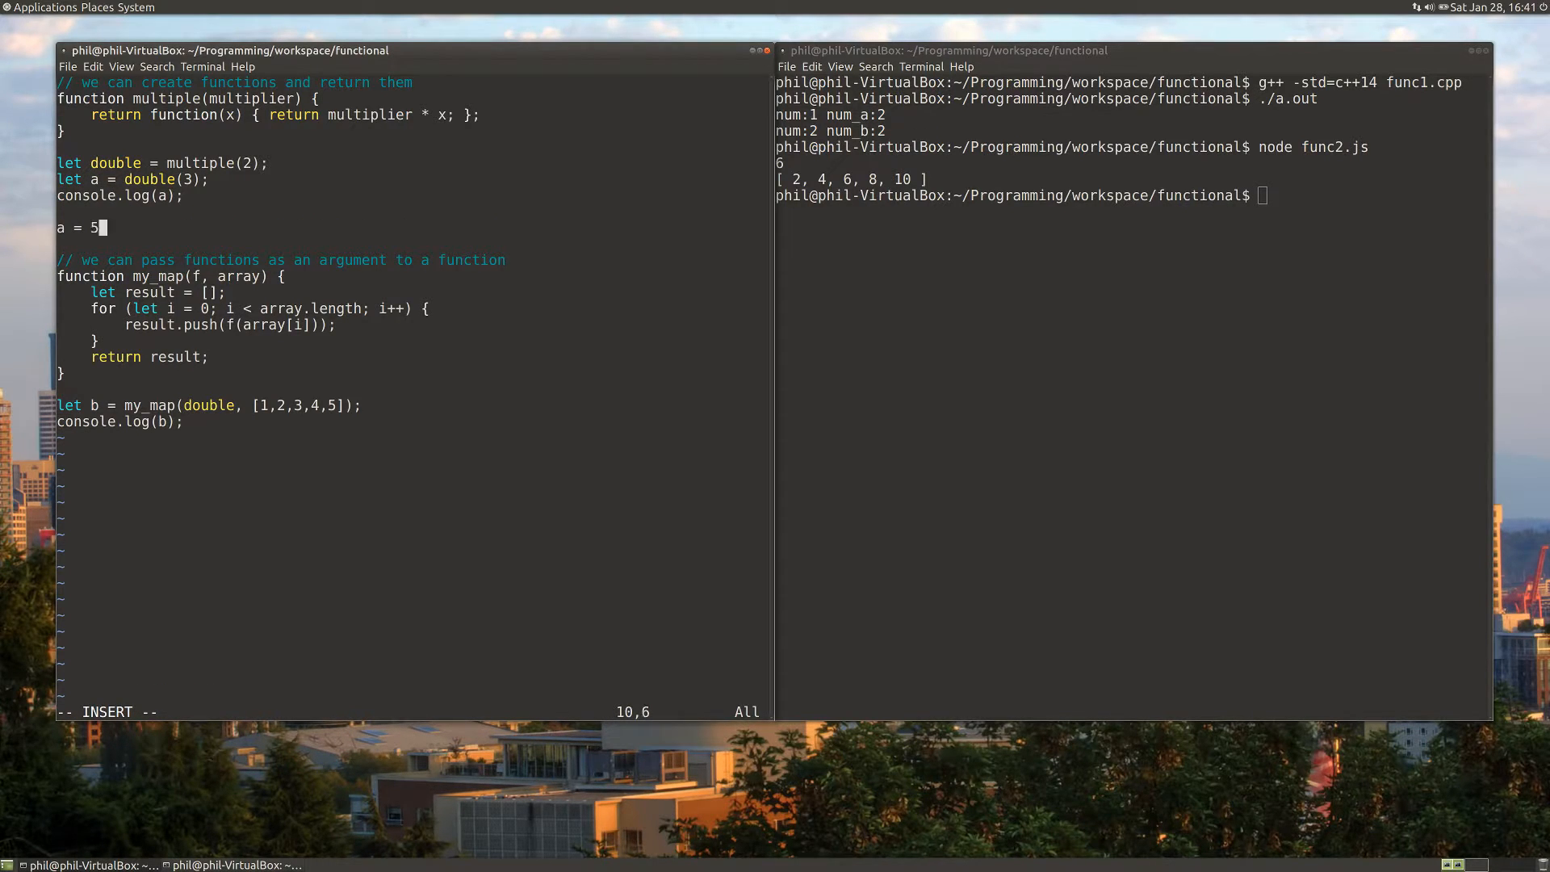
pyautogui.write(';')
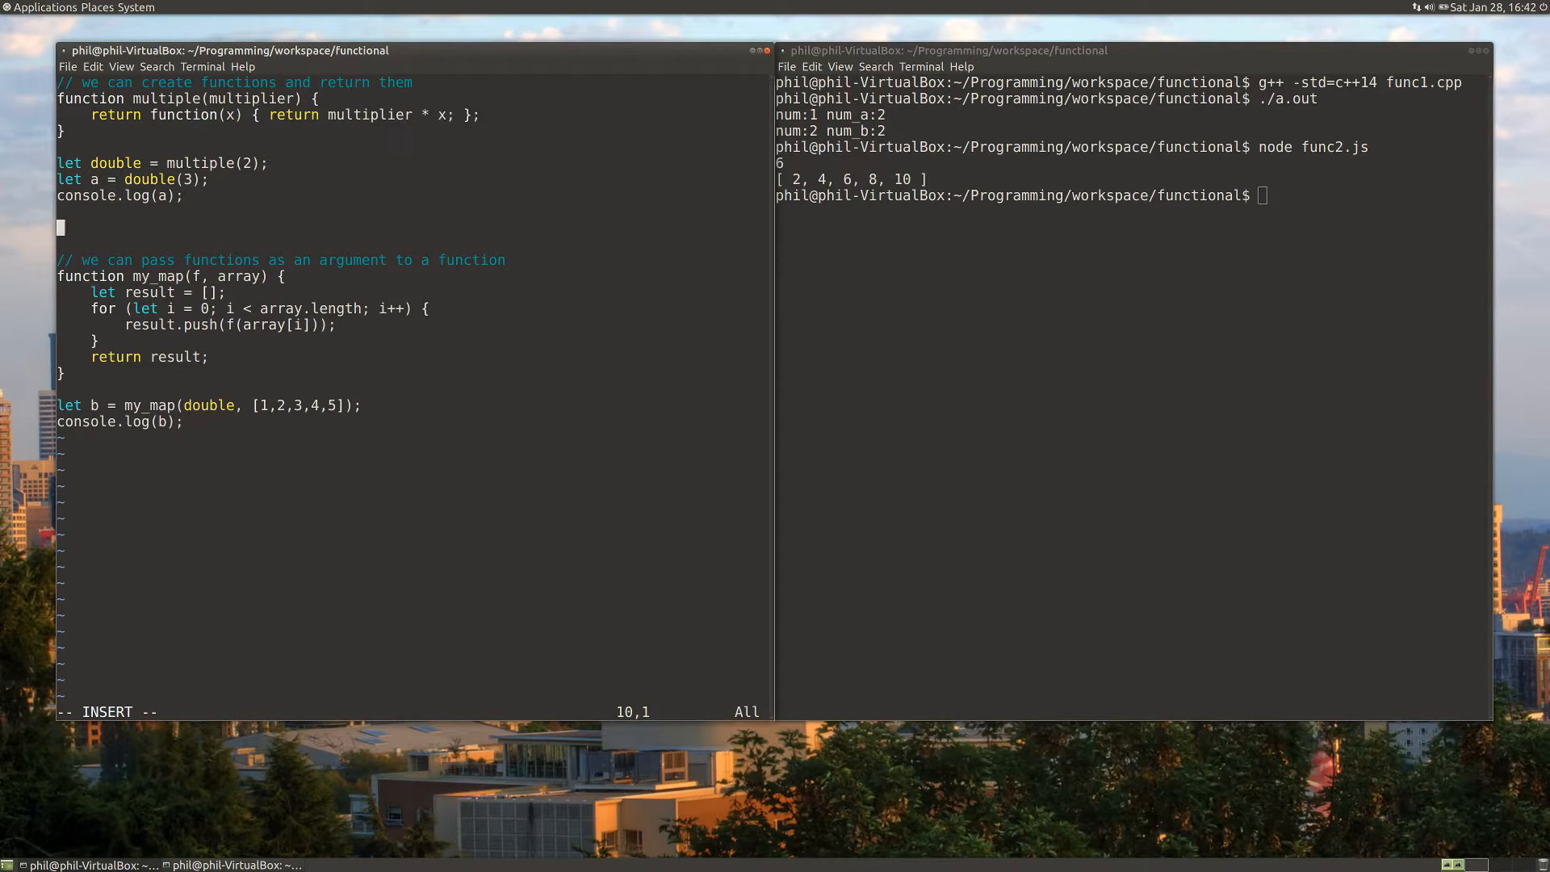
pyautogui.write('let')
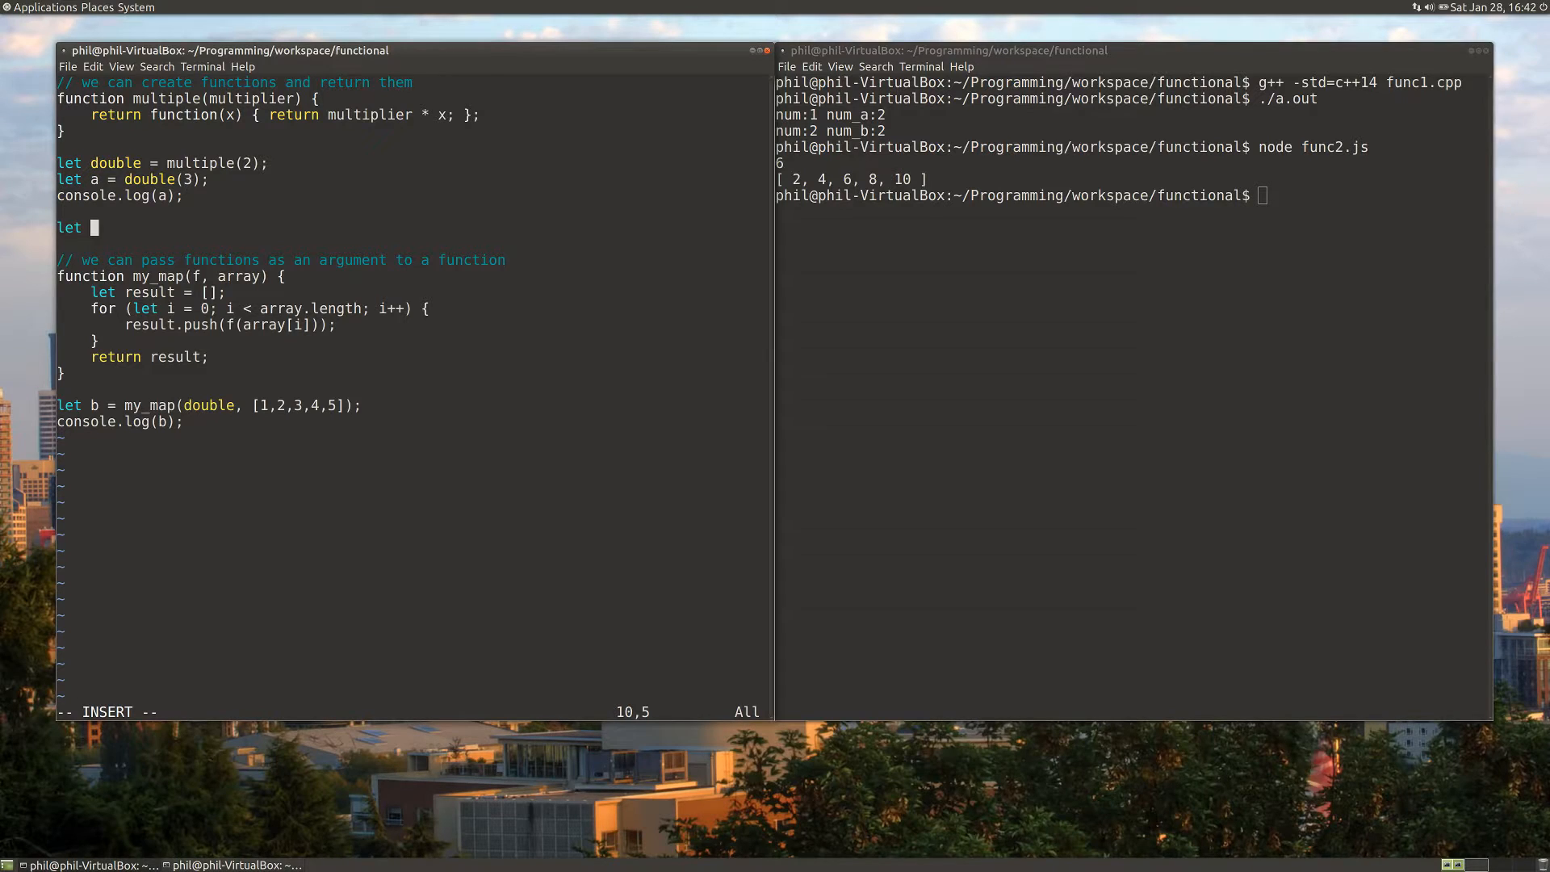
pyautogui.write('c =')
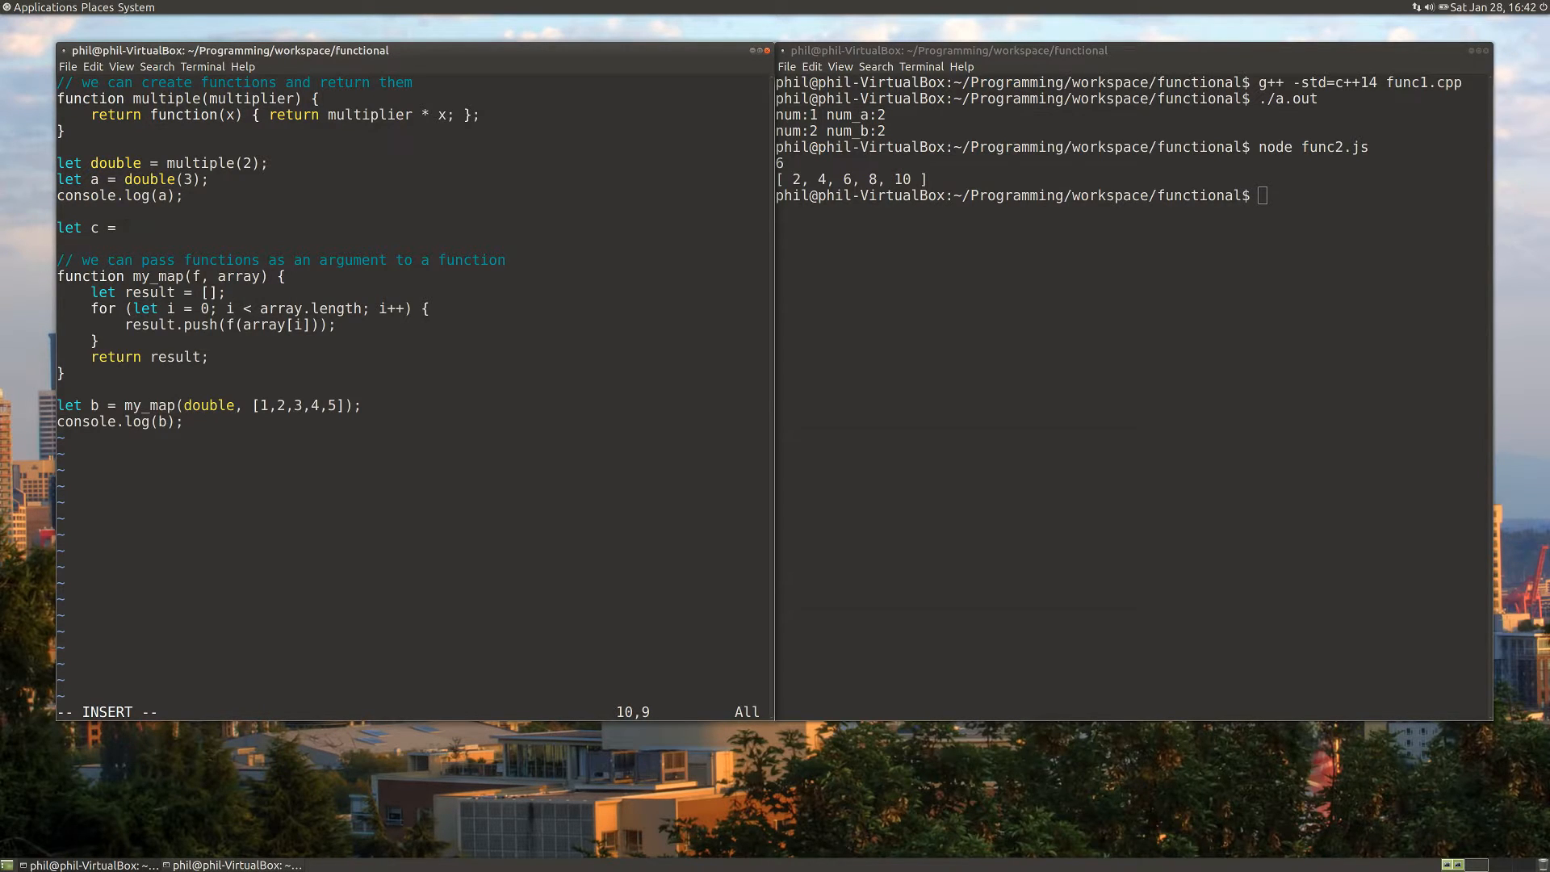
pyautogui.write('double(a);')
pyautogui.write('let')
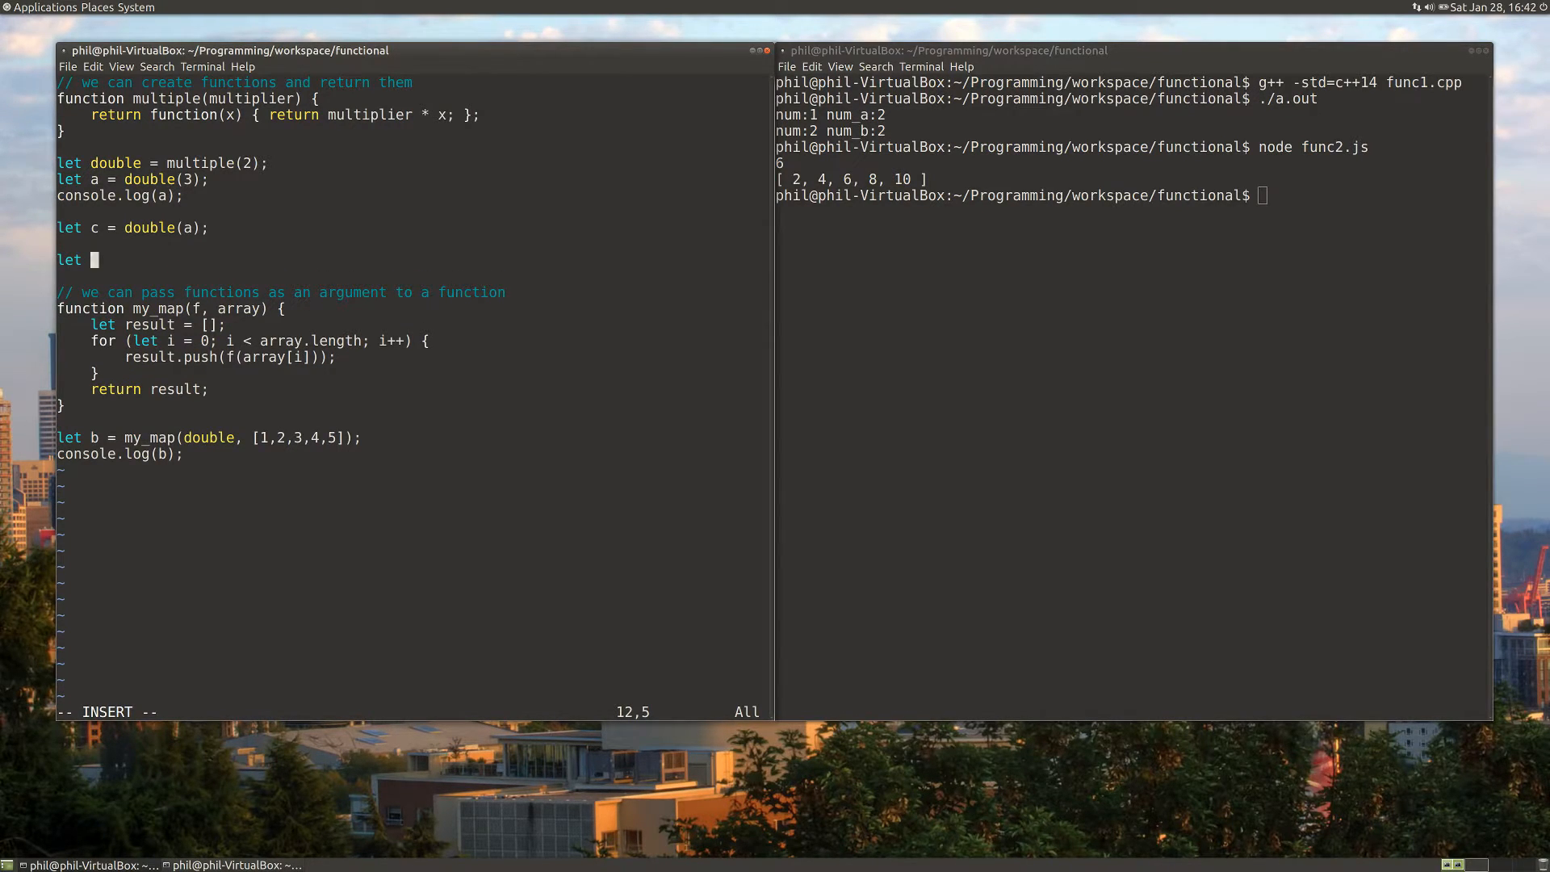
# - Define 'let person = { 'name':'jon', 'favorite_number':7 };' below the c line
pyautogui.write('person =')
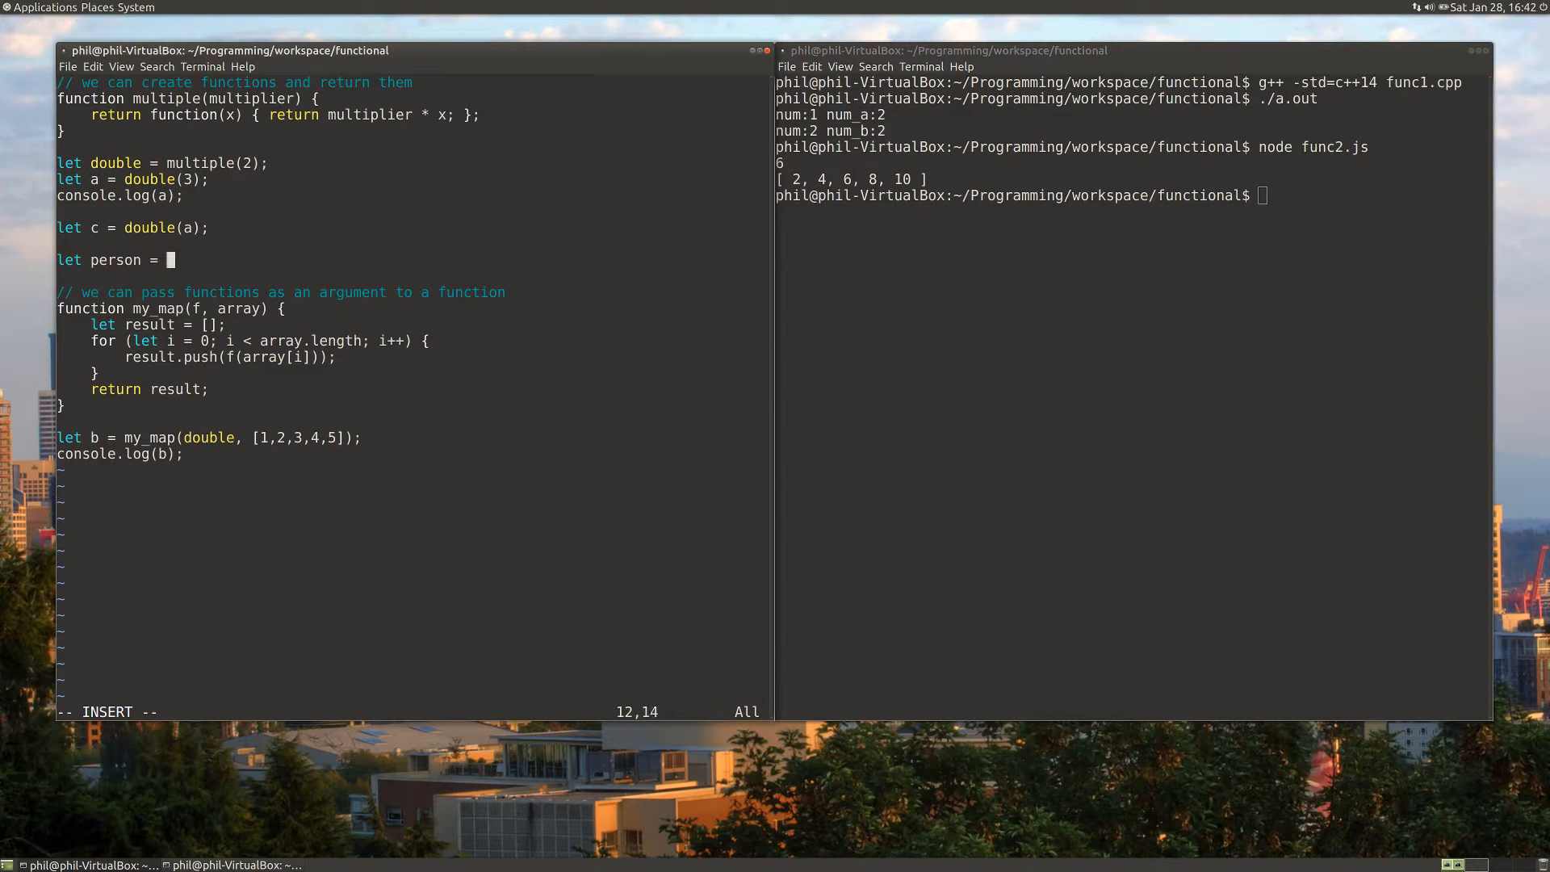
pyautogui.write('{')
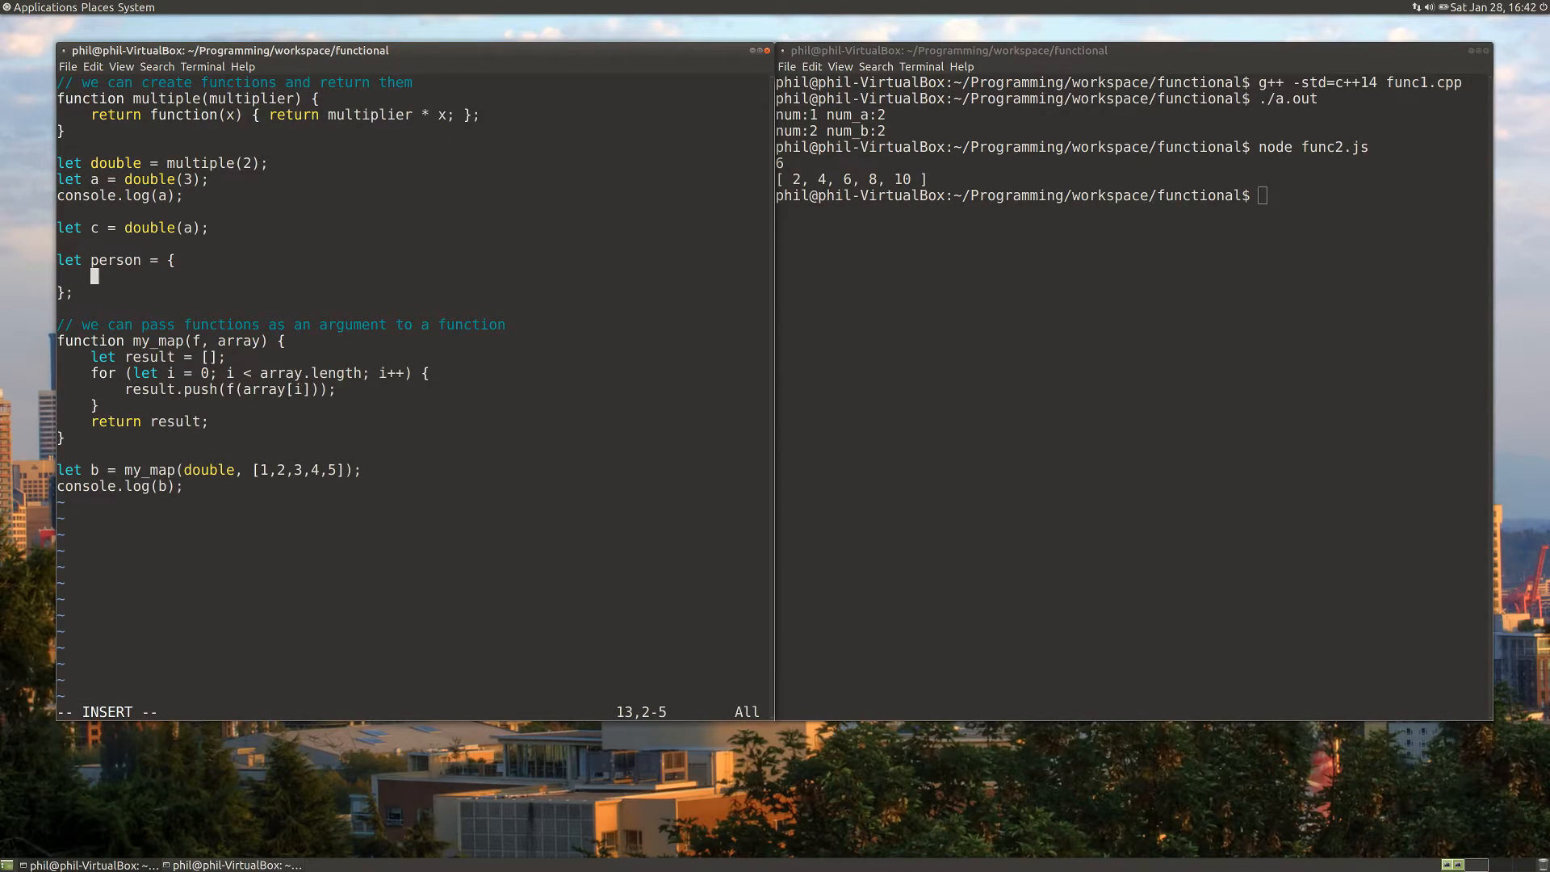
pyautogui.write("'n")
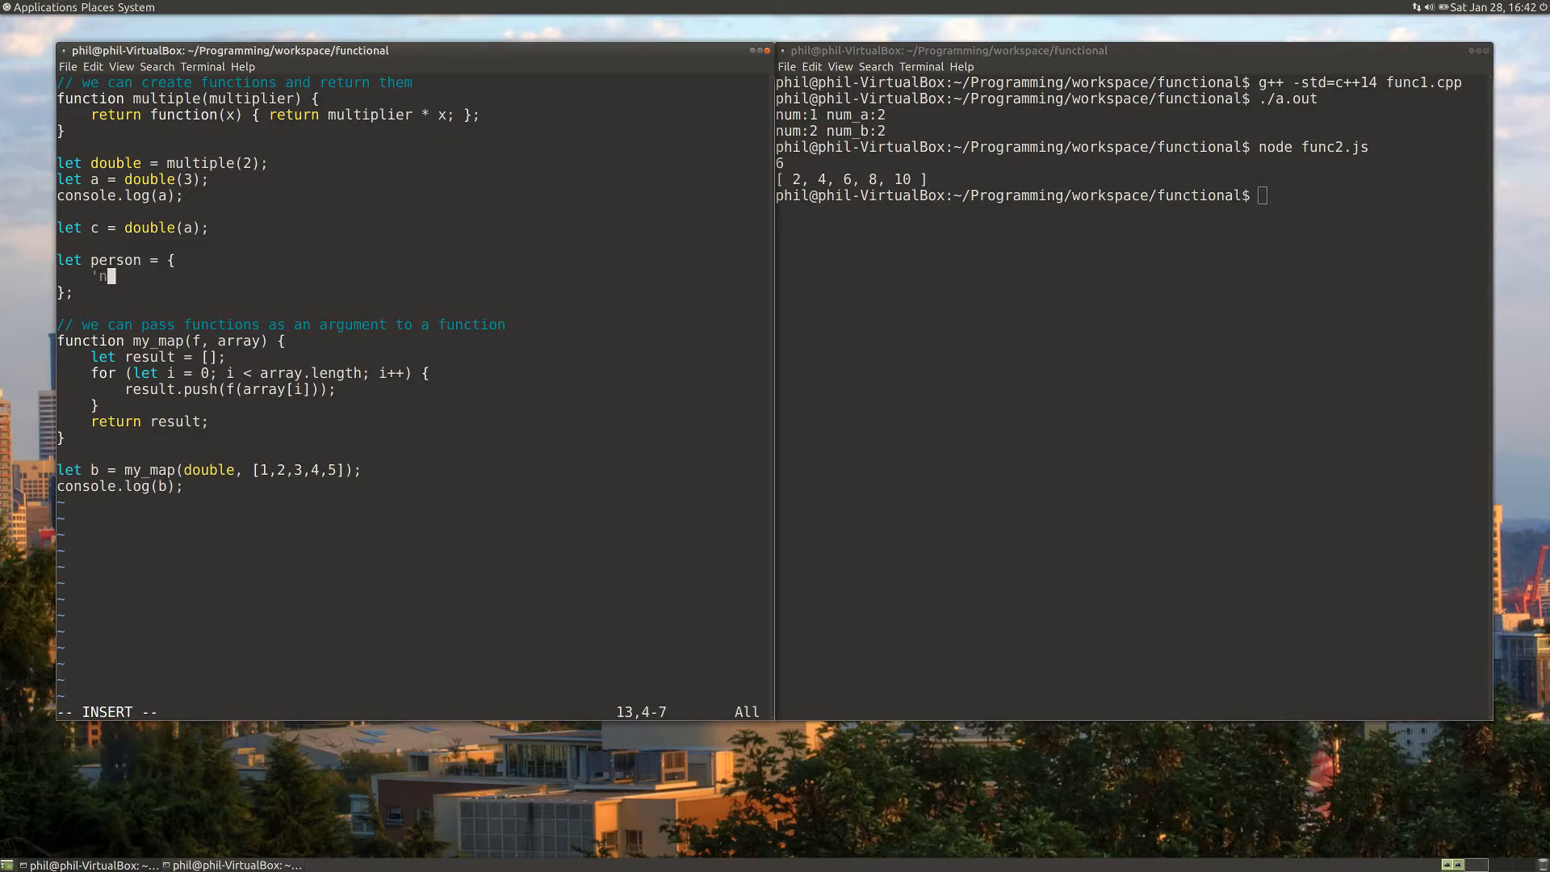
pyautogui.write("ame':'")
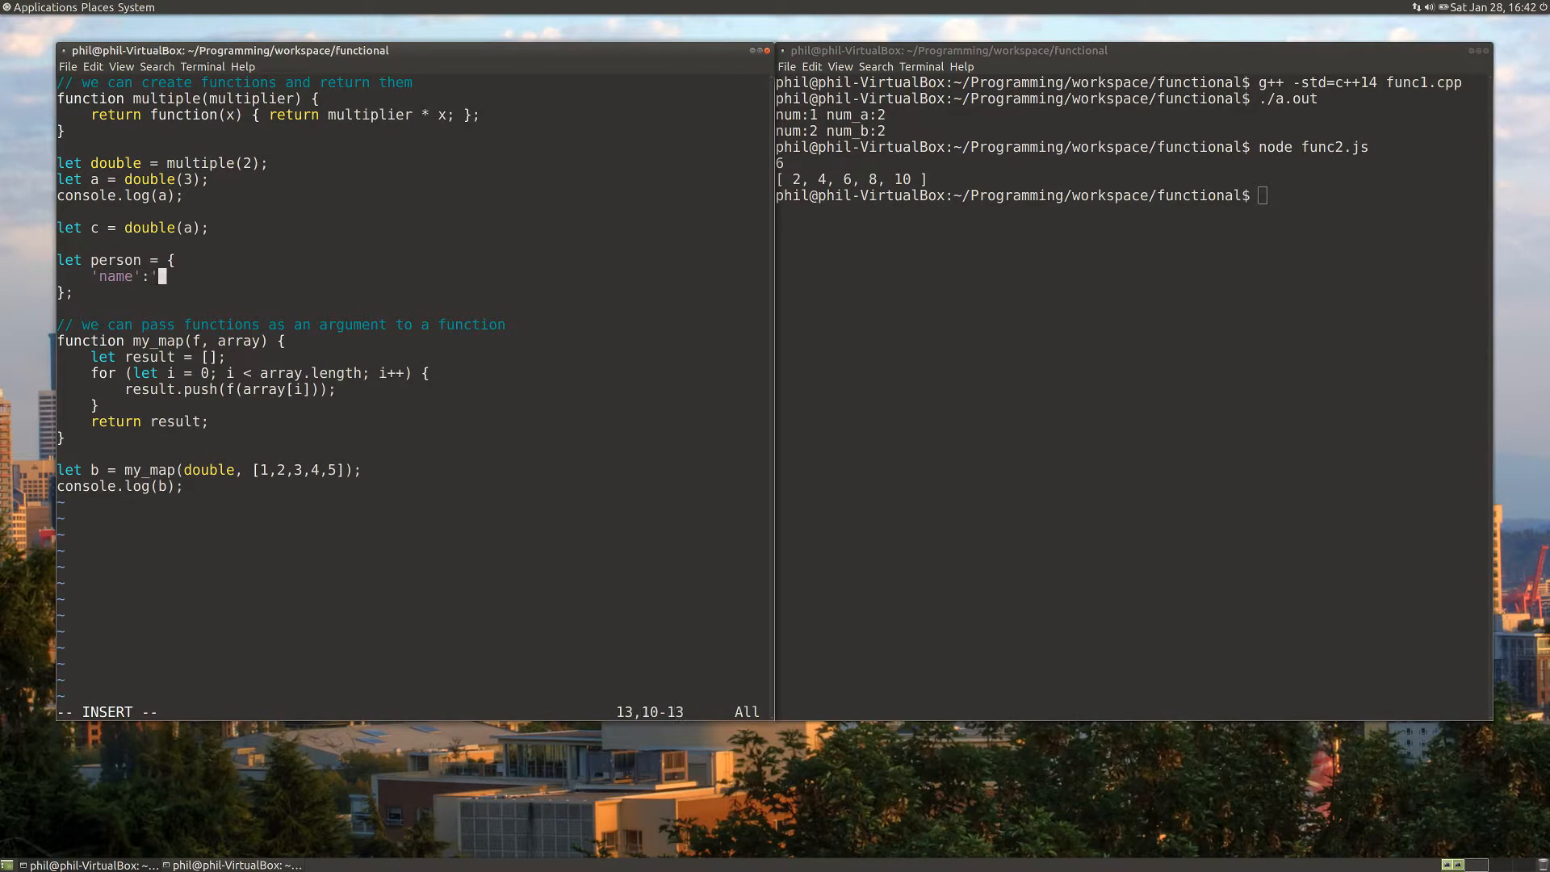
pyautogui.write("jon',")
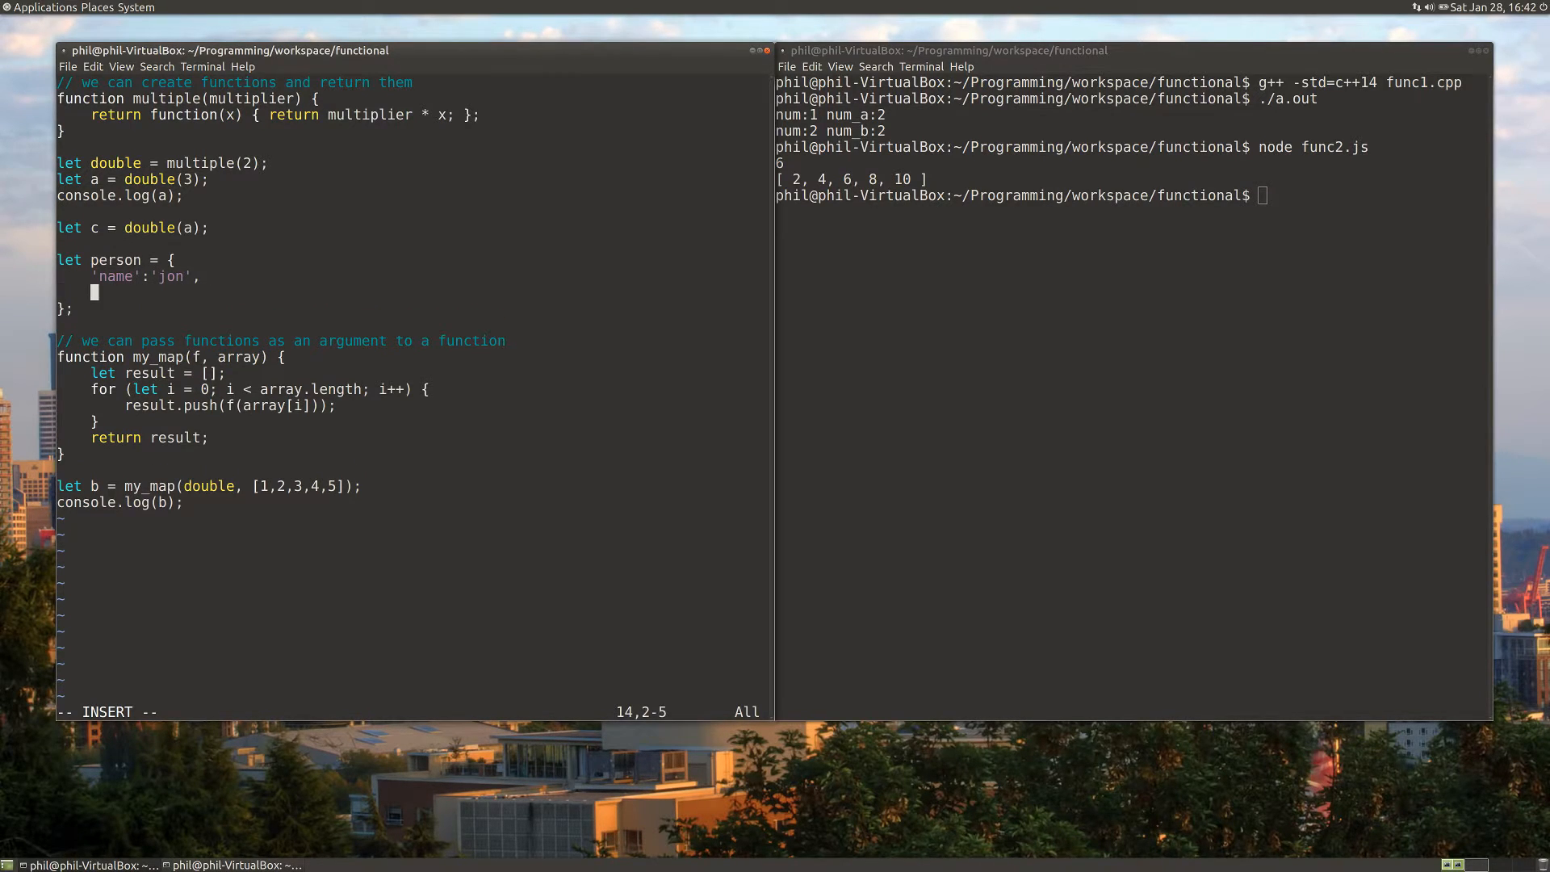
pyautogui.write("'fav")
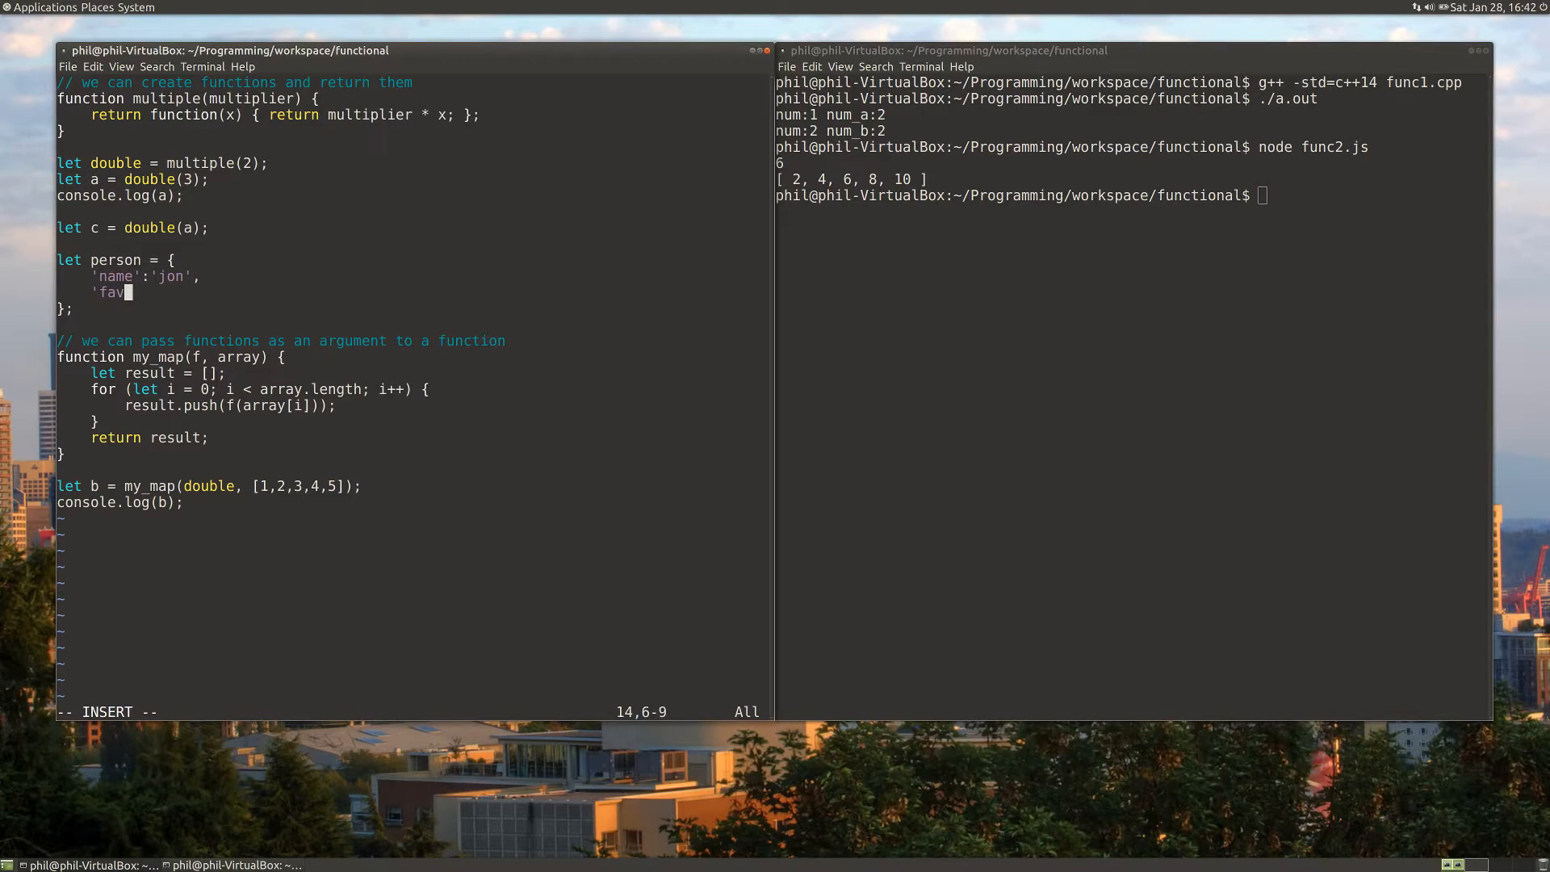
pyautogui.write('orite_nuber')
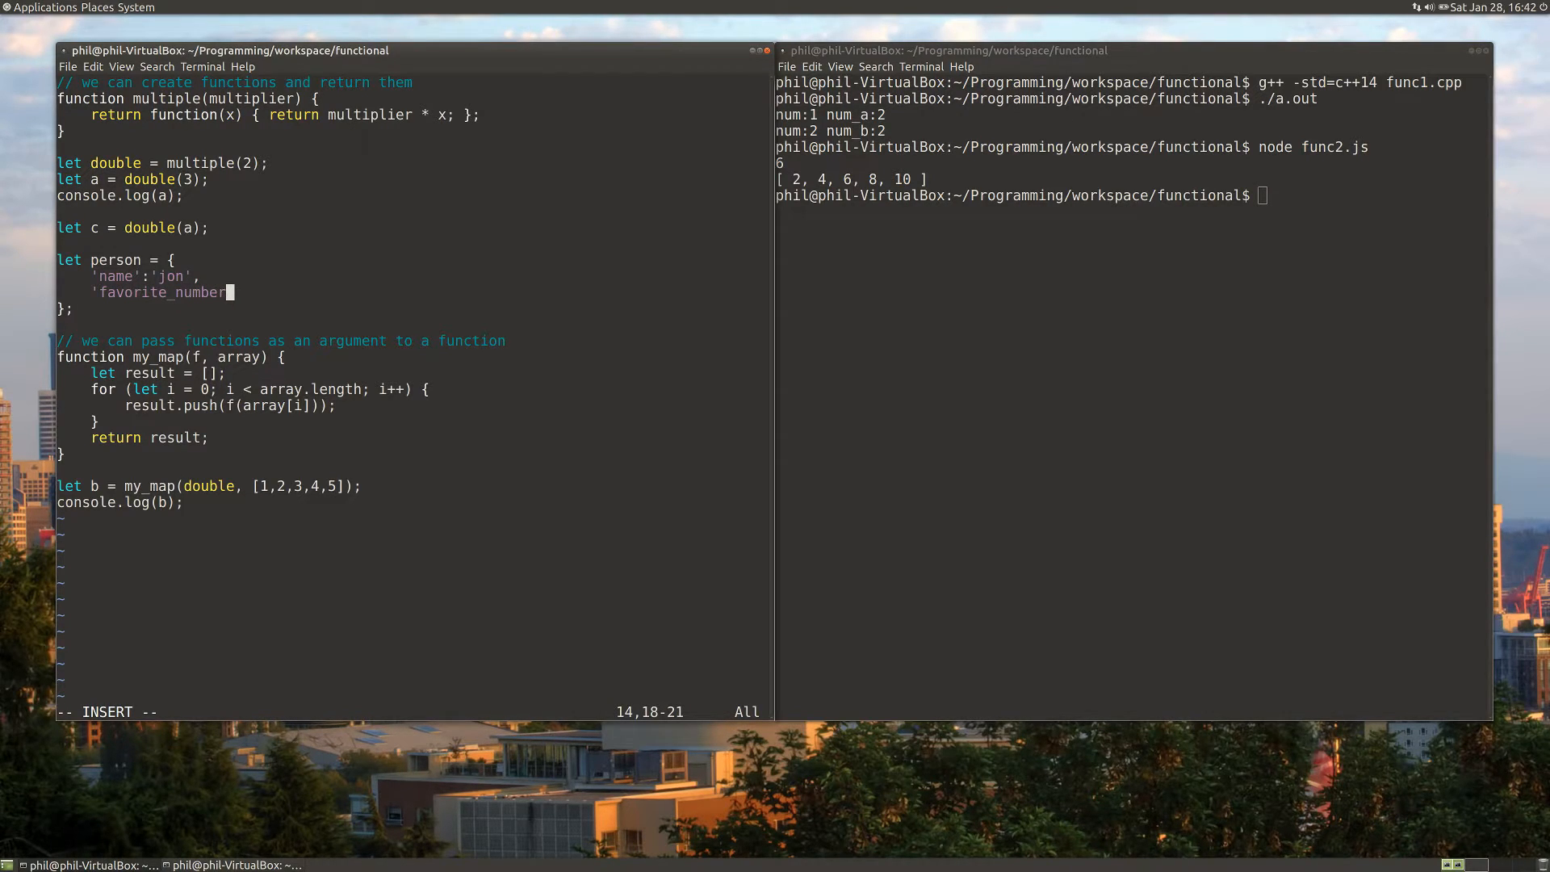
pyautogui.write(':7')
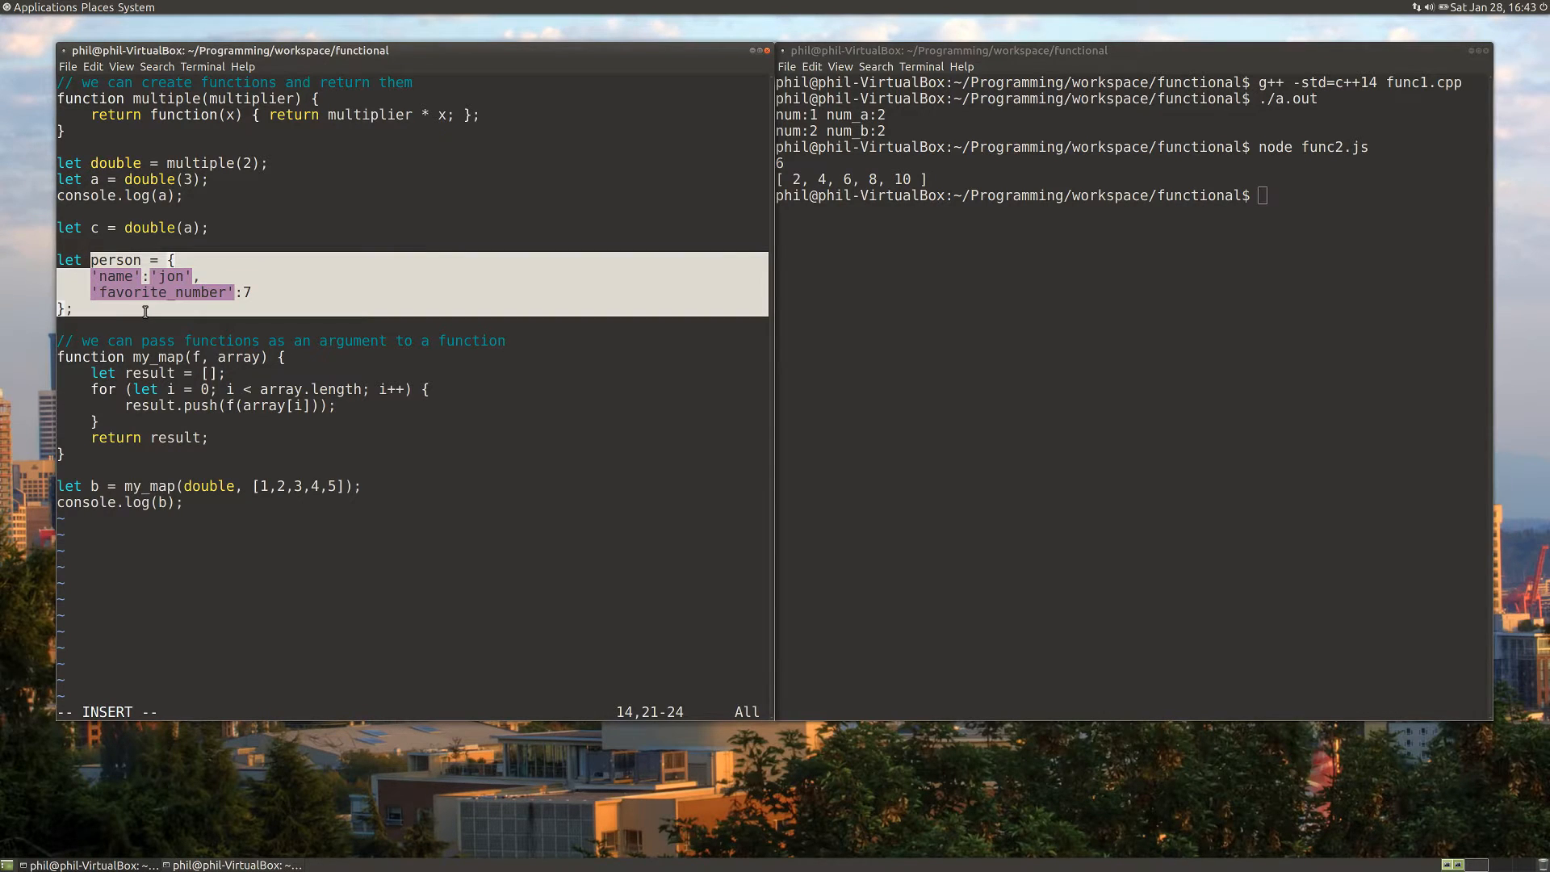
pyautogui.moveTo(255, 288)
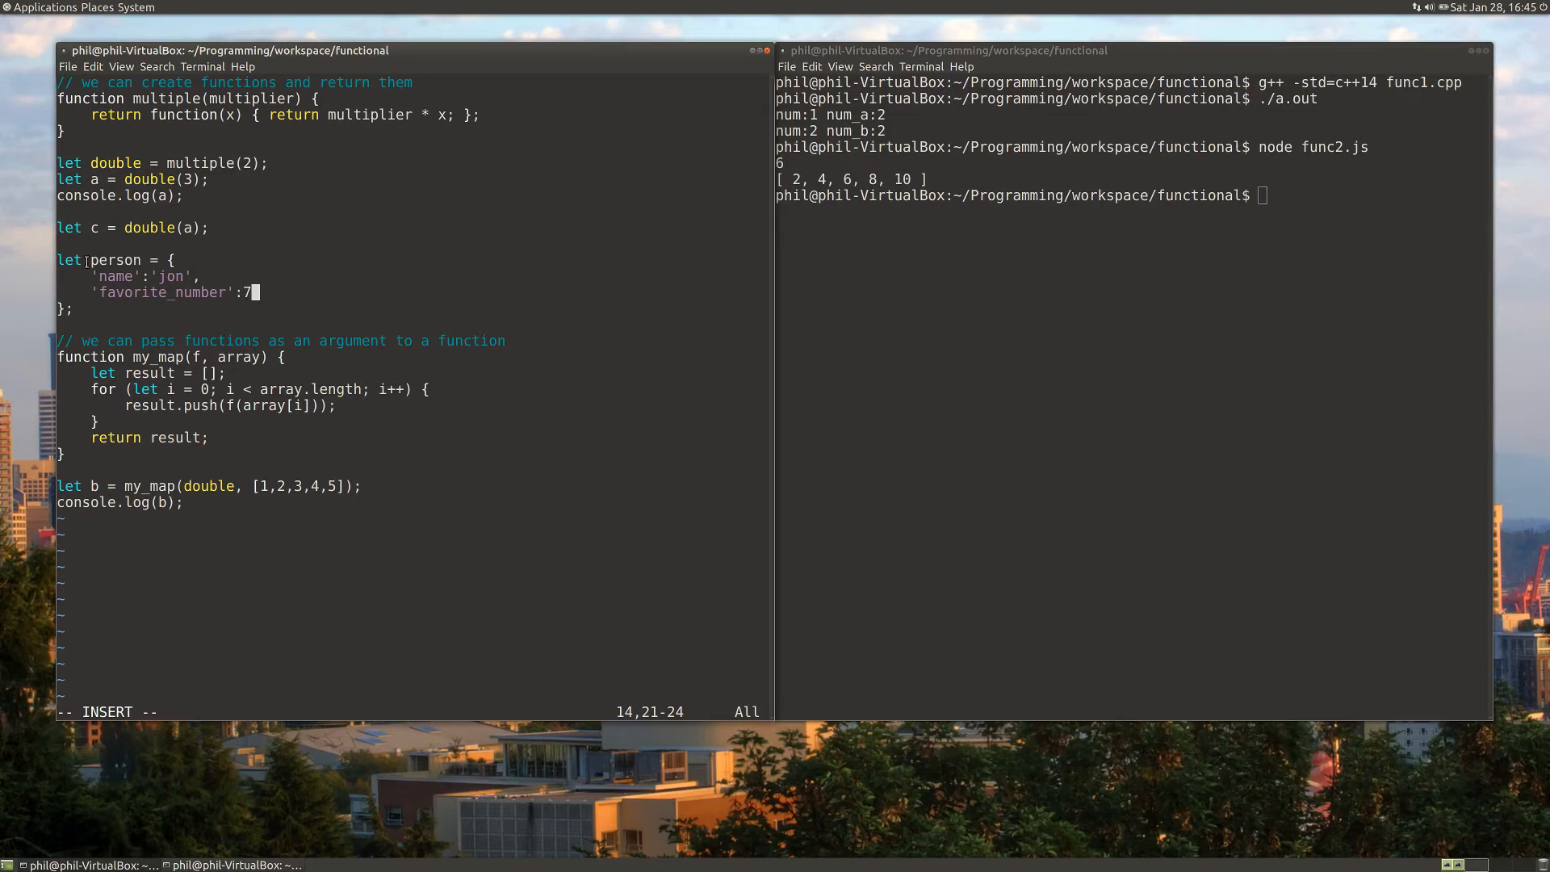
pyautogui.moveTo(89, 277); pyautogui.dragTo(238, 293)
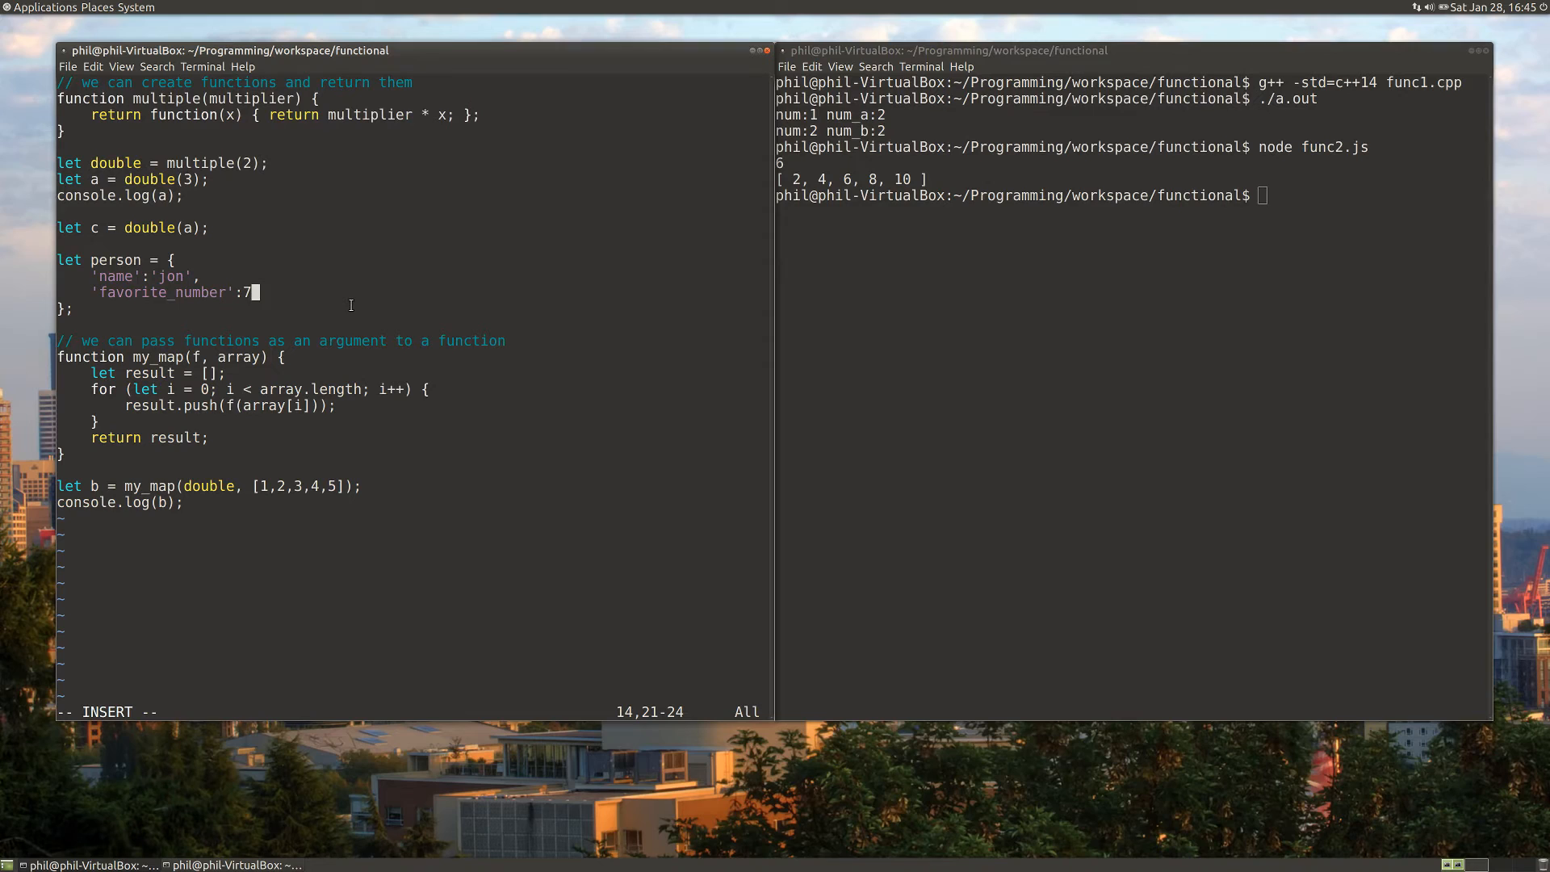
pyautogui.moveTo(51, 247)
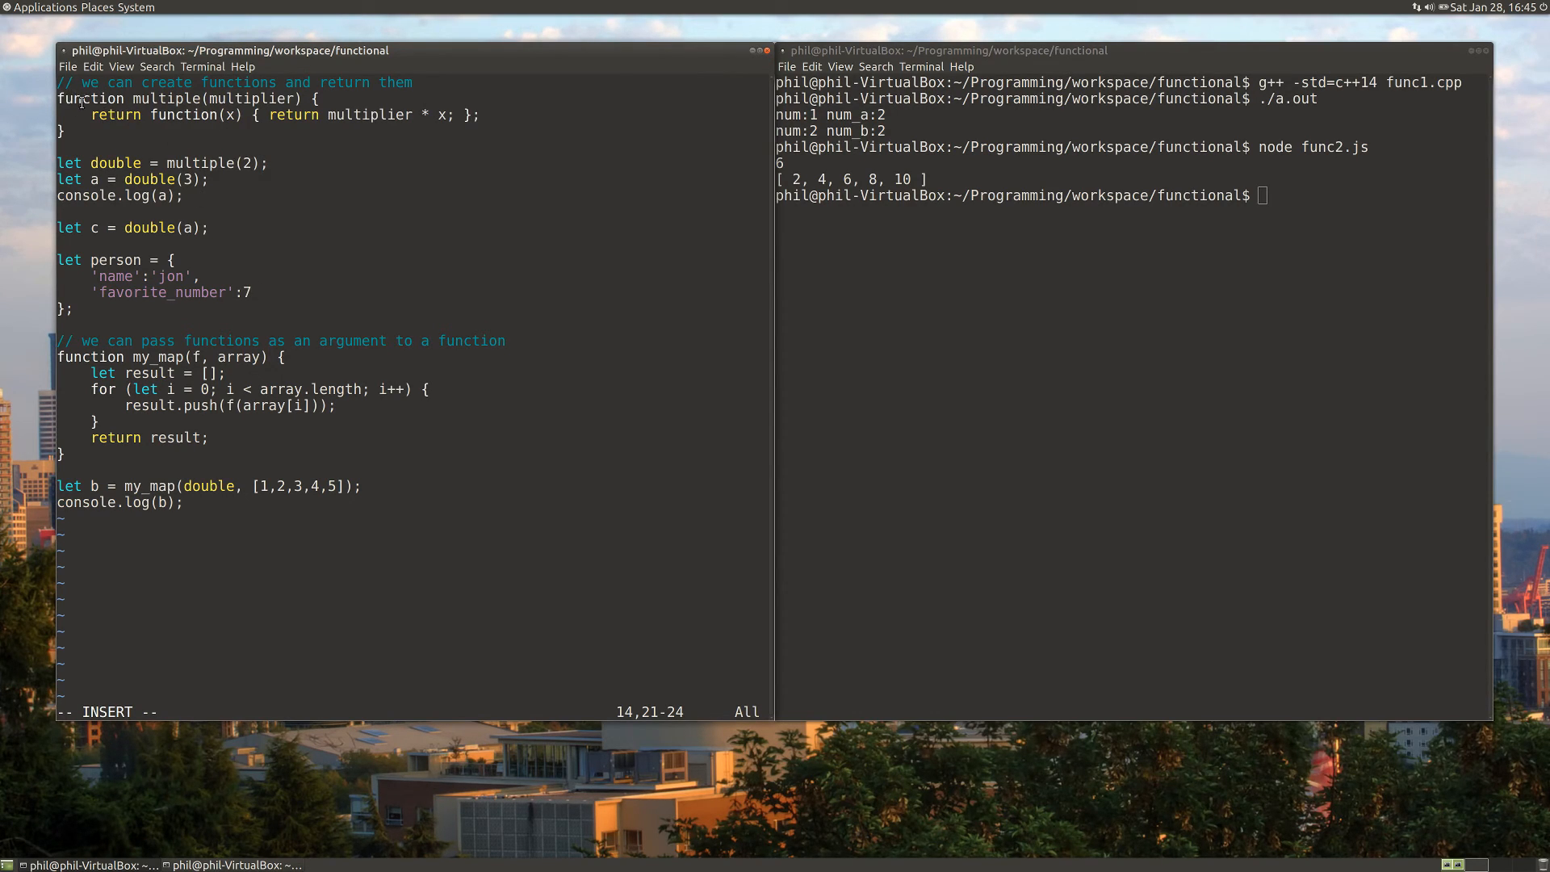
pyautogui.moveTo(373, 235)
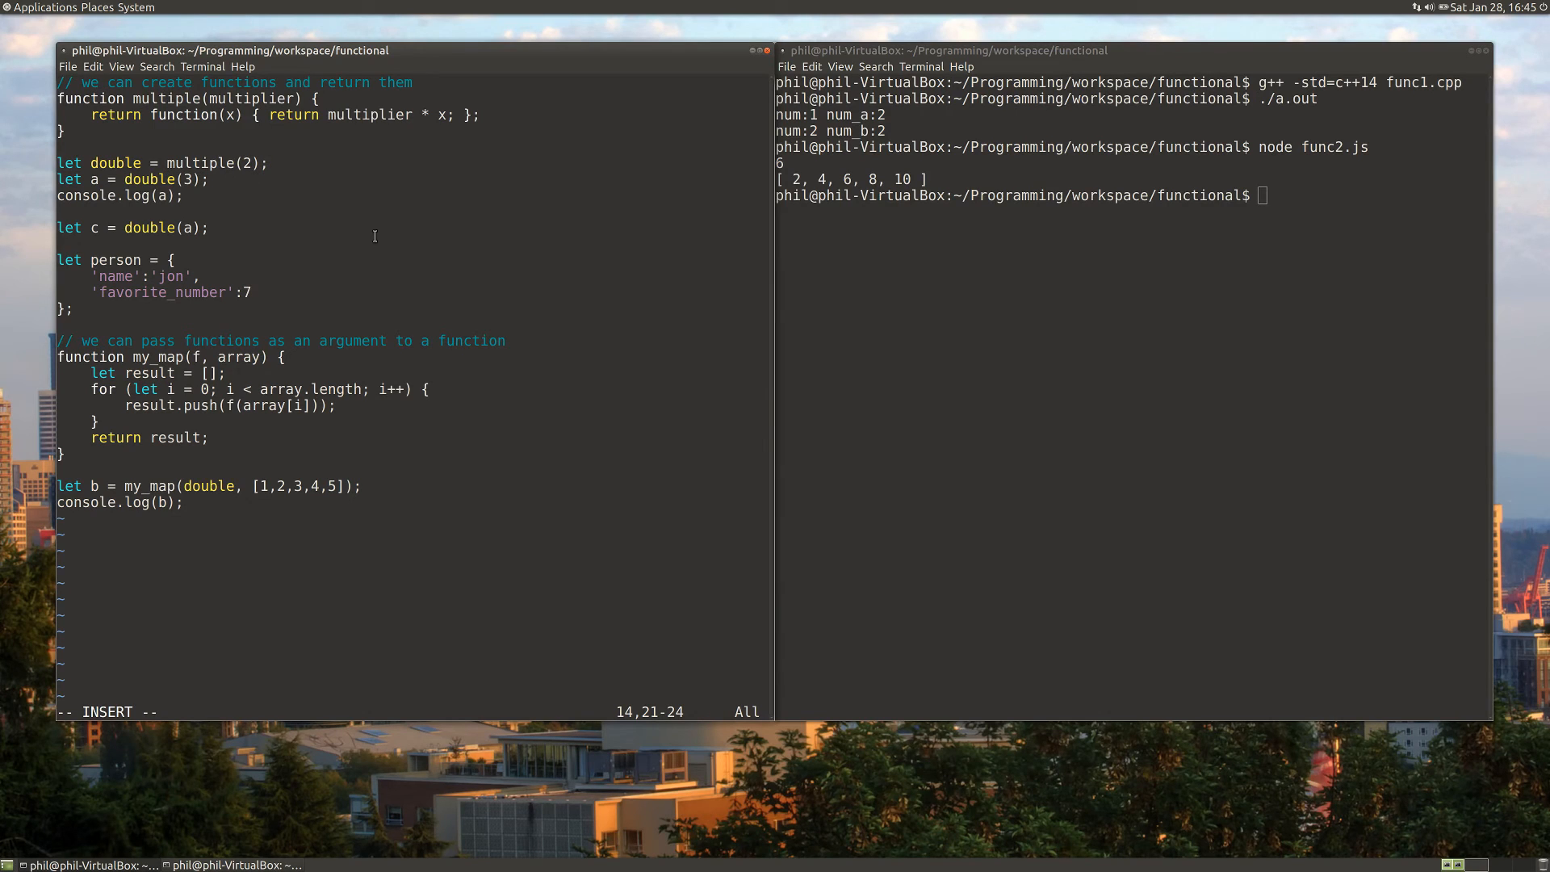